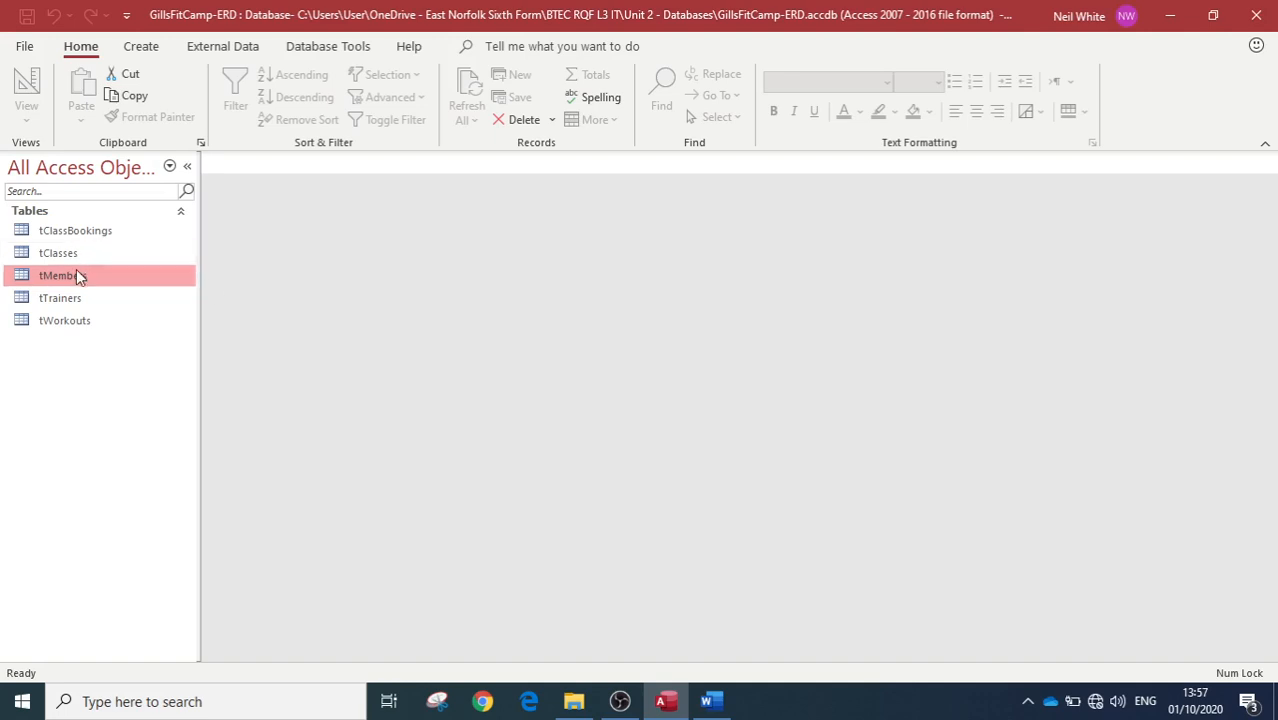
# Step: Open tMembers, type trial telephone number 01493 for Jason, then clear it and move to Neil
pyautogui.doubleClick(62, 275)
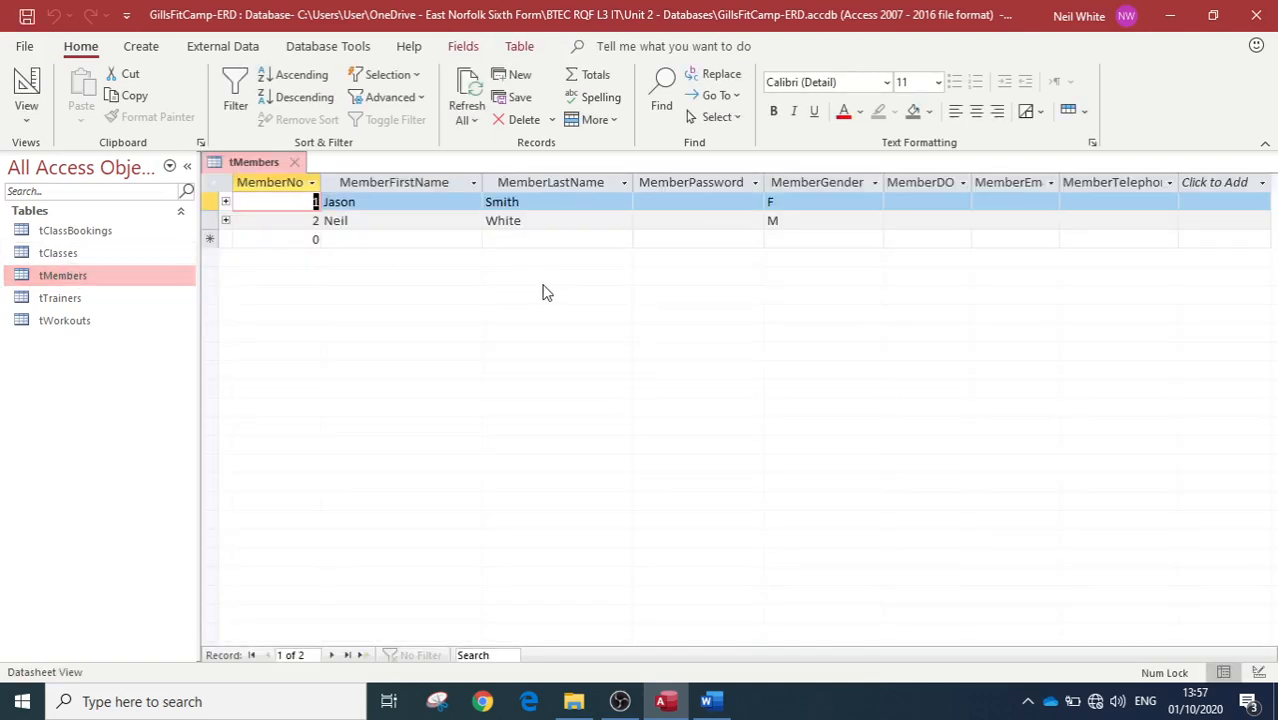
pyautogui.click(1118, 201)
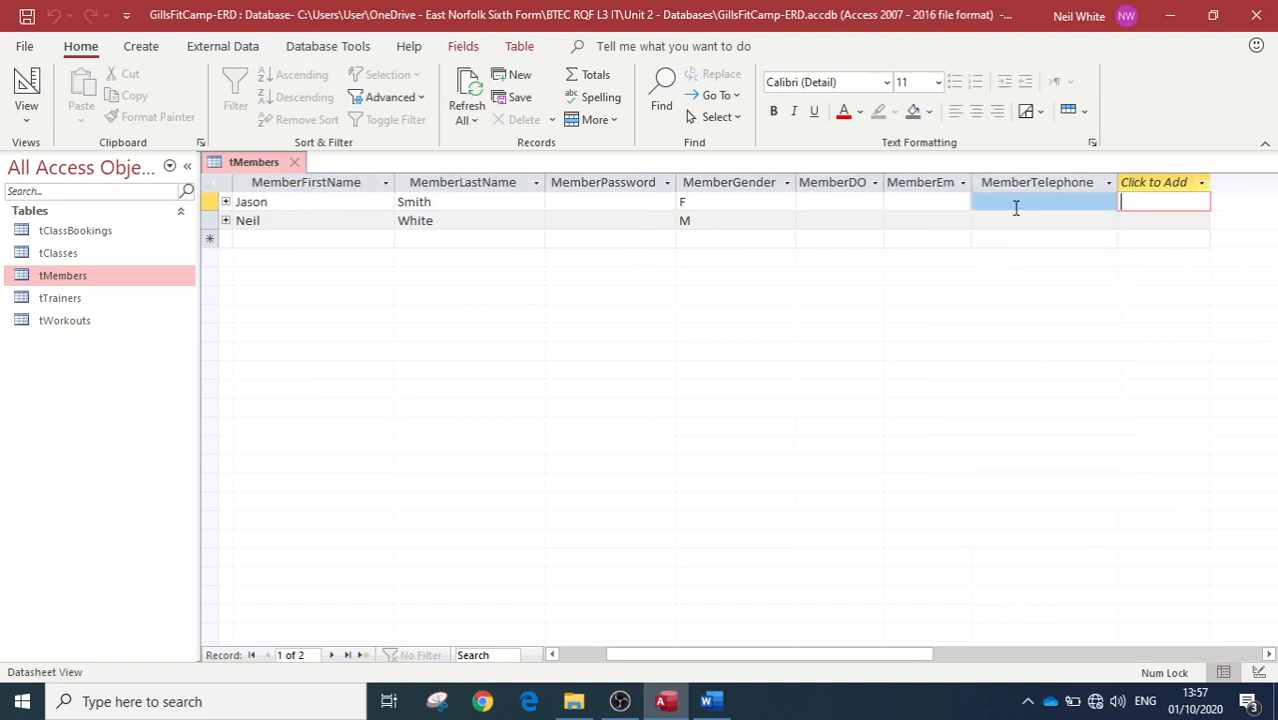
pyautogui.click(26, 90)
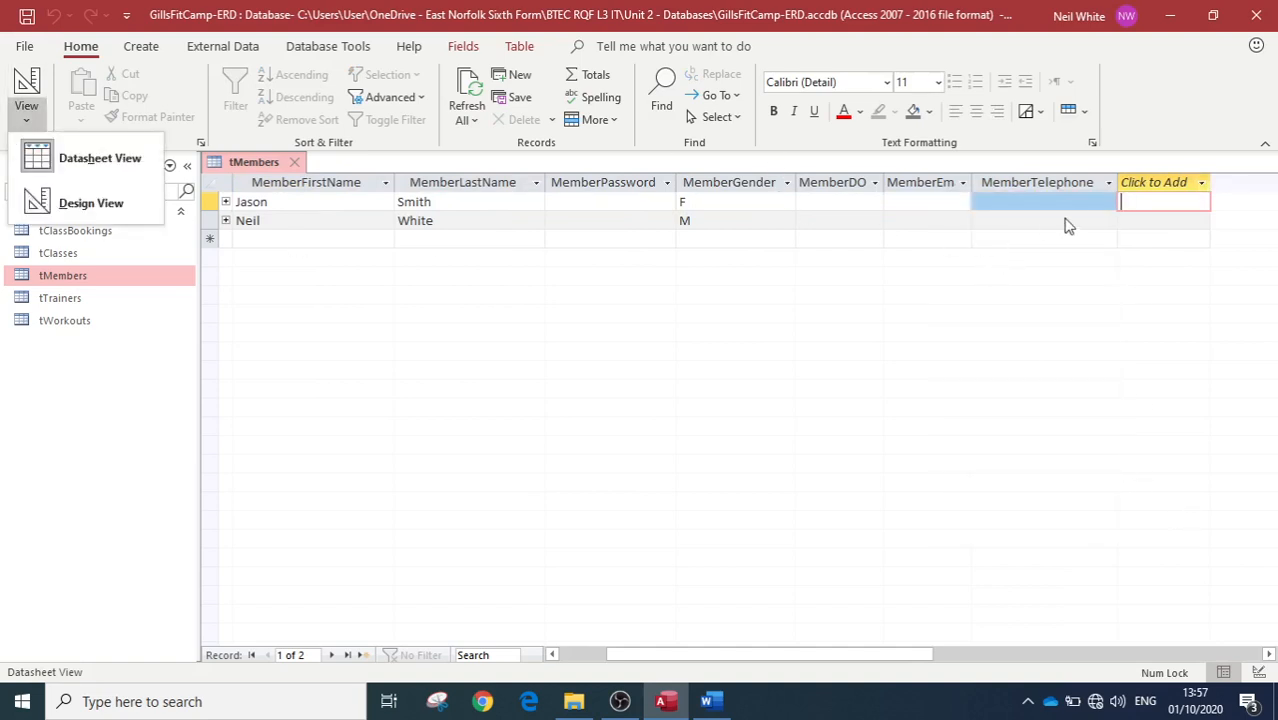
pyautogui.click(1044, 201)
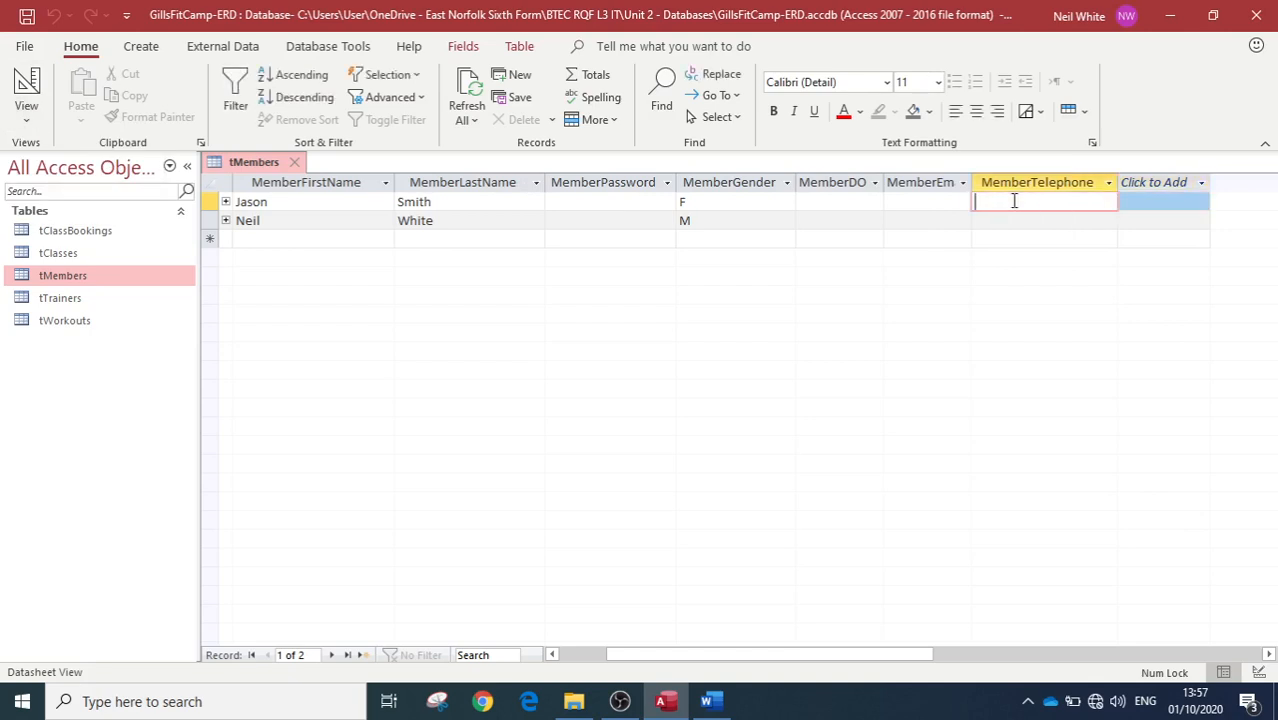
pyautogui.write('01493')
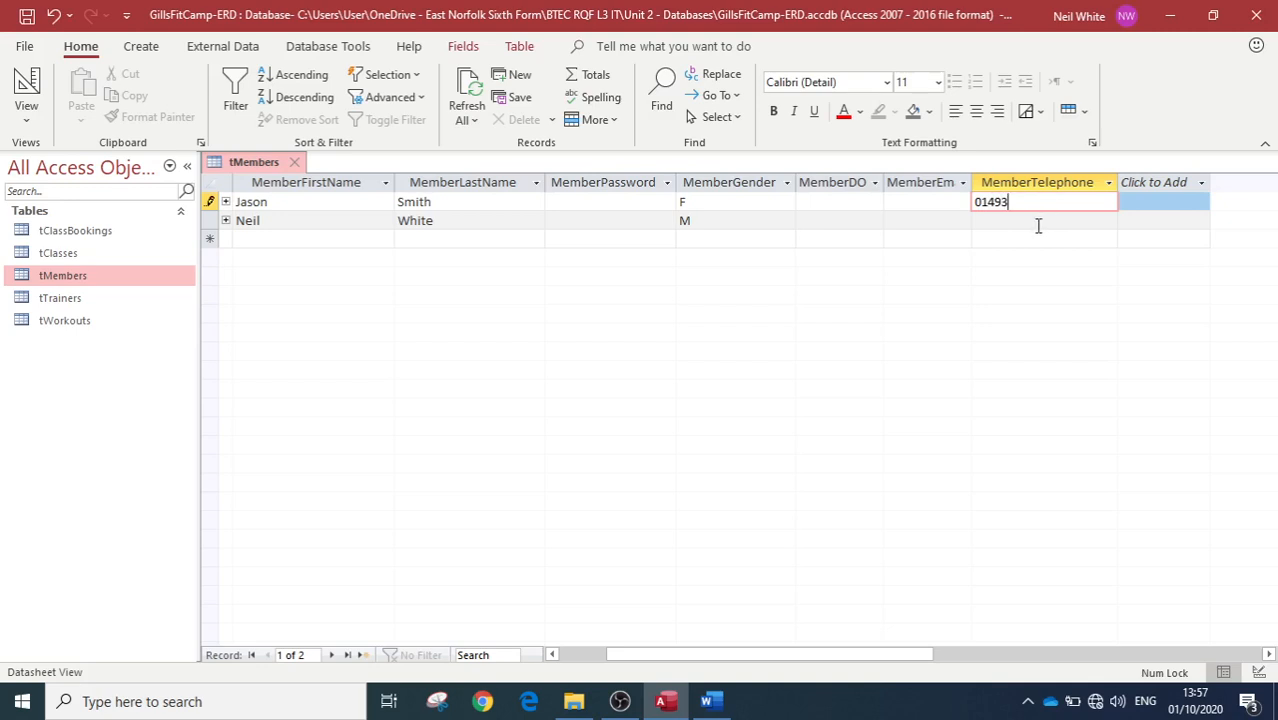
pyautogui.click(1044, 220)
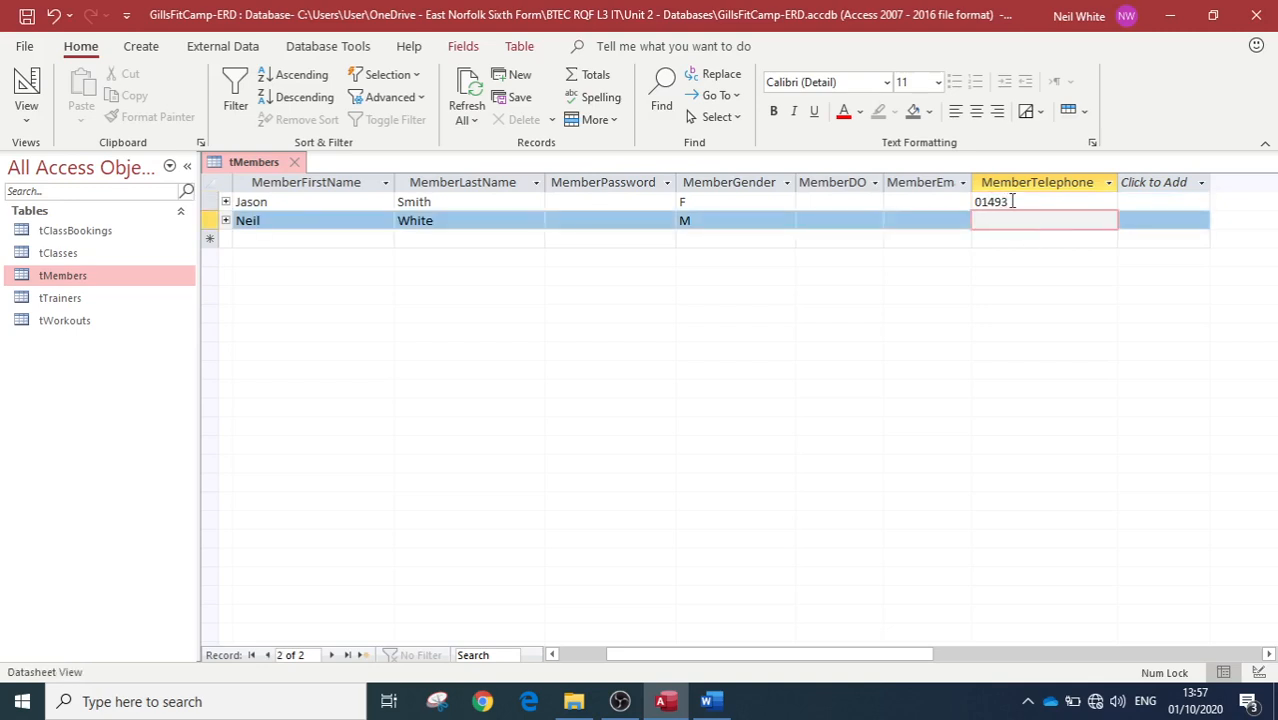
pyautogui.write('gg')
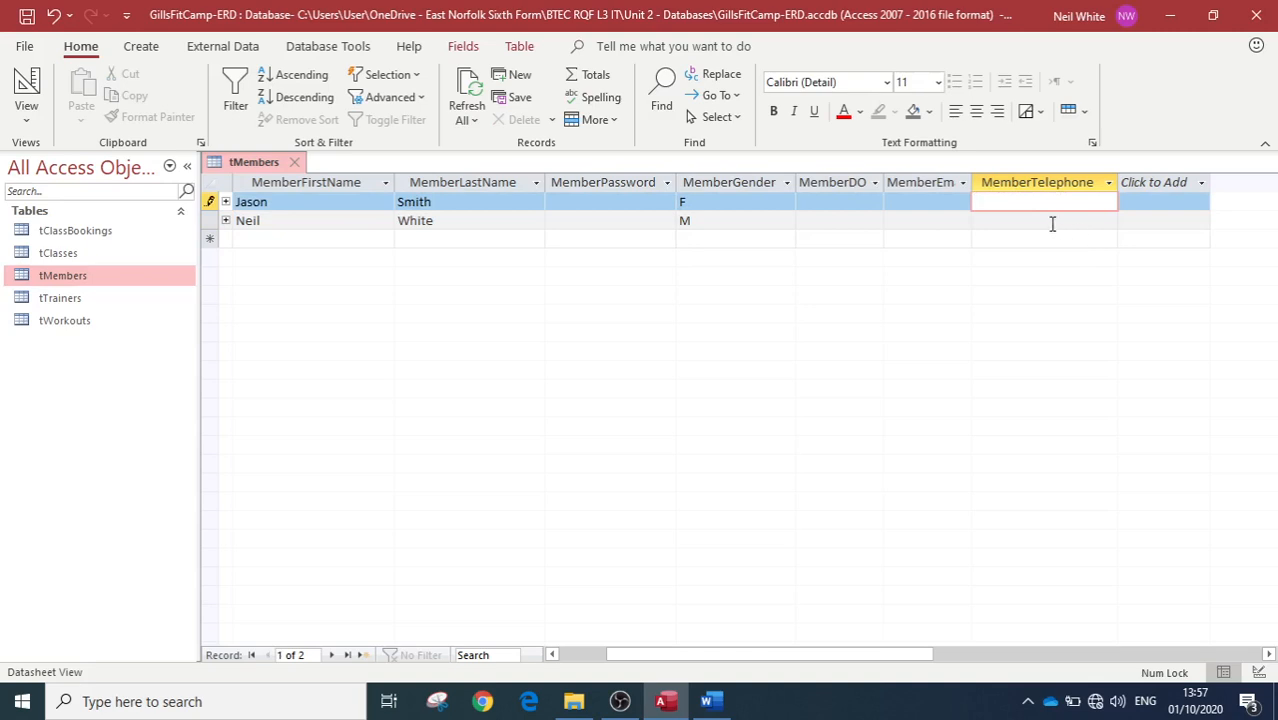
pyautogui.click(1044, 220)
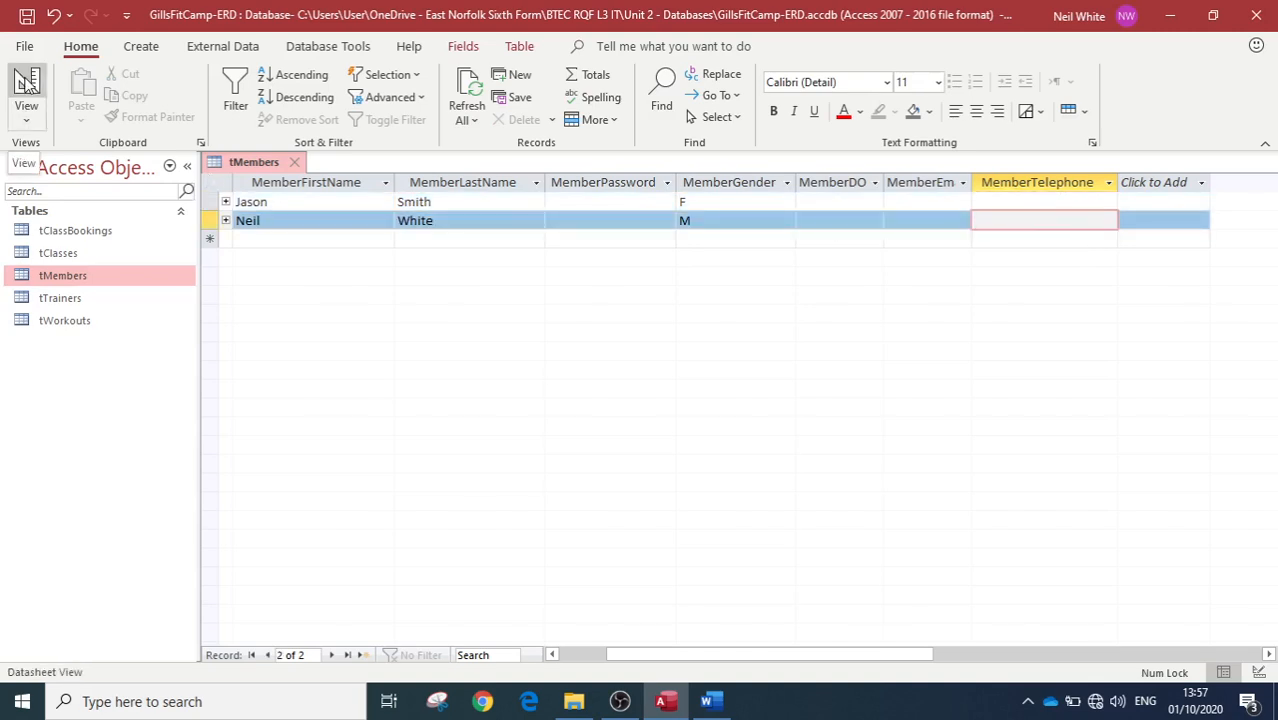
# Step: Switch tMembers to Design View and make MemberTelephone a Short Text field
pyautogui.click(27, 90)
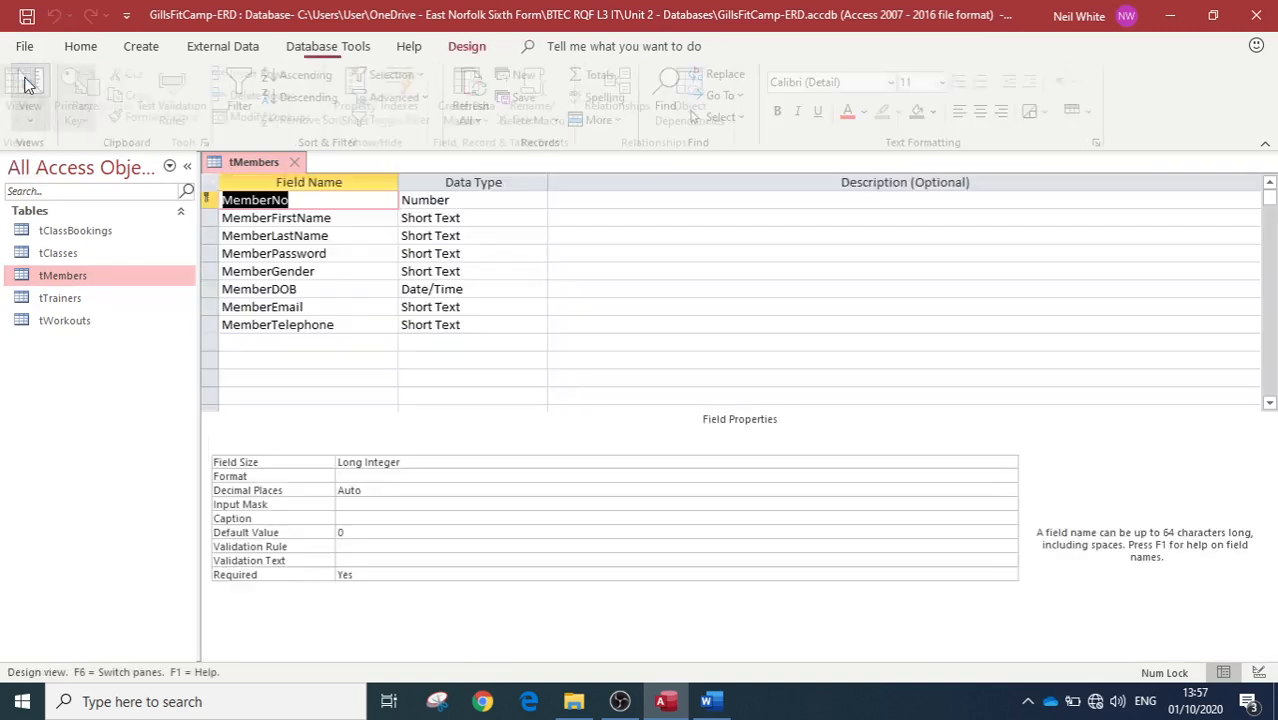
pyautogui.click(82, 95)
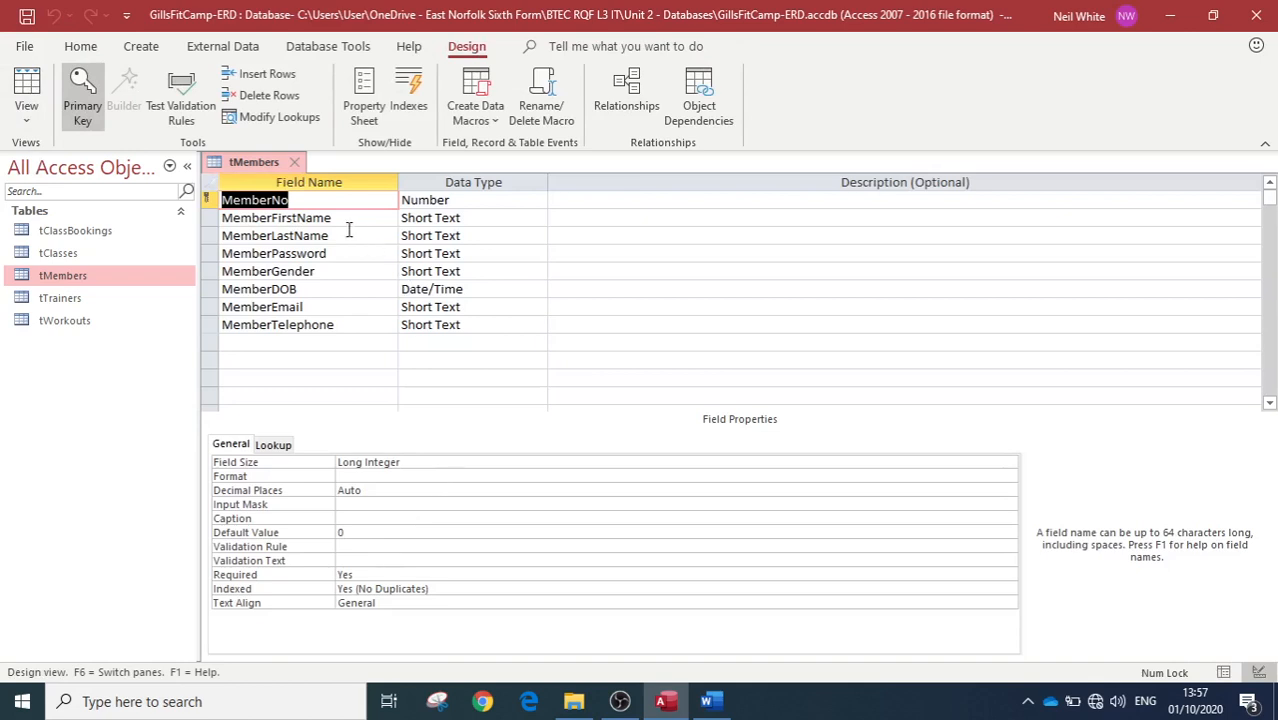
pyautogui.moveTo(447, 324)
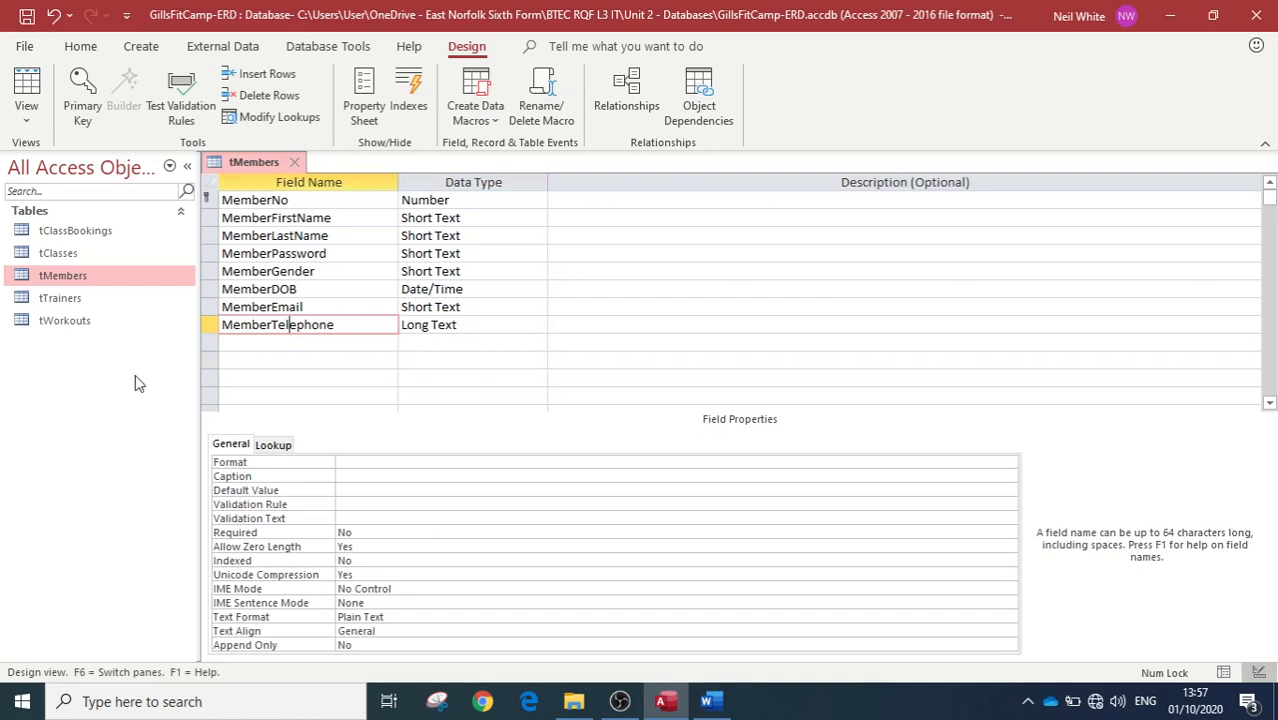
pyautogui.click(273, 444)
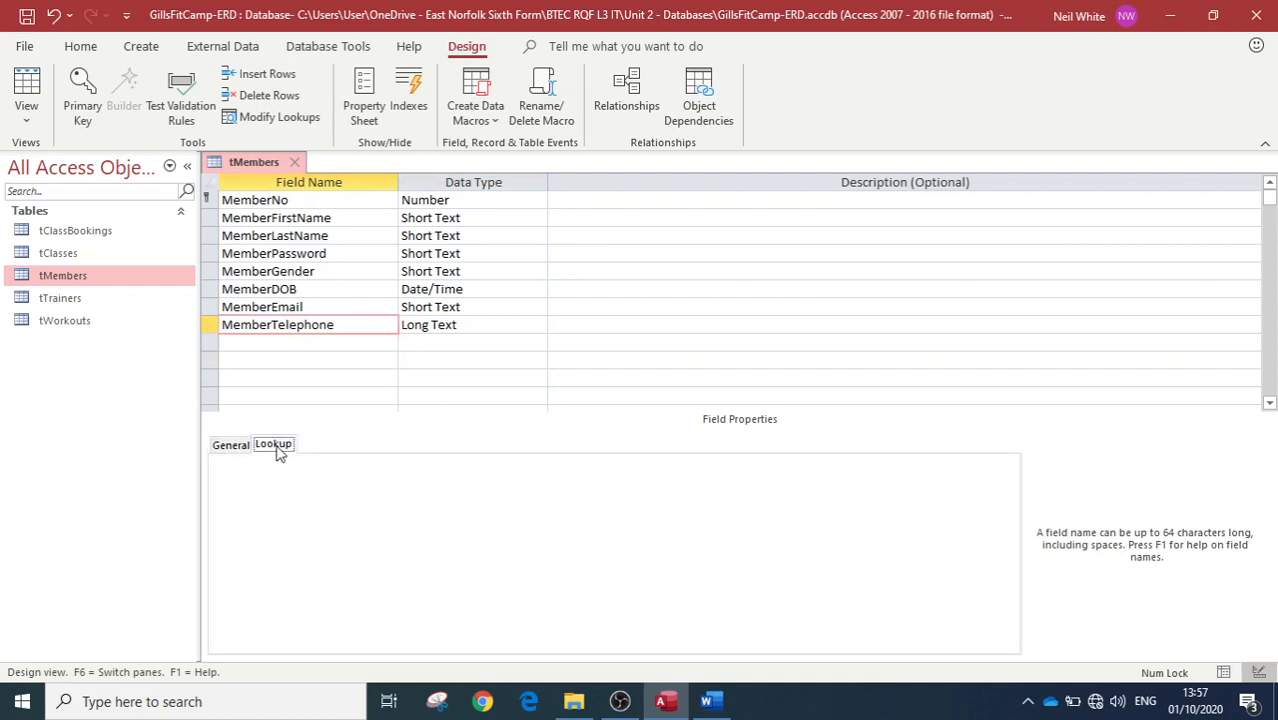
pyautogui.click(230, 444)
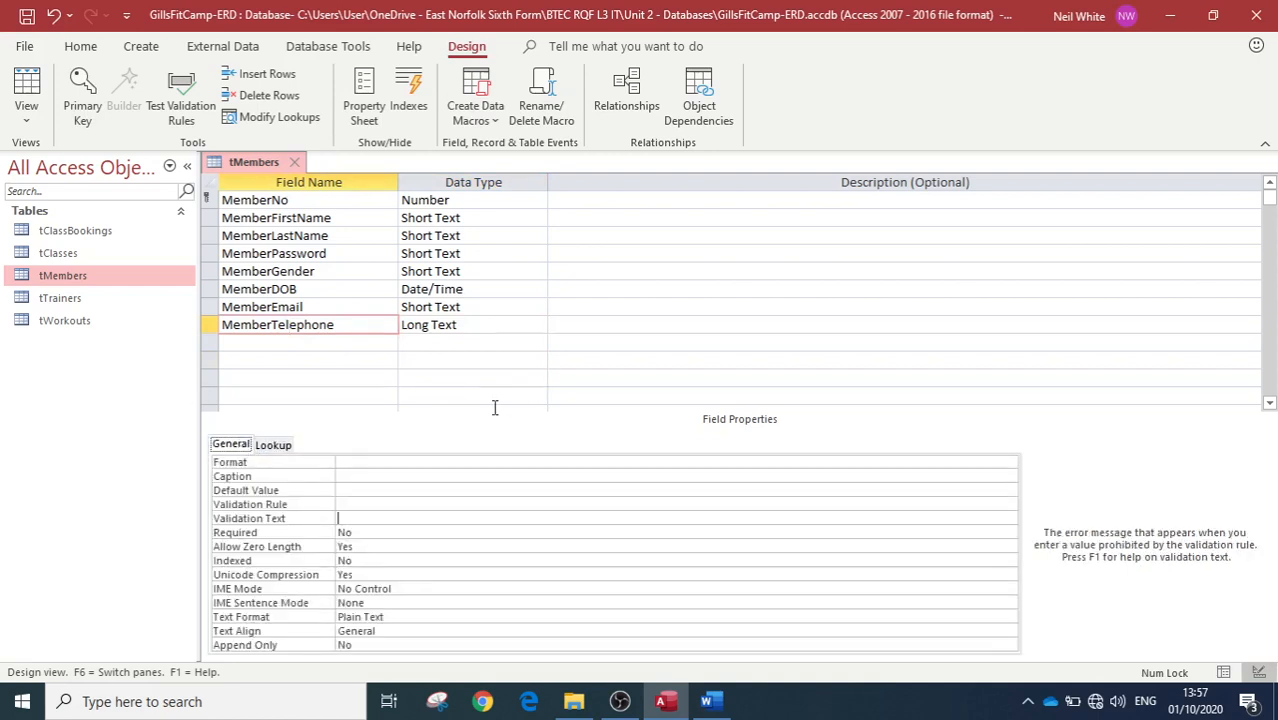
pyautogui.click(470, 324)
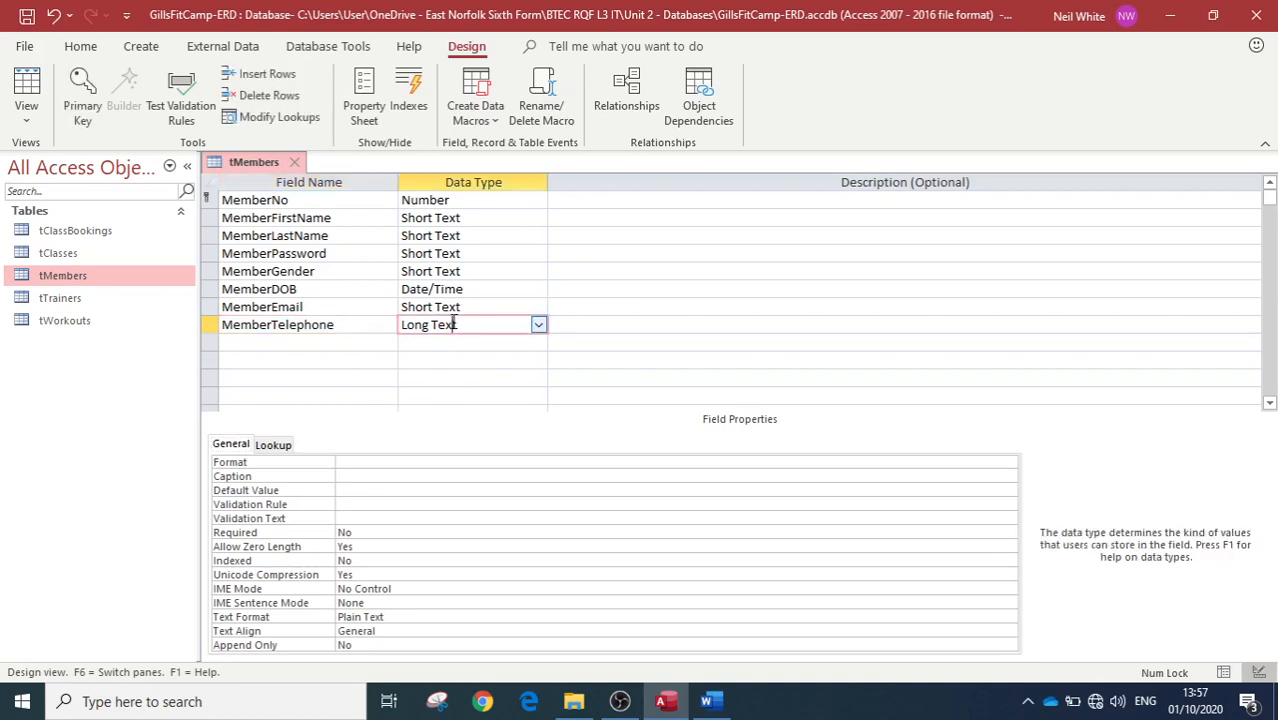
pyautogui.click(538, 324)
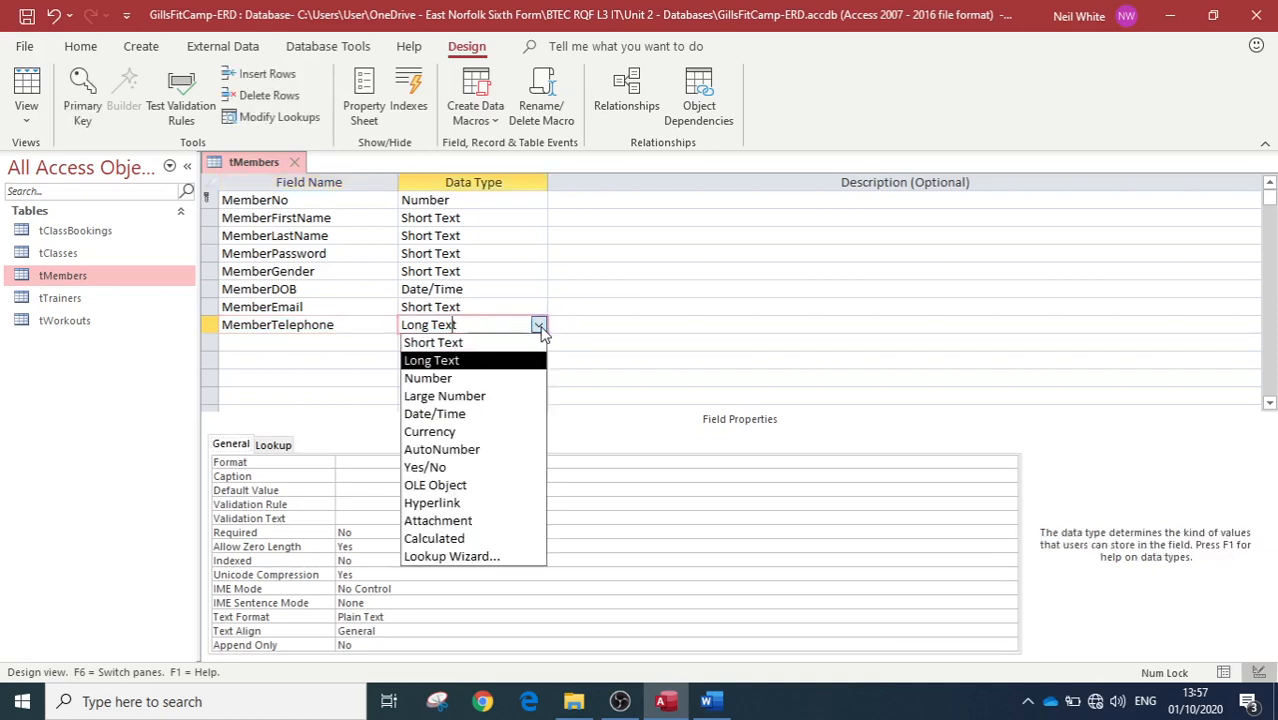
pyautogui.click(432, 342)
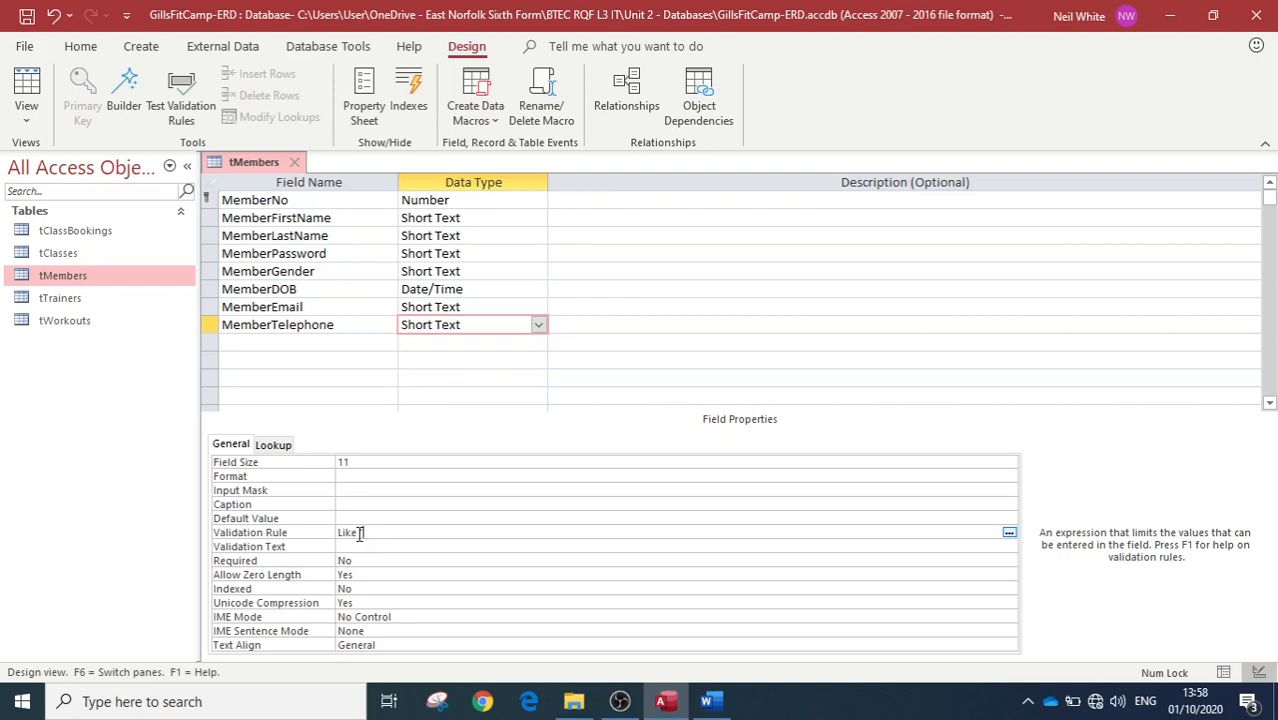
# Step: Complete MemberTelephone's validation rule as Like "???????????" with eleven wildcards
pyautogui.write('?#')
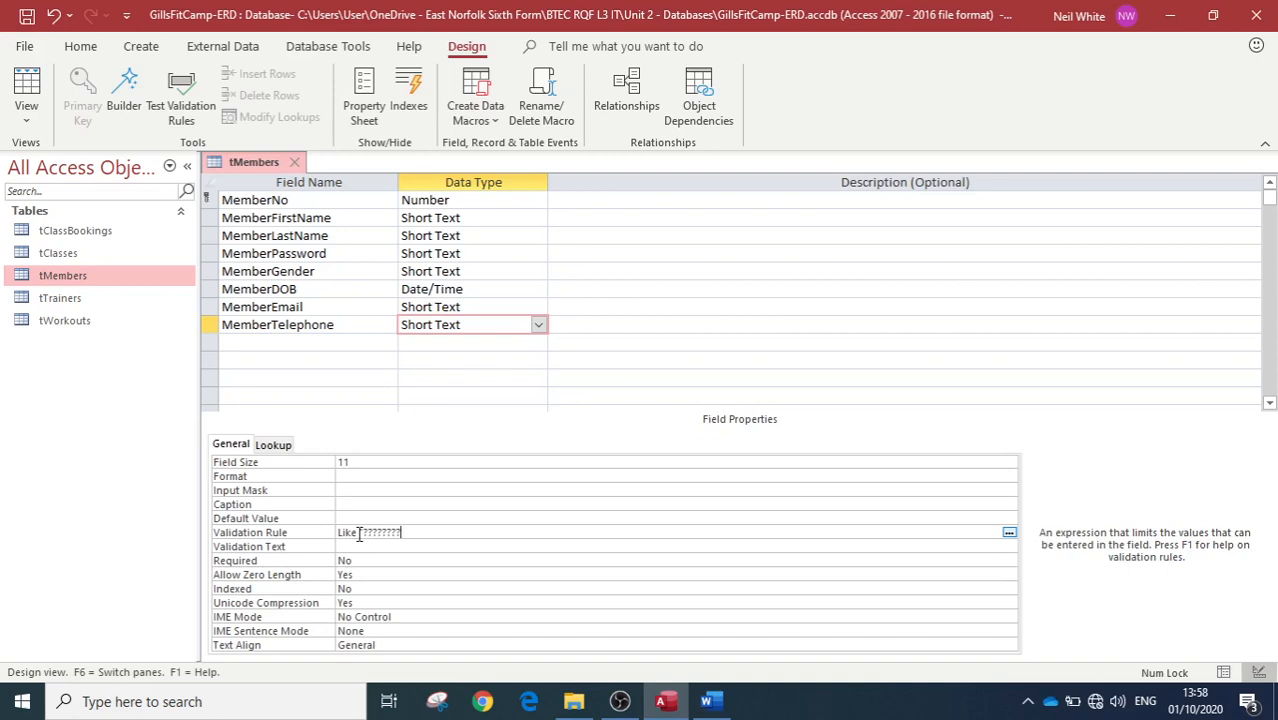
pyautogui.write('???"')
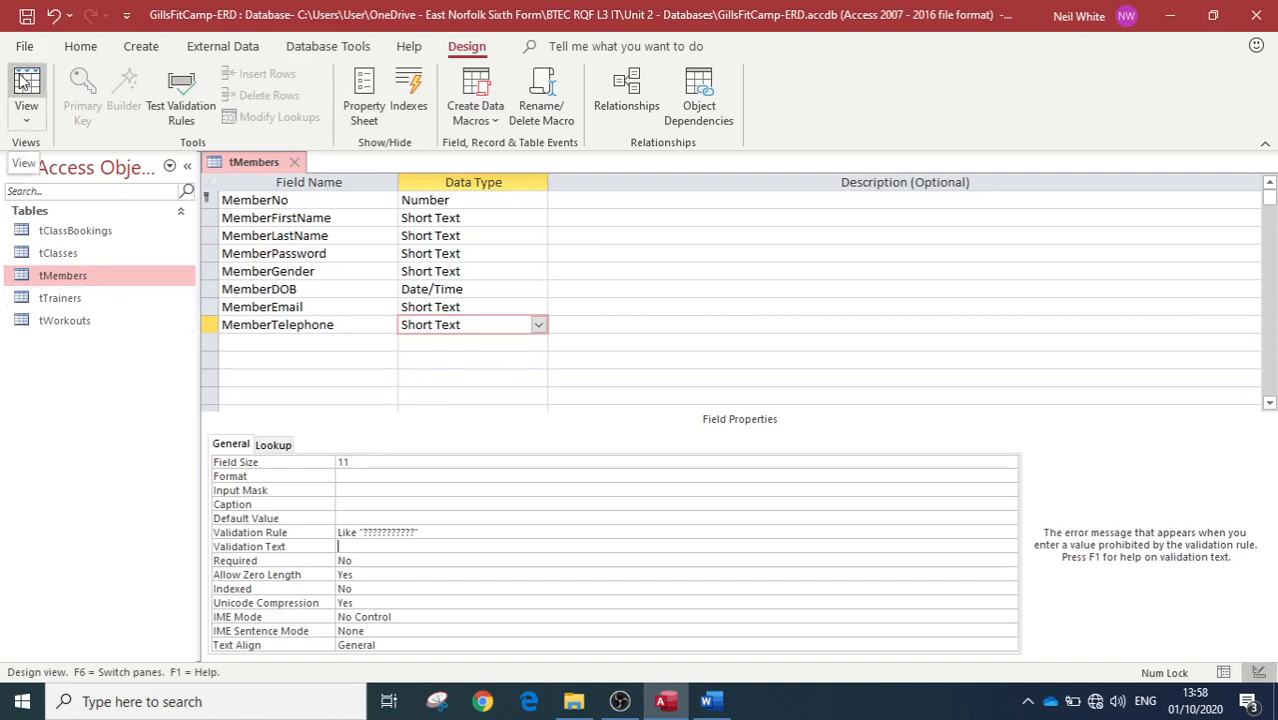
# Step: Save tMembers, keep the new rule against existing data, and dismiss Jason's validation error
pyautogui.click(26, 90)
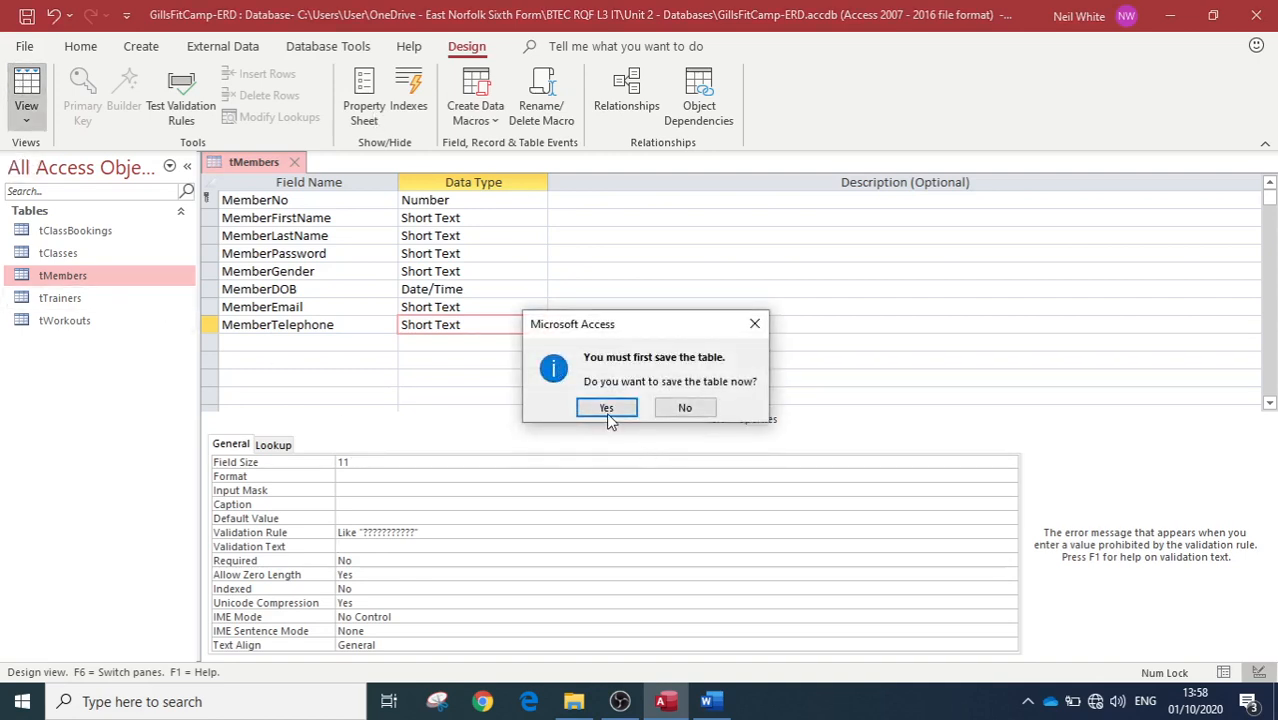
pyautogui.click(606, 407)
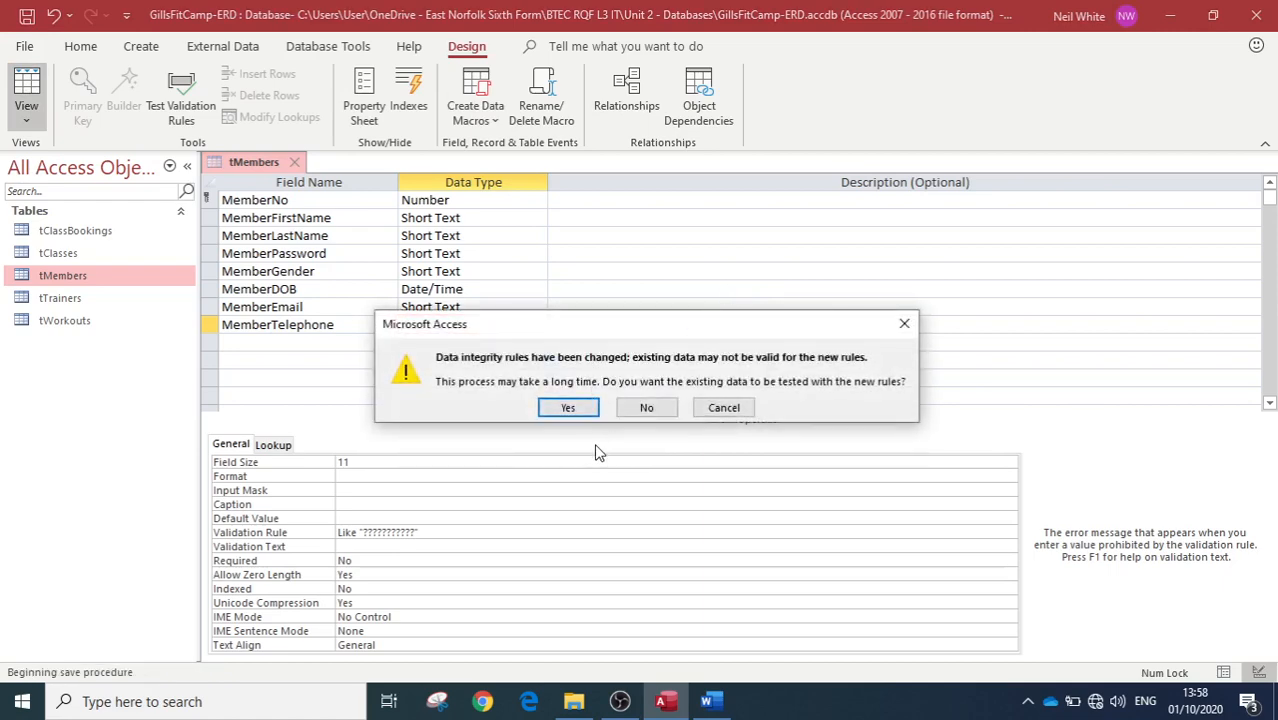
pyautogui.click(568, 407)
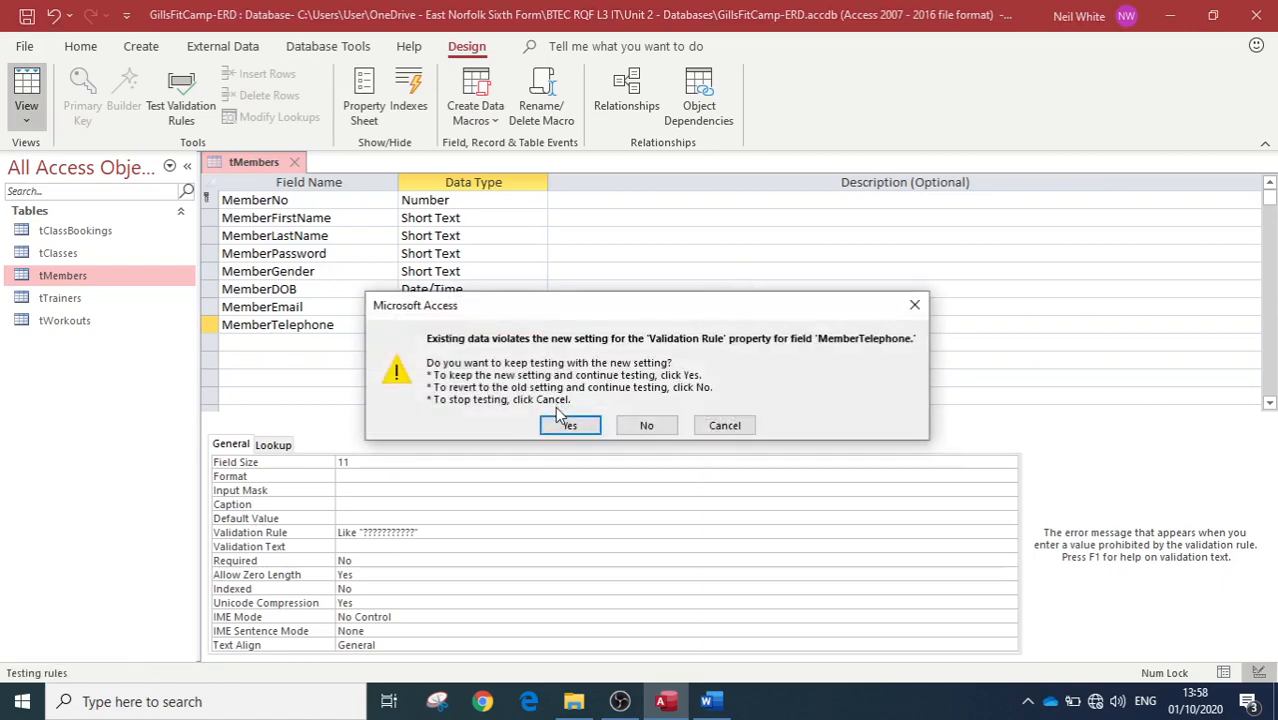
pyautogui.click(570, 425)
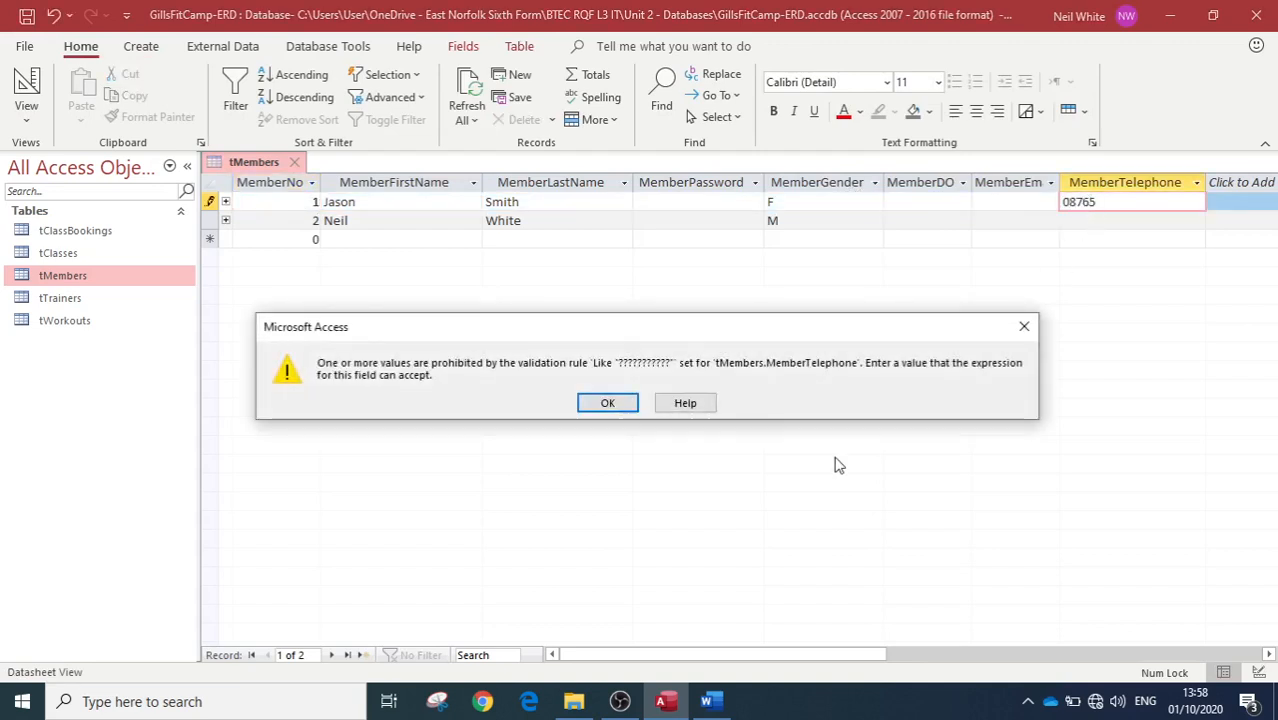
pyautogui.moveTo(703, 347)
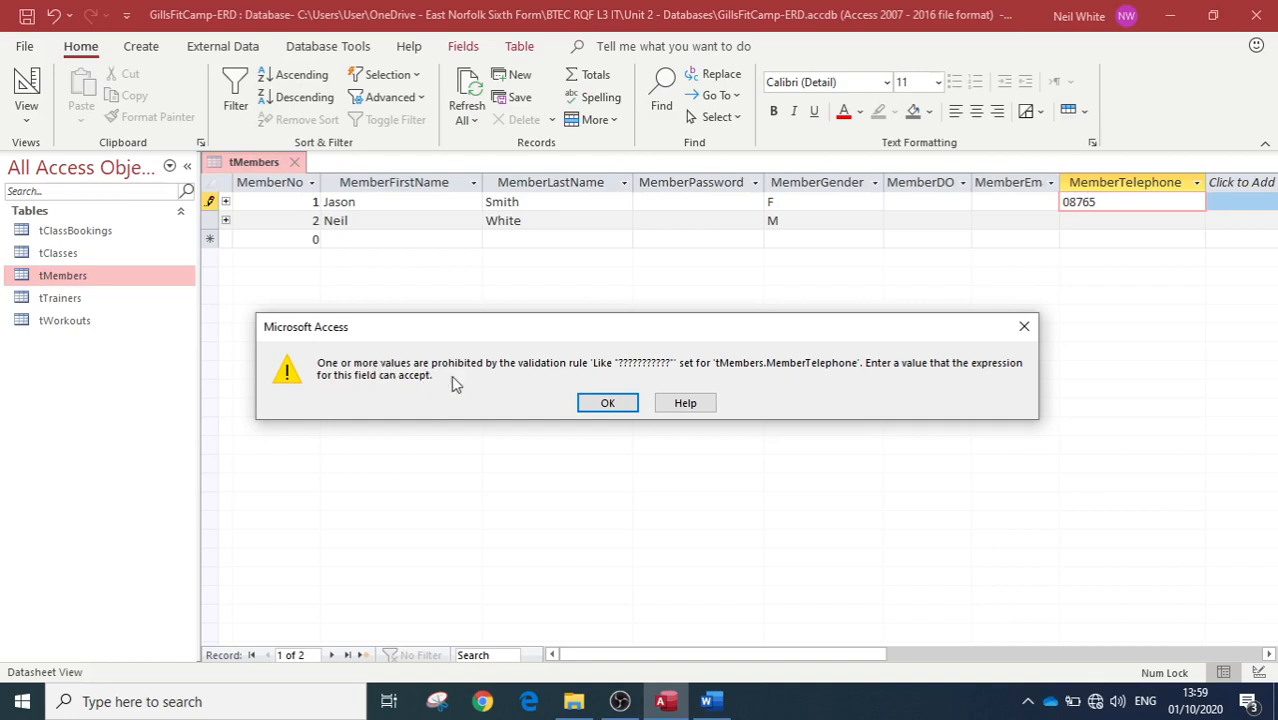
pyautogui.moveTo(325, 370)
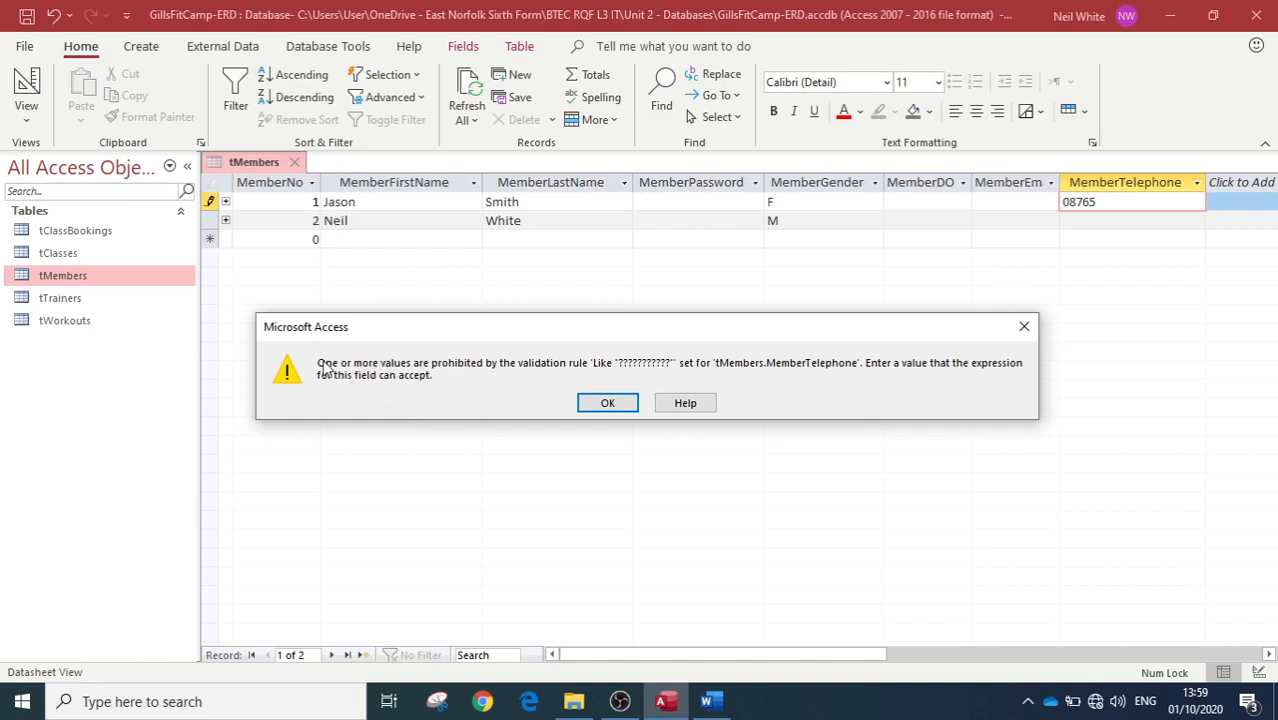
pyautogui.moveTo(461, 411)
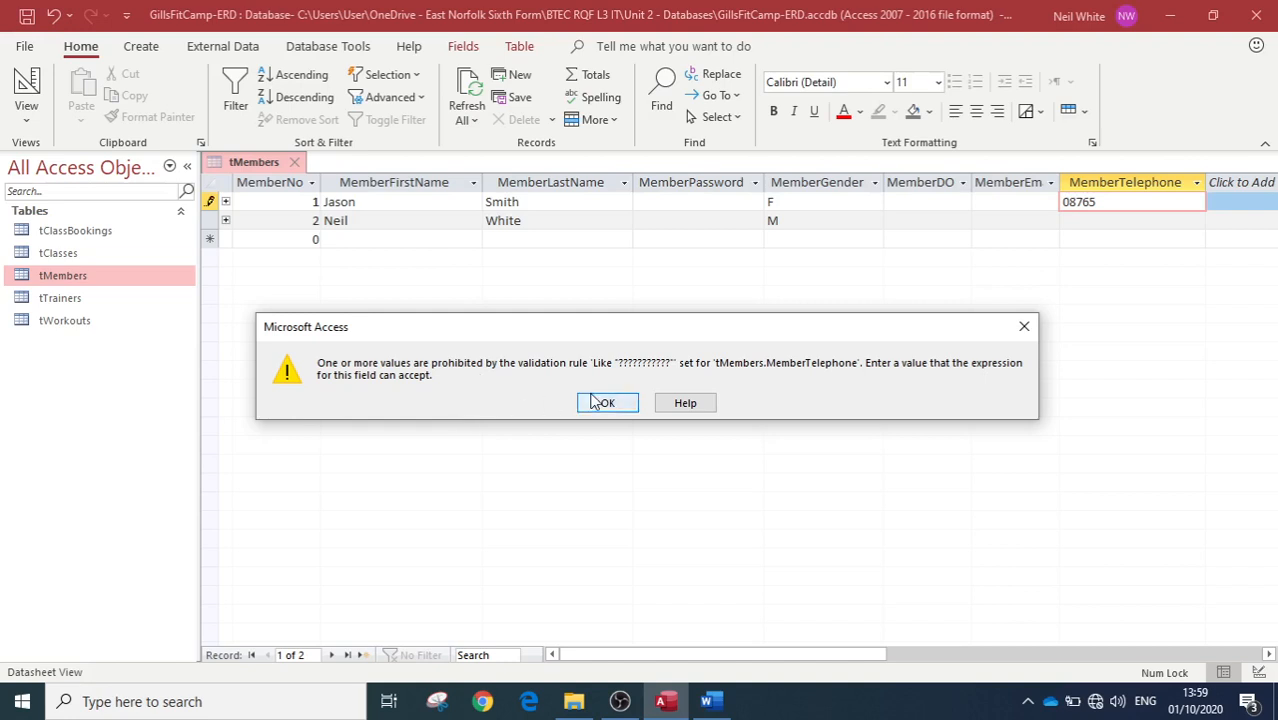
pyautogui.click(605, 402)
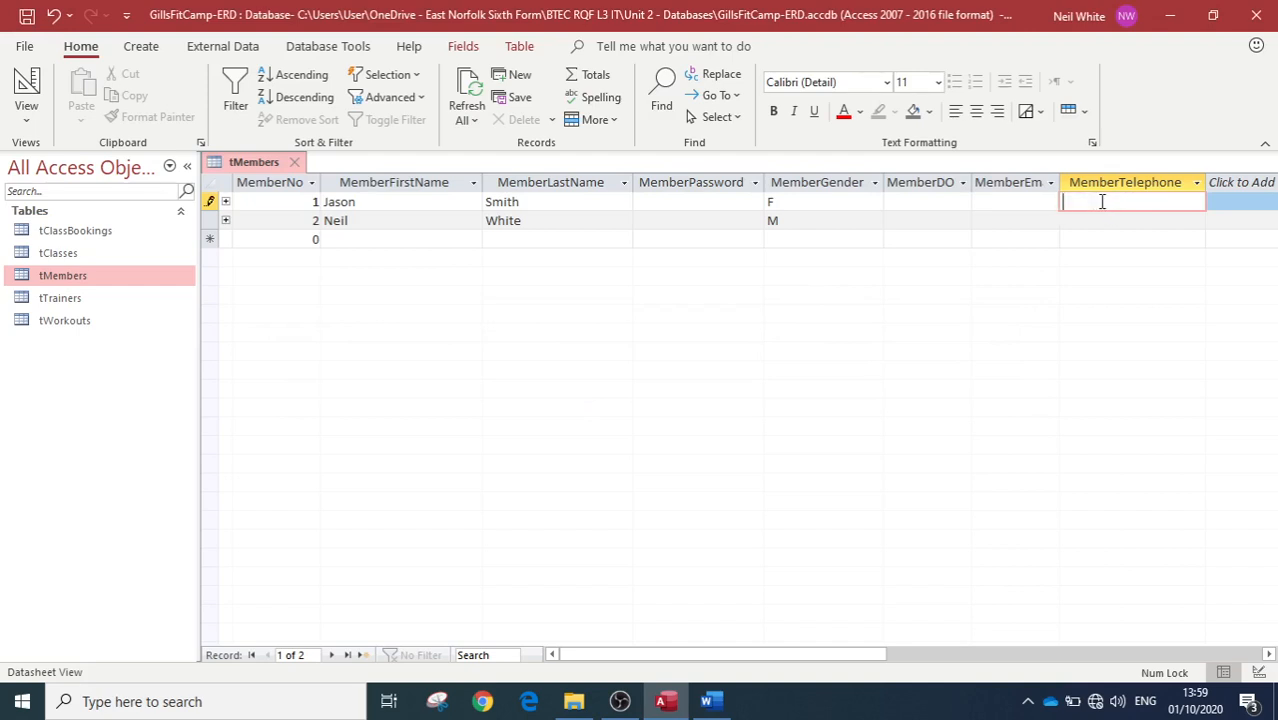
pyautogui.moveTo(1088, 221)
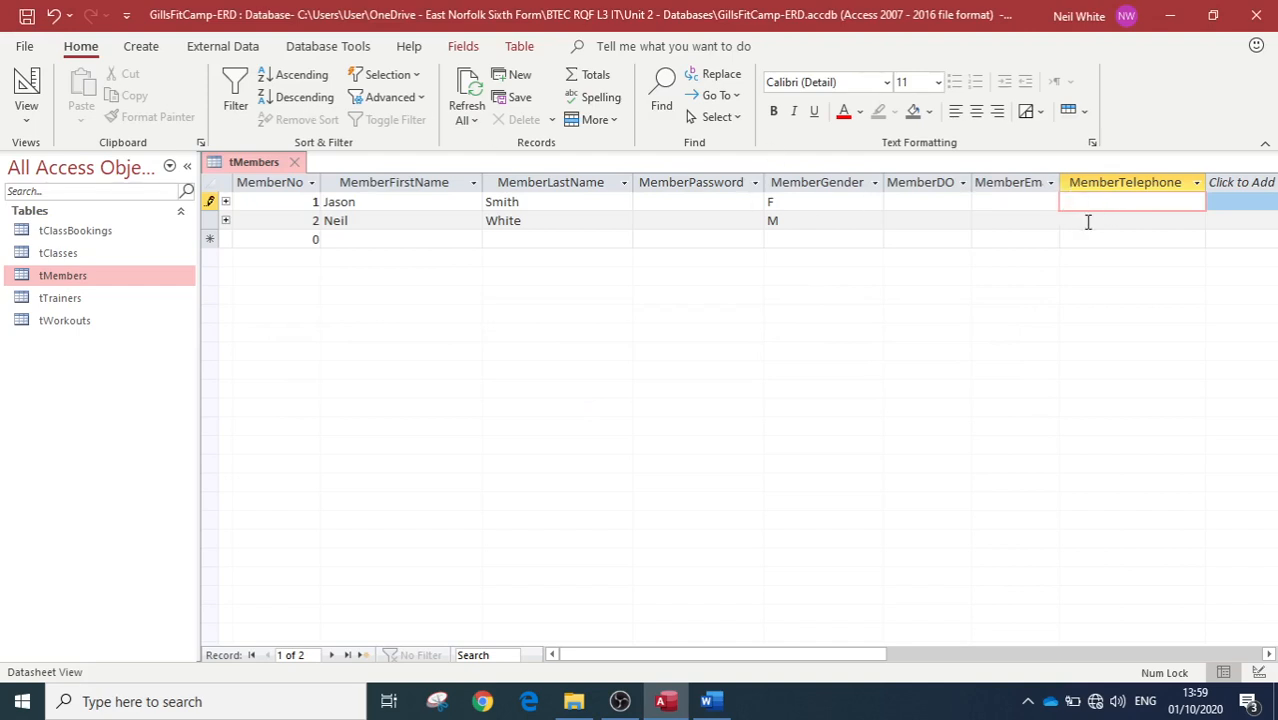
# Step: Return to Design View and enter validation text 'Please ensure that you include 11 digits'
pyautogui.click(26, 95)
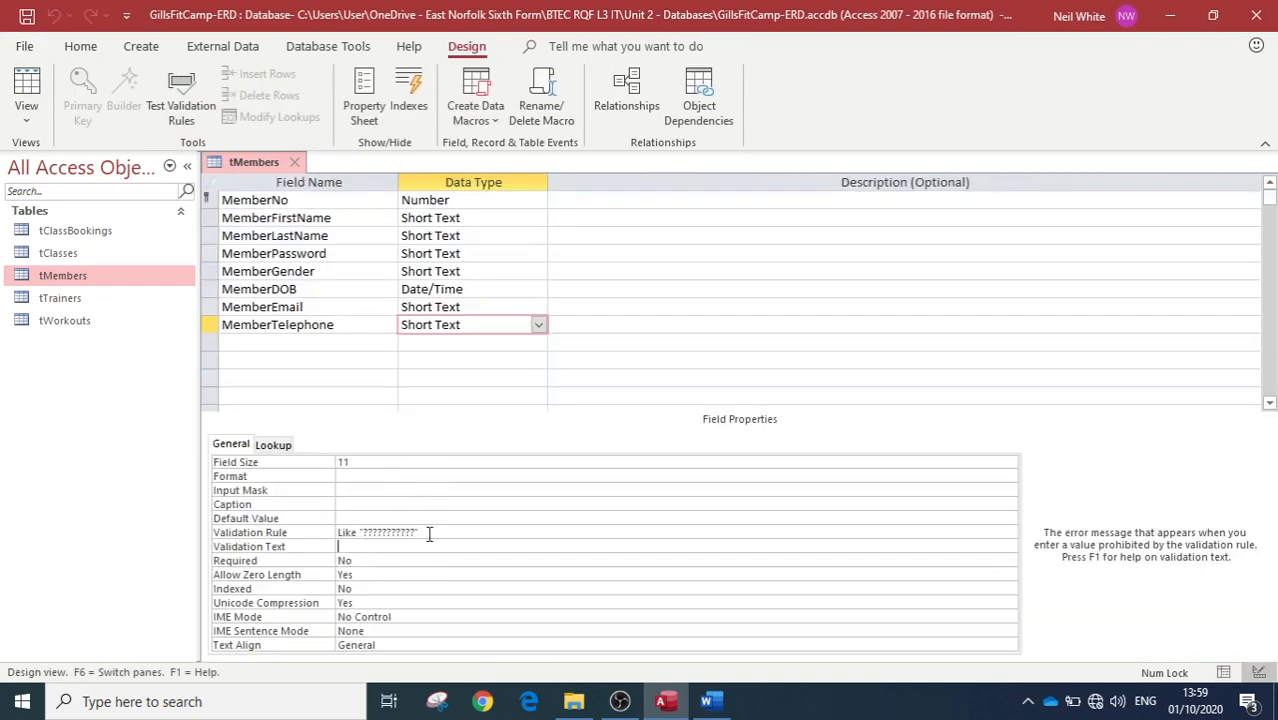
pyautogui.write('Please ensure')
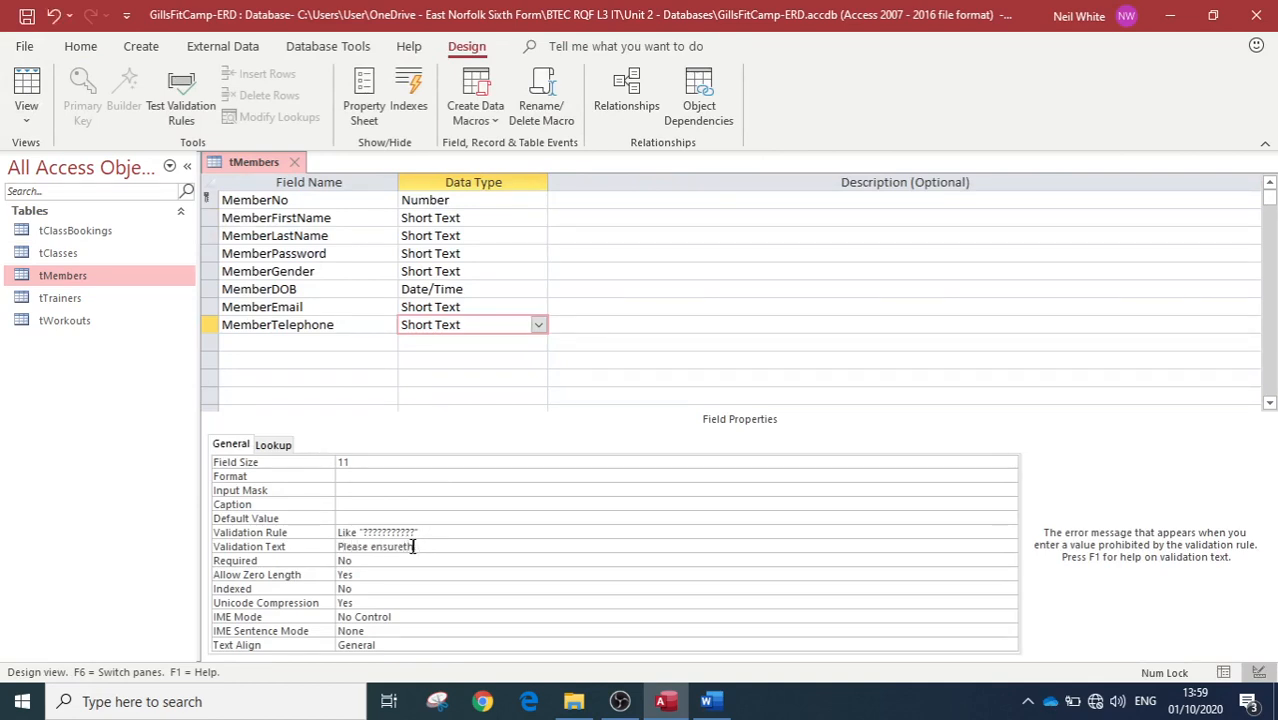
pyautogui.write('that you in')
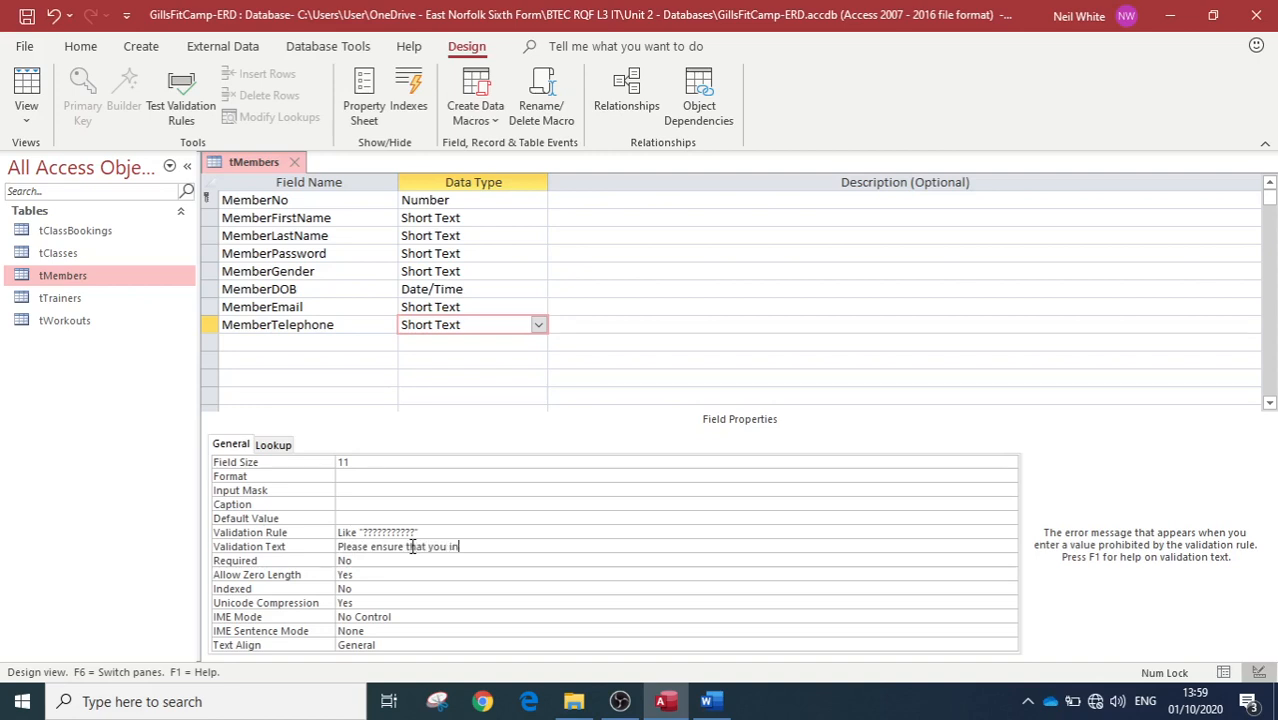
pyautogui.write('clude 11')
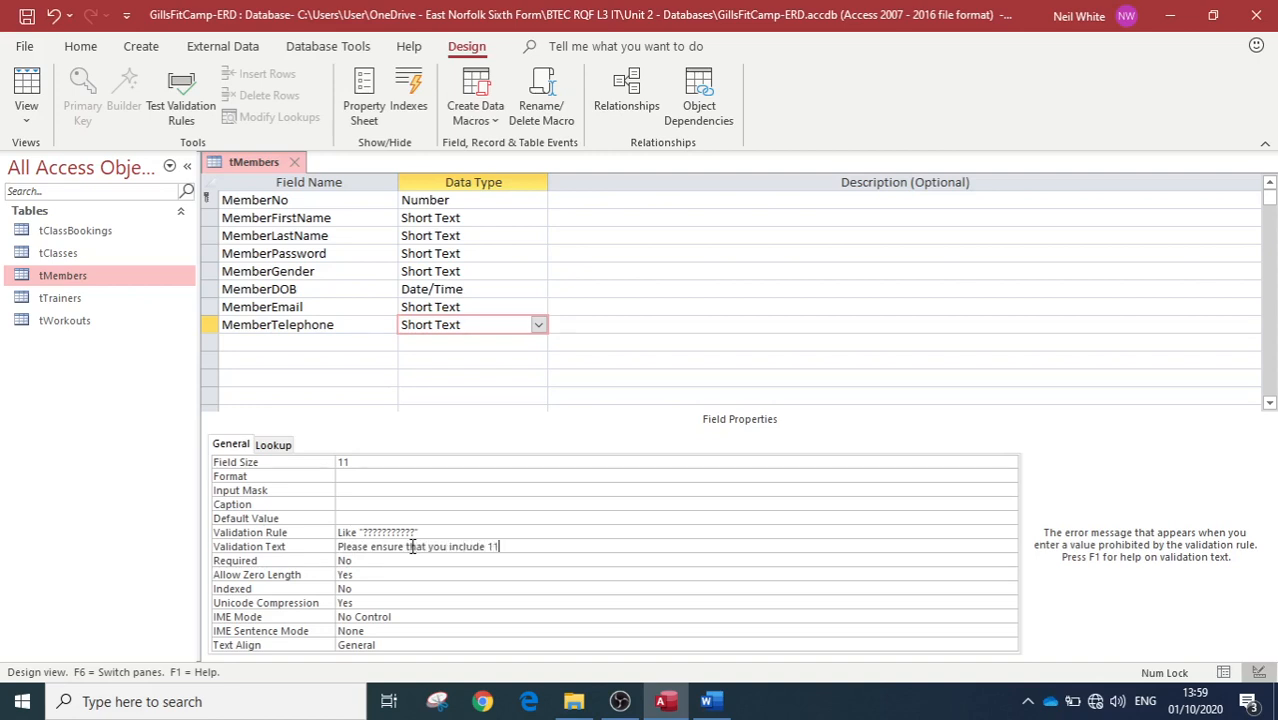
pyautogui.write('digits')
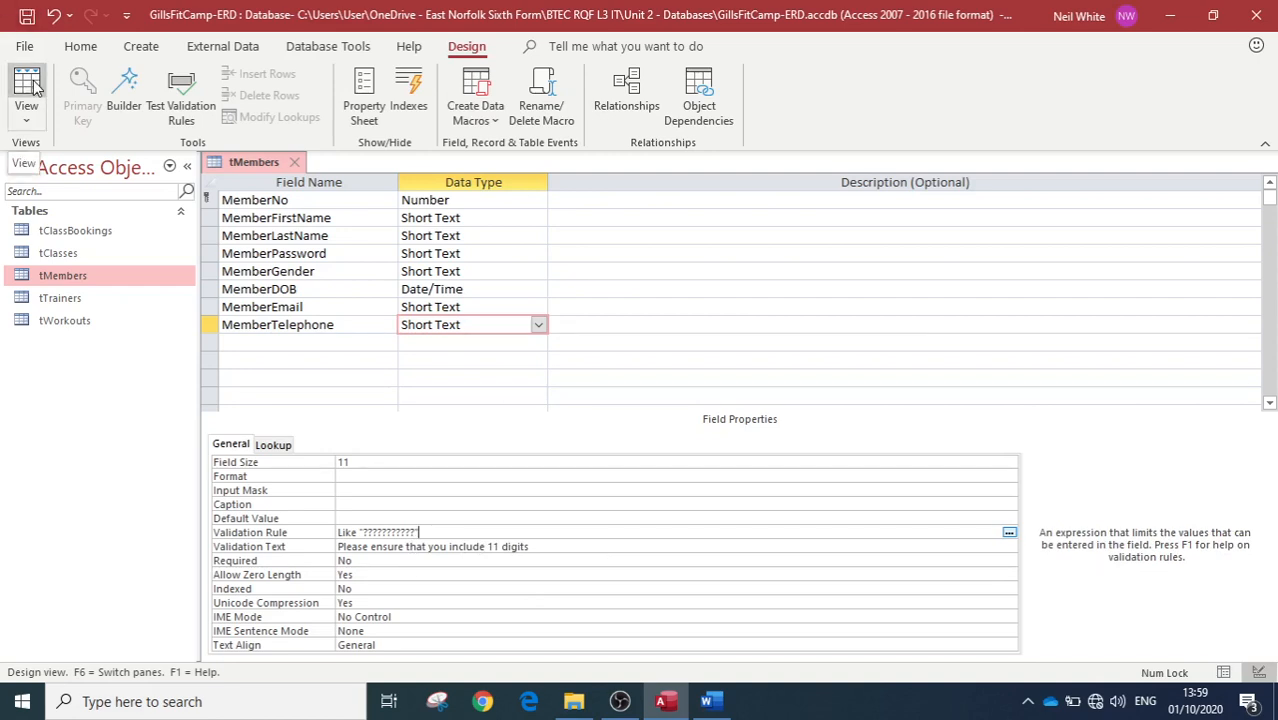
# Step: Save and test invalid telephone entries in Datasheet View, dismissing each 11-digit warning
pyautogui.click(26, 95)
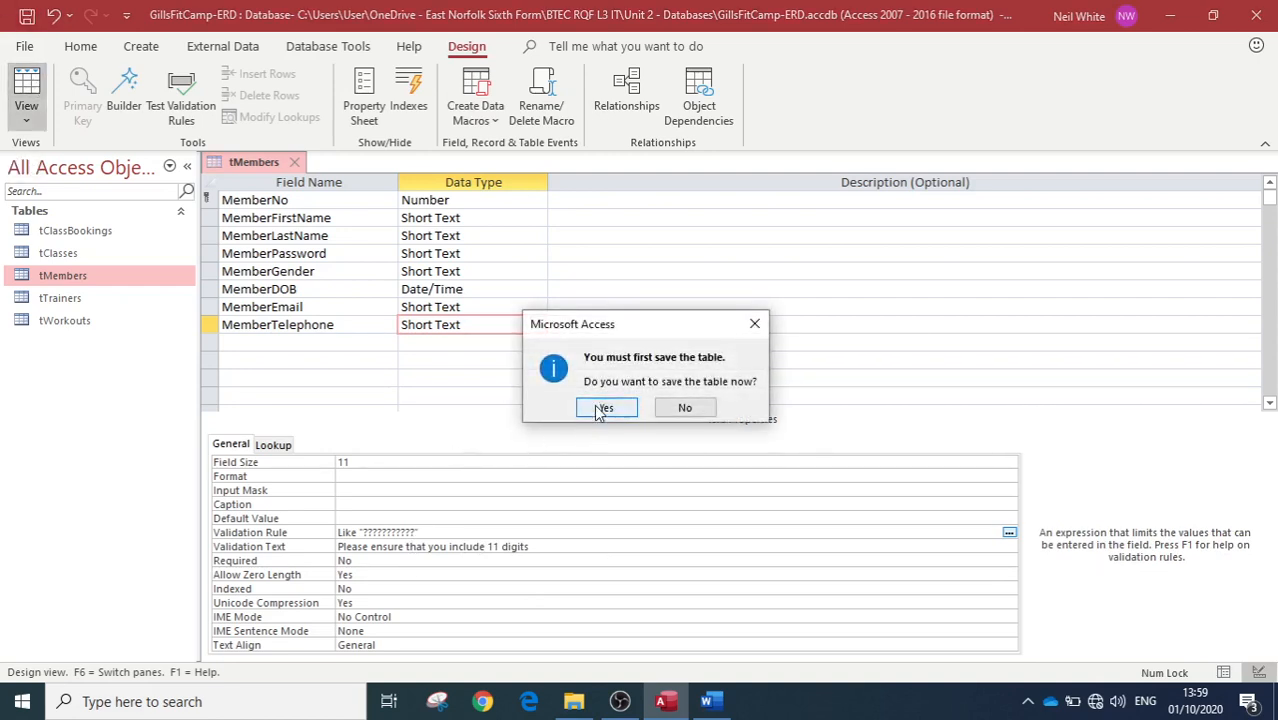
pyautogui.click(605, 407)
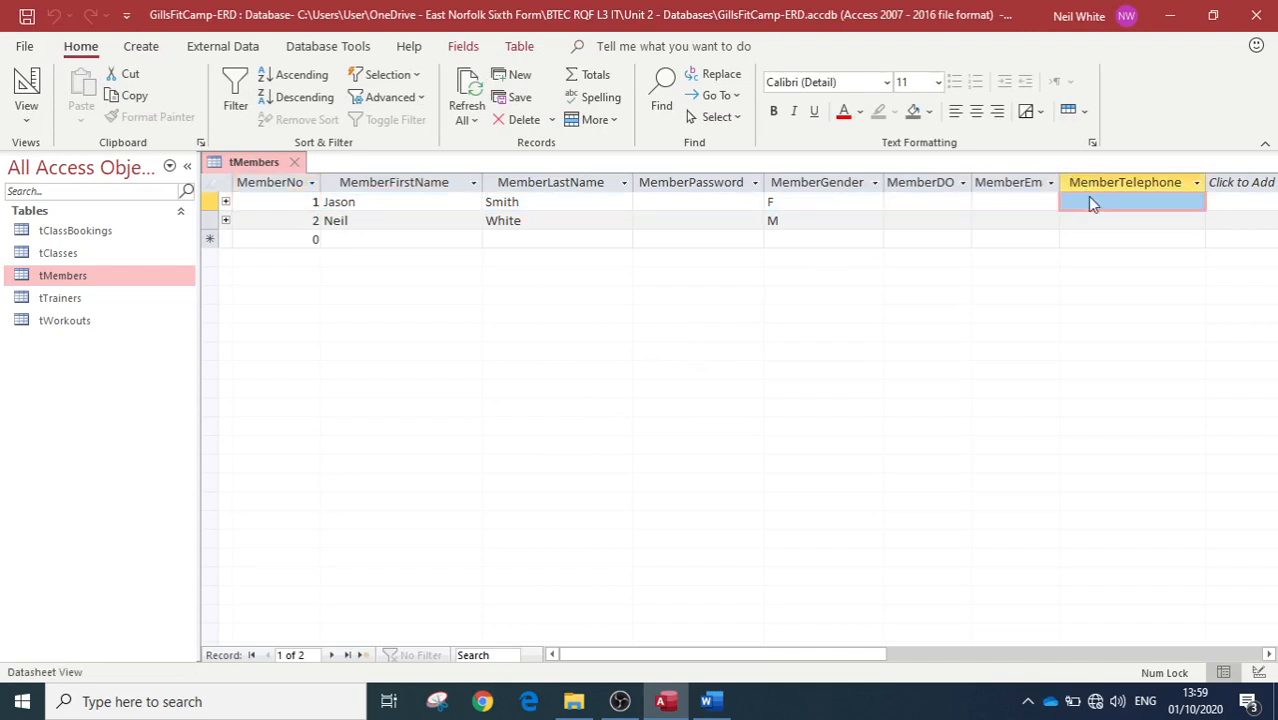
pyautogui.write('uyoiui')
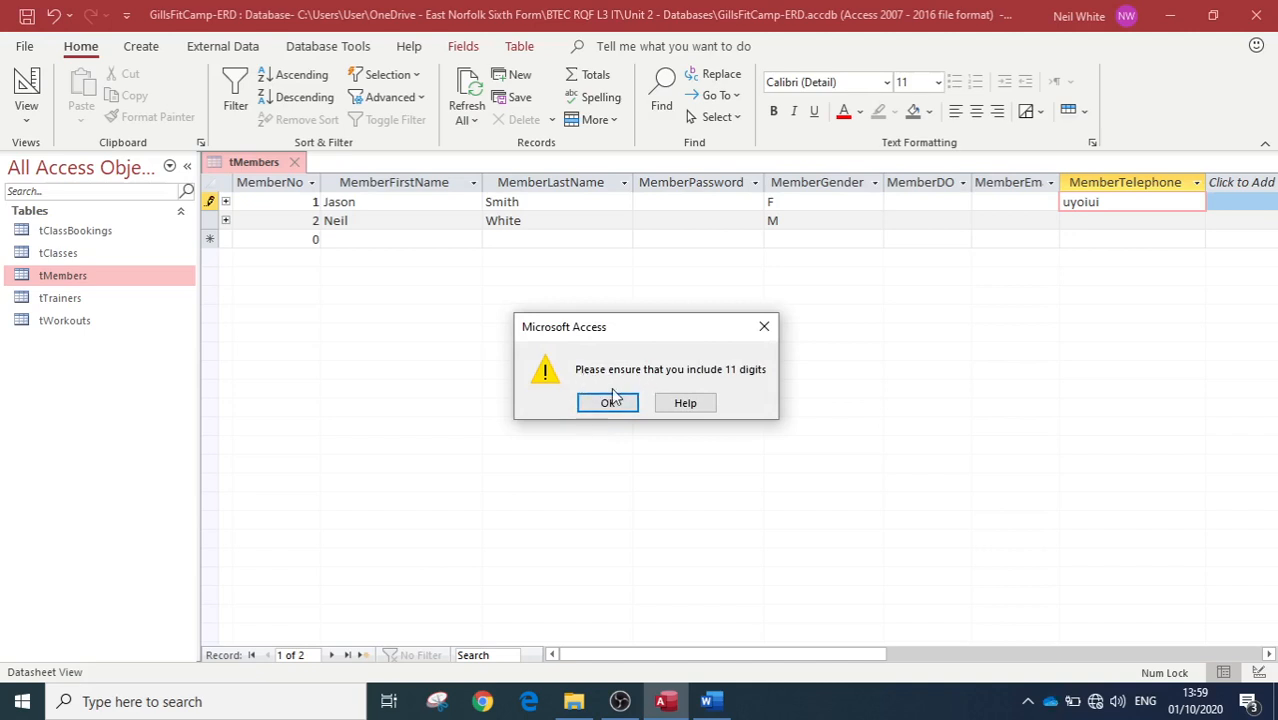
pyautogui.click(608, 402)
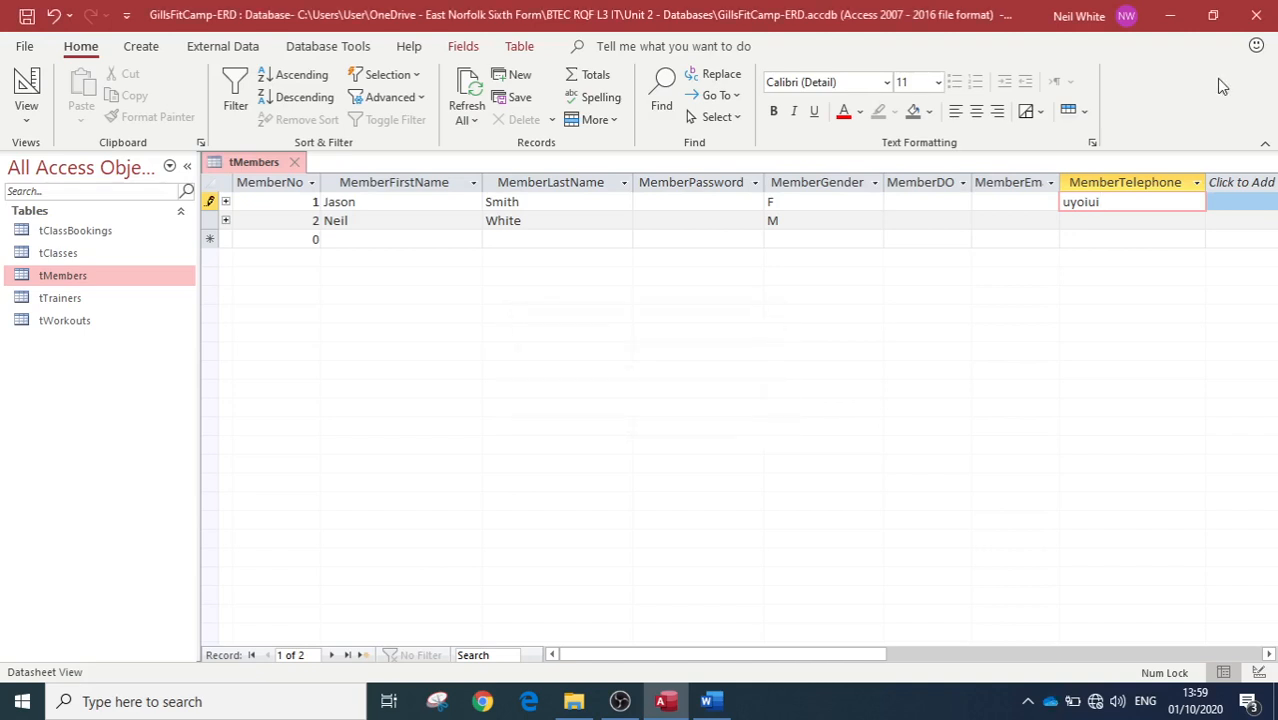
pyautogui.write('77we77ew7ew')
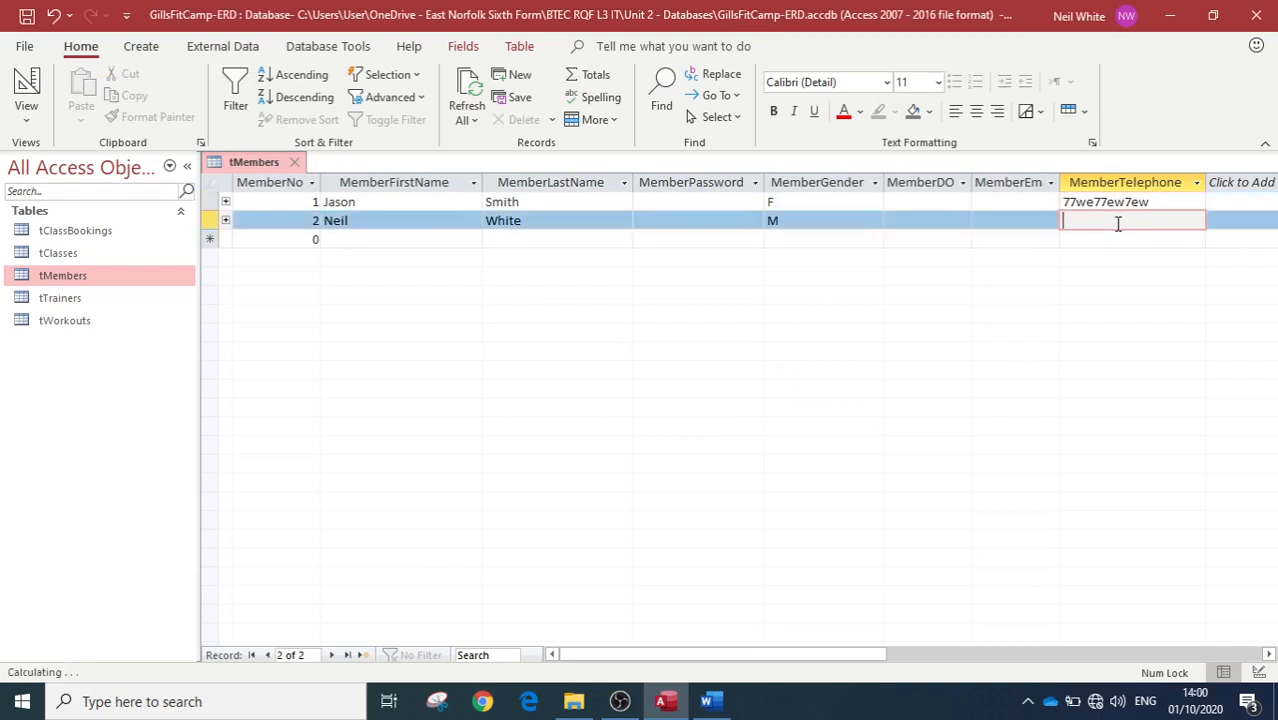
pyautogui.click(1105, 201)
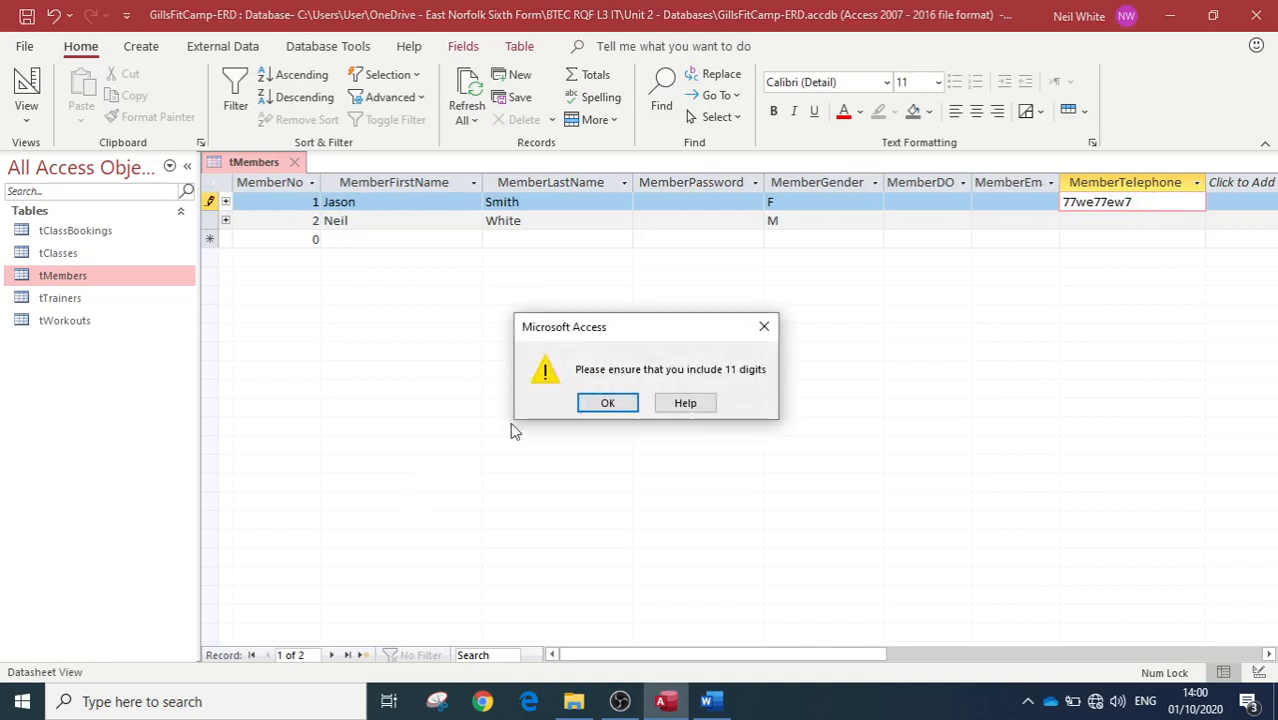
pyautogui.click(607, 402)
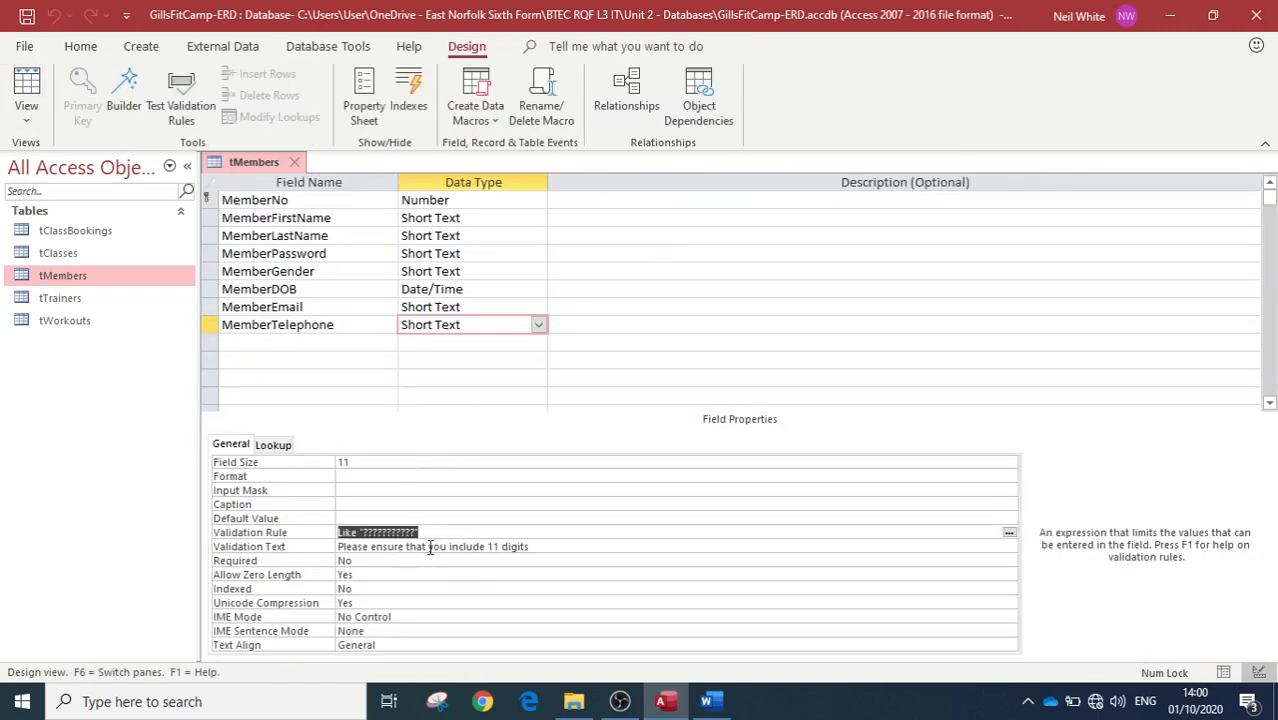
# Step: Extend the validation text with 'in your Telephone number' and switch back to the records
pyautogui.write('in')
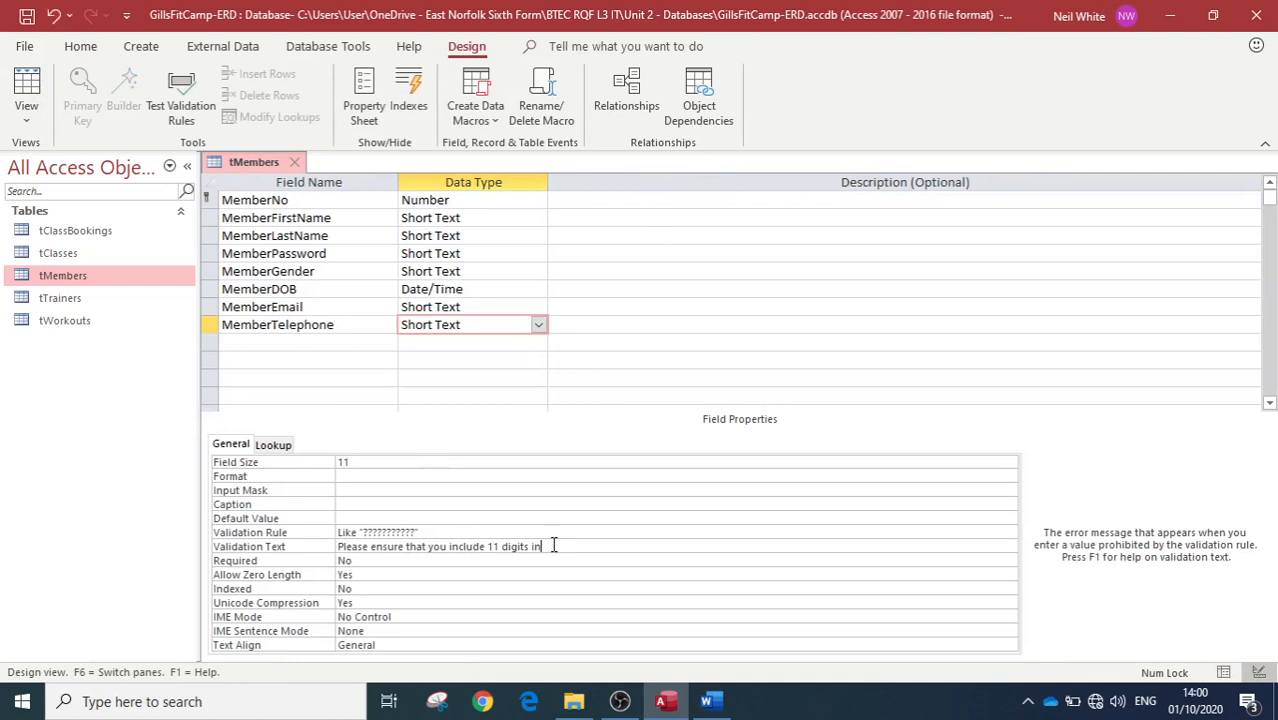
pyautogui.write('your Telephone number')
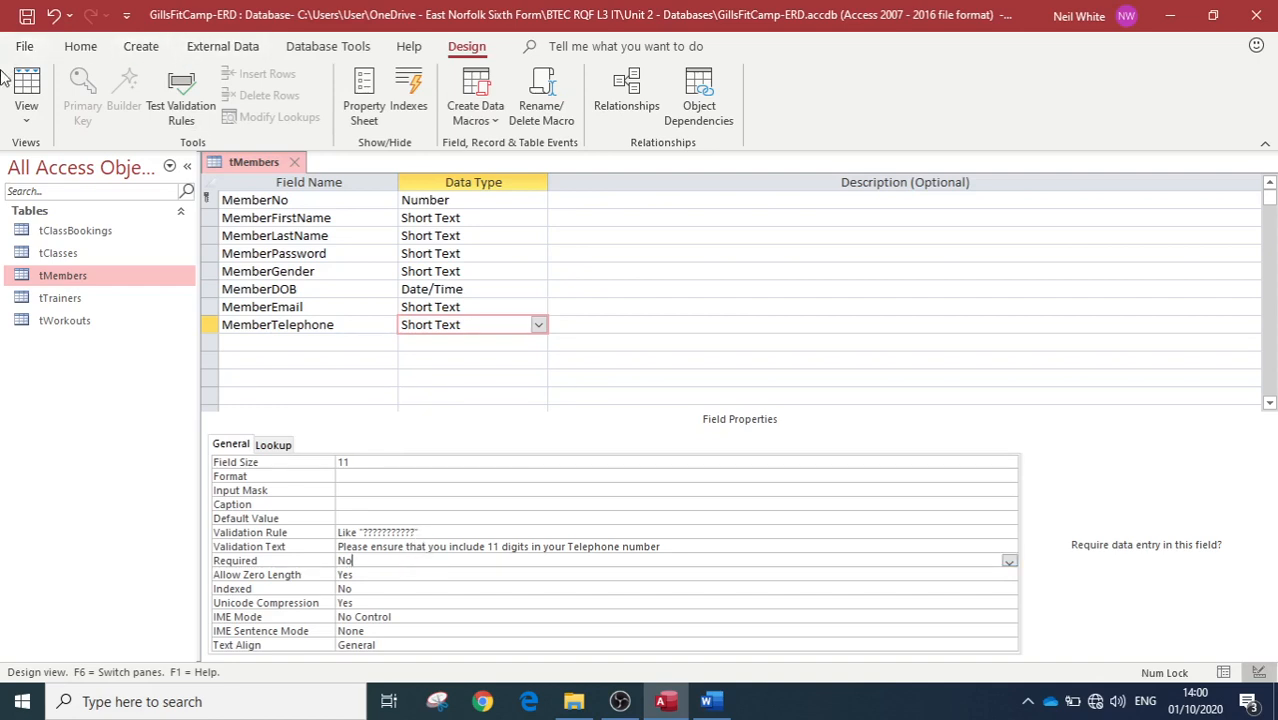
pyautogui.moveTo(27, 90)
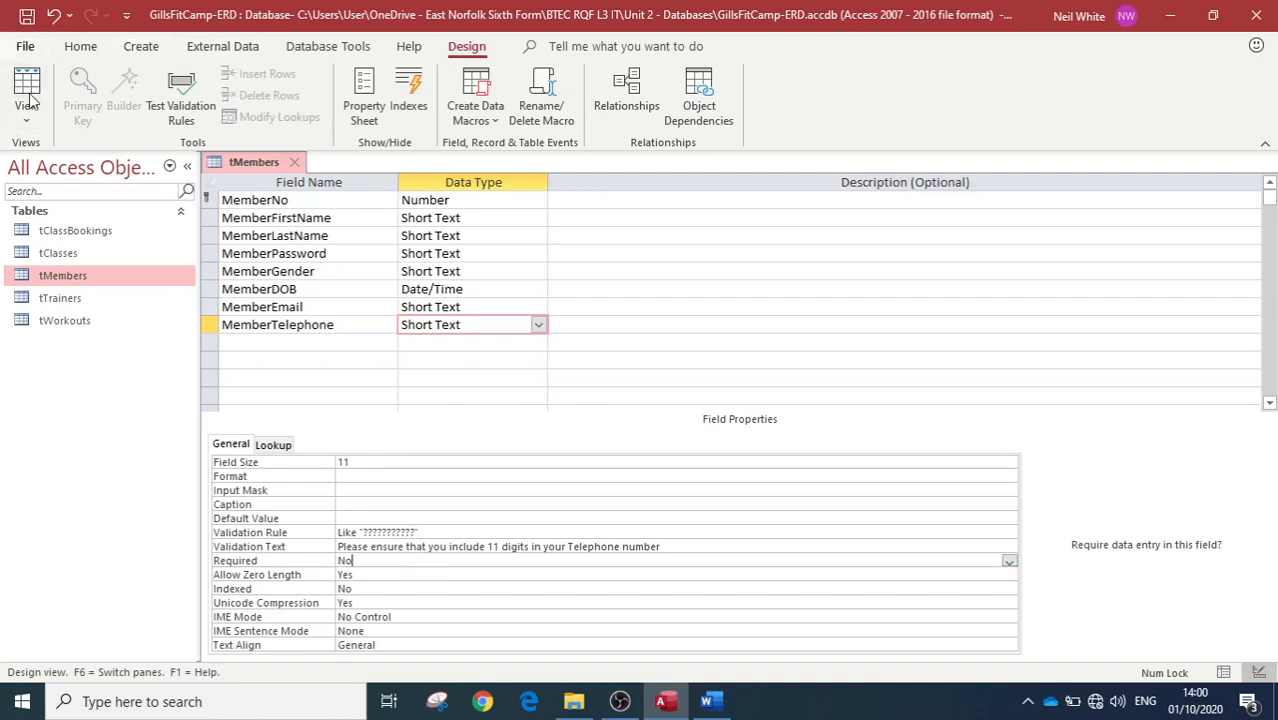
pyautogui.click(26, 95)
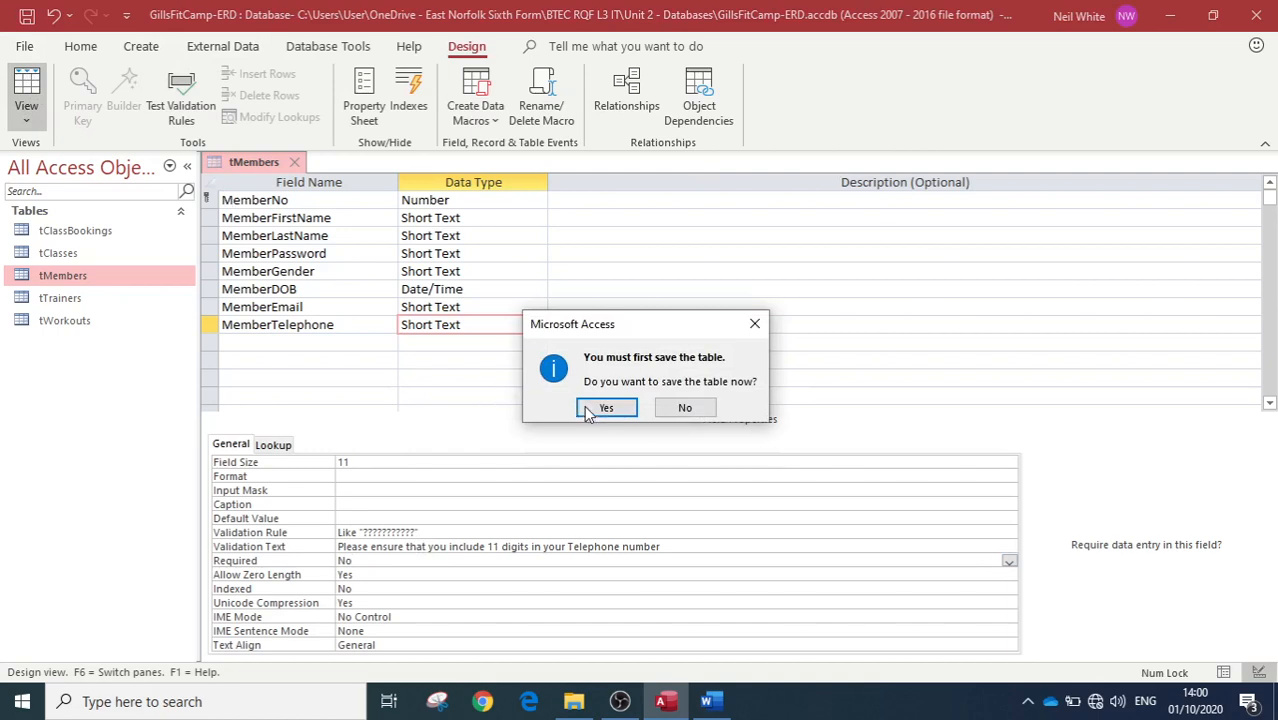
# Step: Save the design, retest with invalid number 978678587, dismiss the longer warning, and select the entry
pyautogui.click(606, 407)
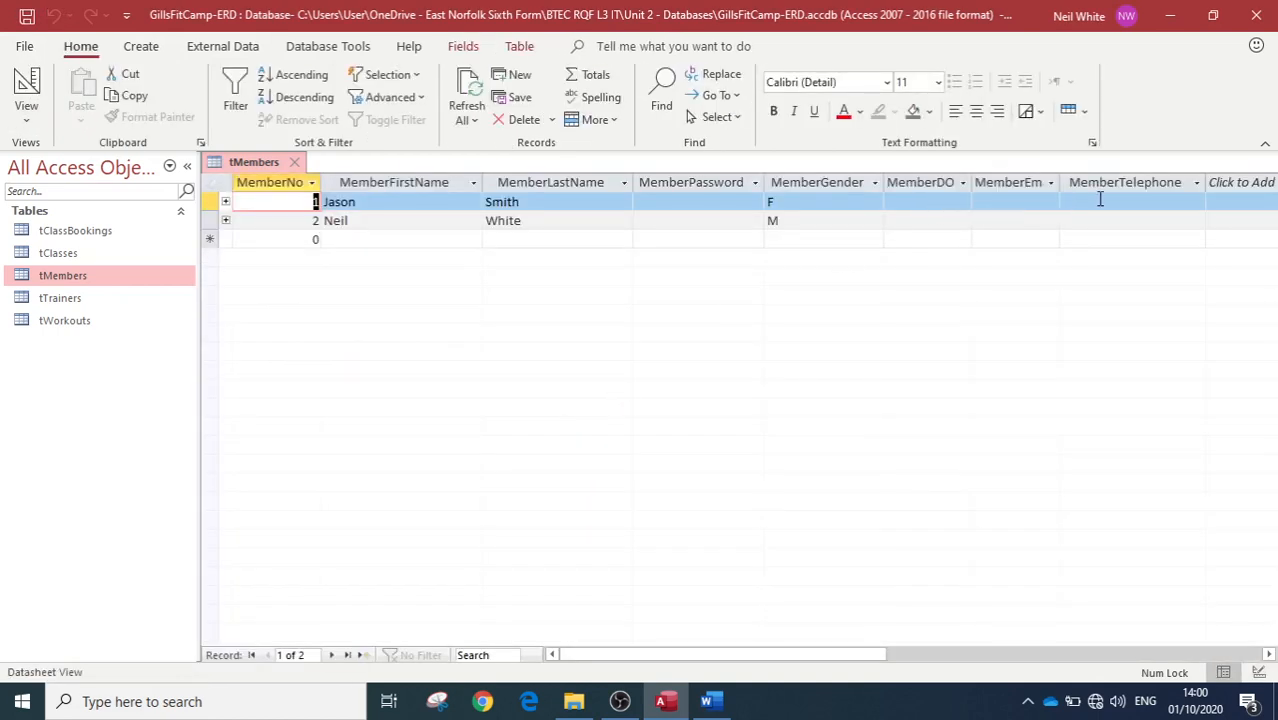
pyautogui.write('97867858787')
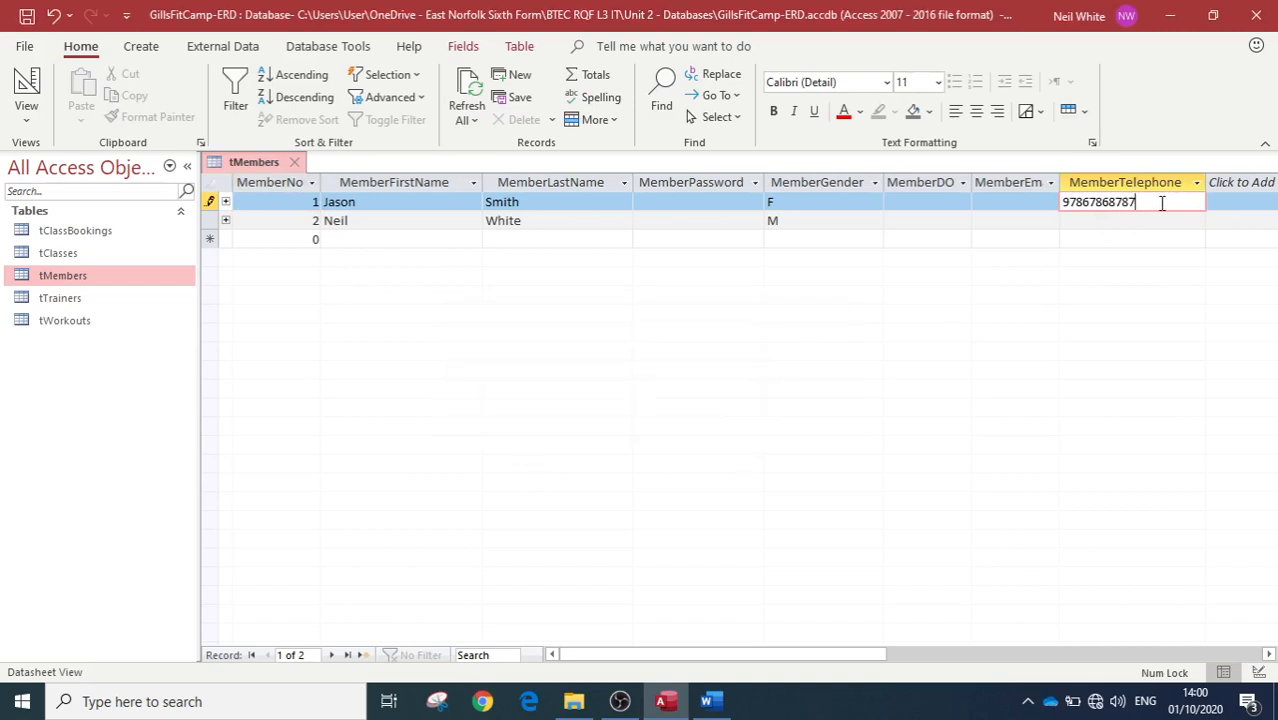
pyautogui.press('Backspace')
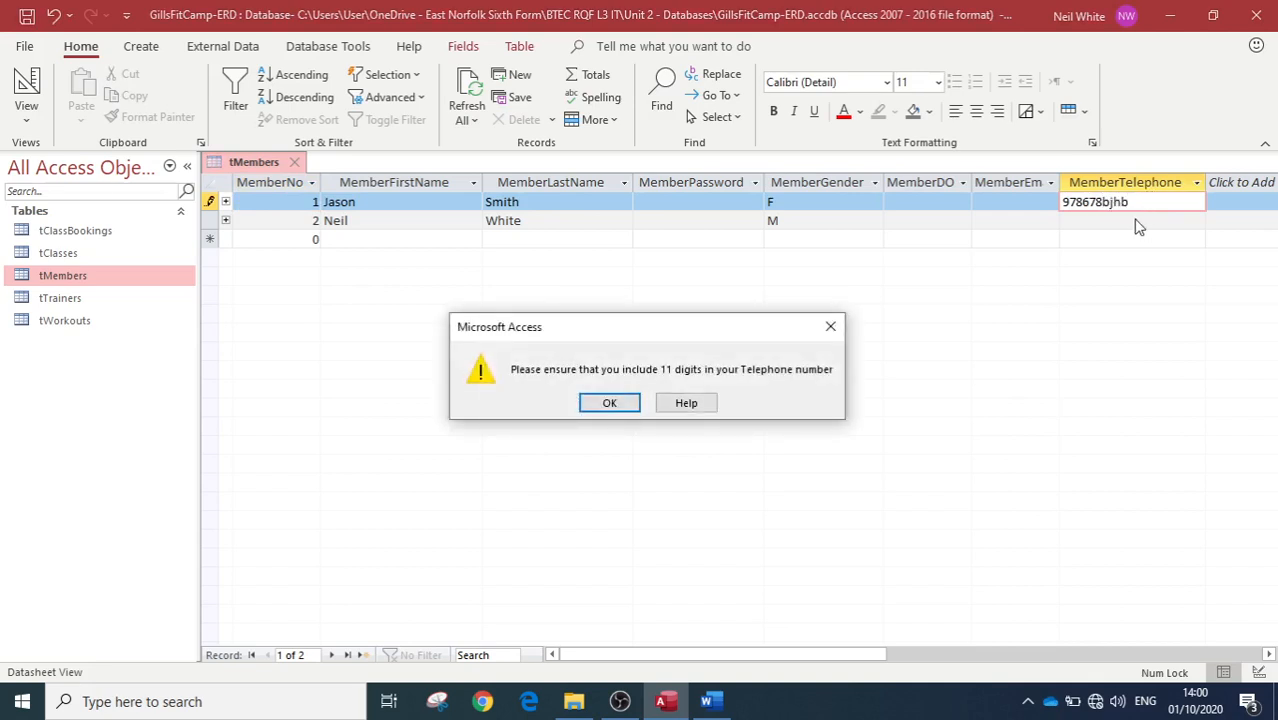
pyautogui.click(609, 402)
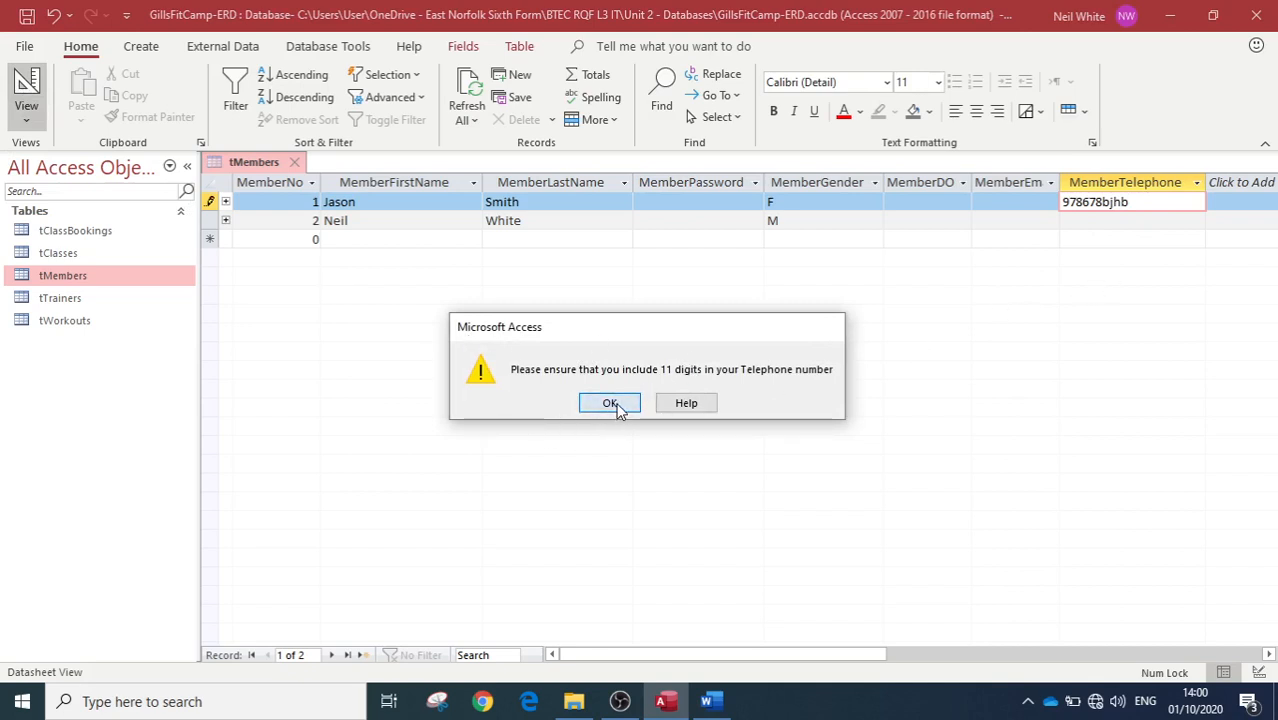
pyautogui.click(610, 402)
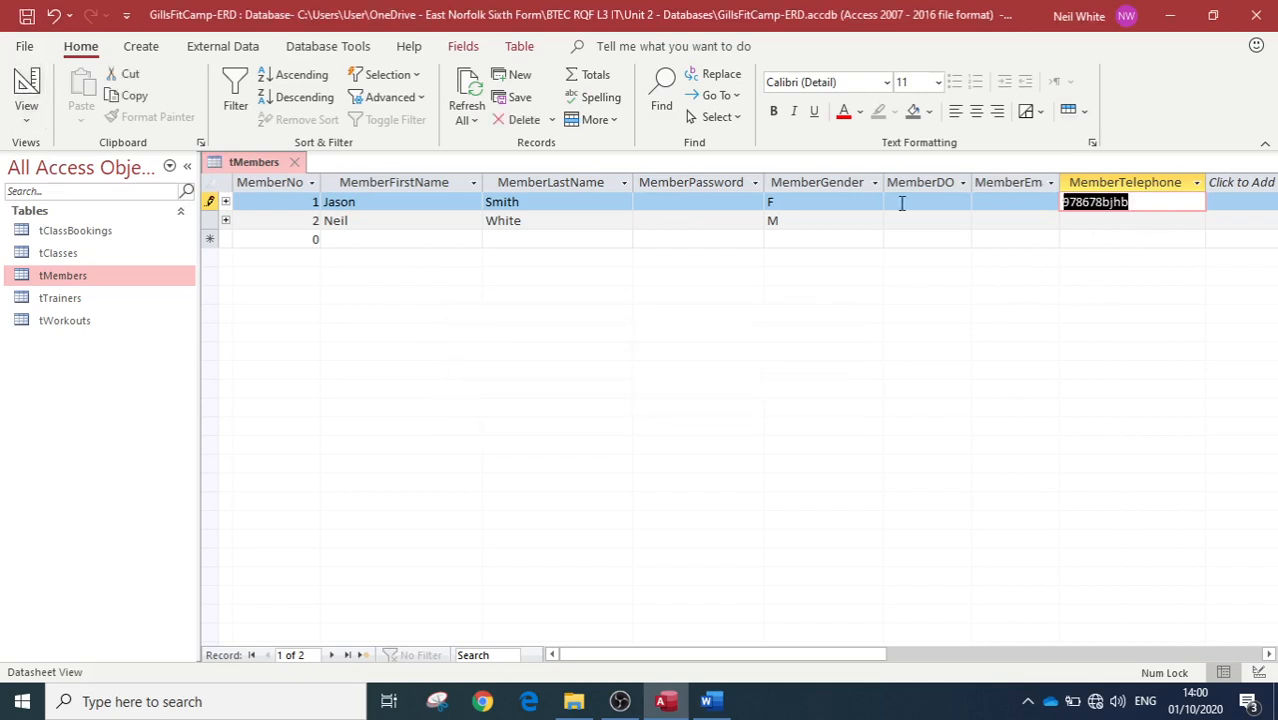
pyautogui.click(1133, 220)
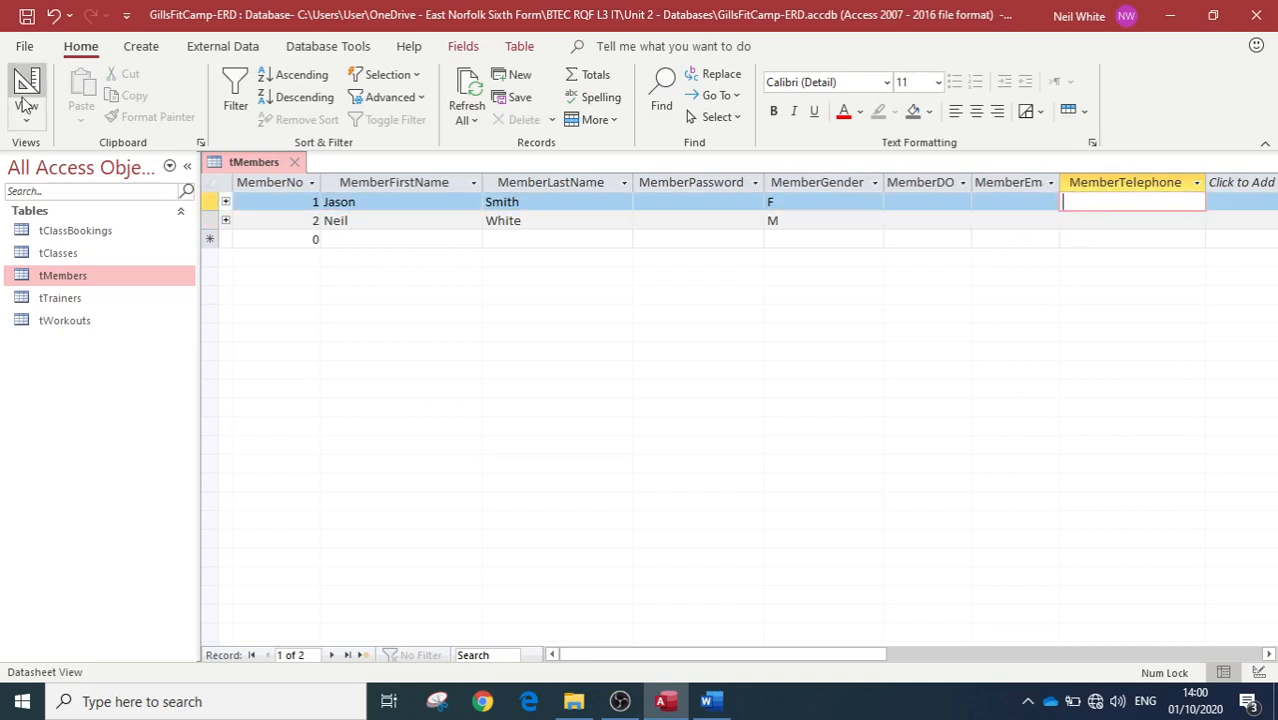
# Step: Change MemberTelephone's validation rule to Is Not Null And Like "???????????" and switch to the records
pyautogui.click(26, 90)
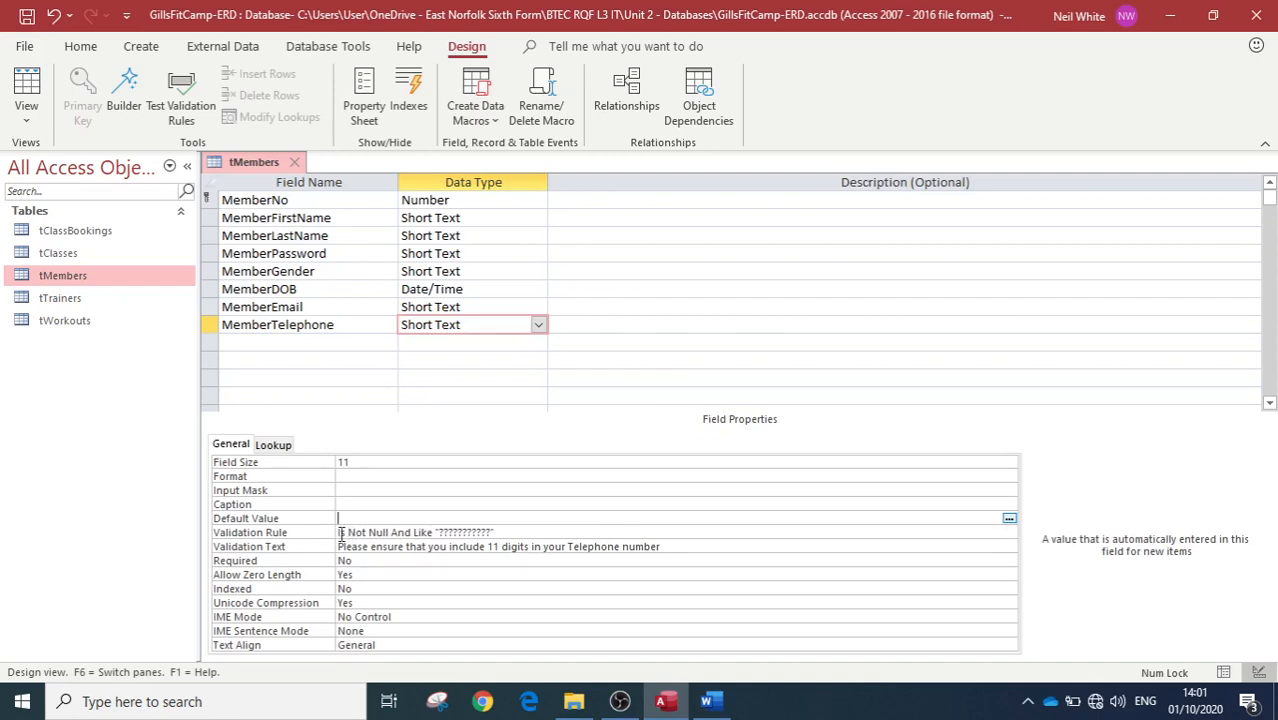
pyautogui.click(365, 532)
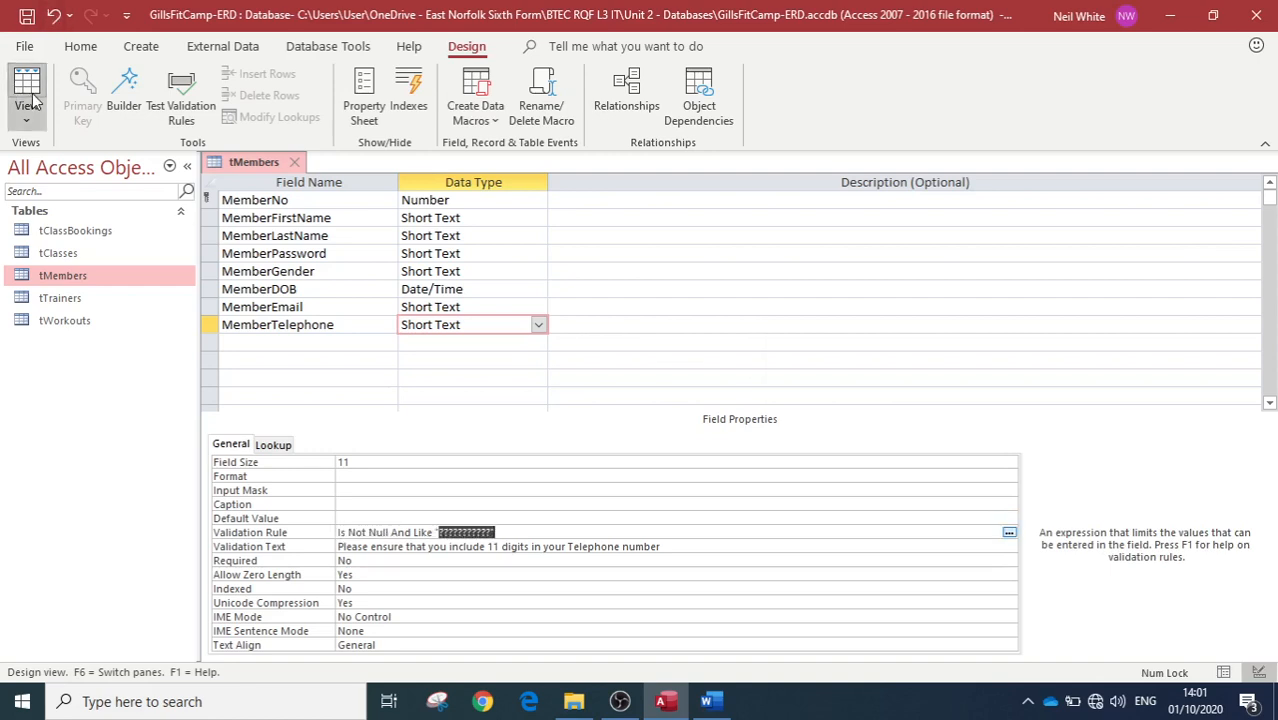
pyautogui.click(26, 90)
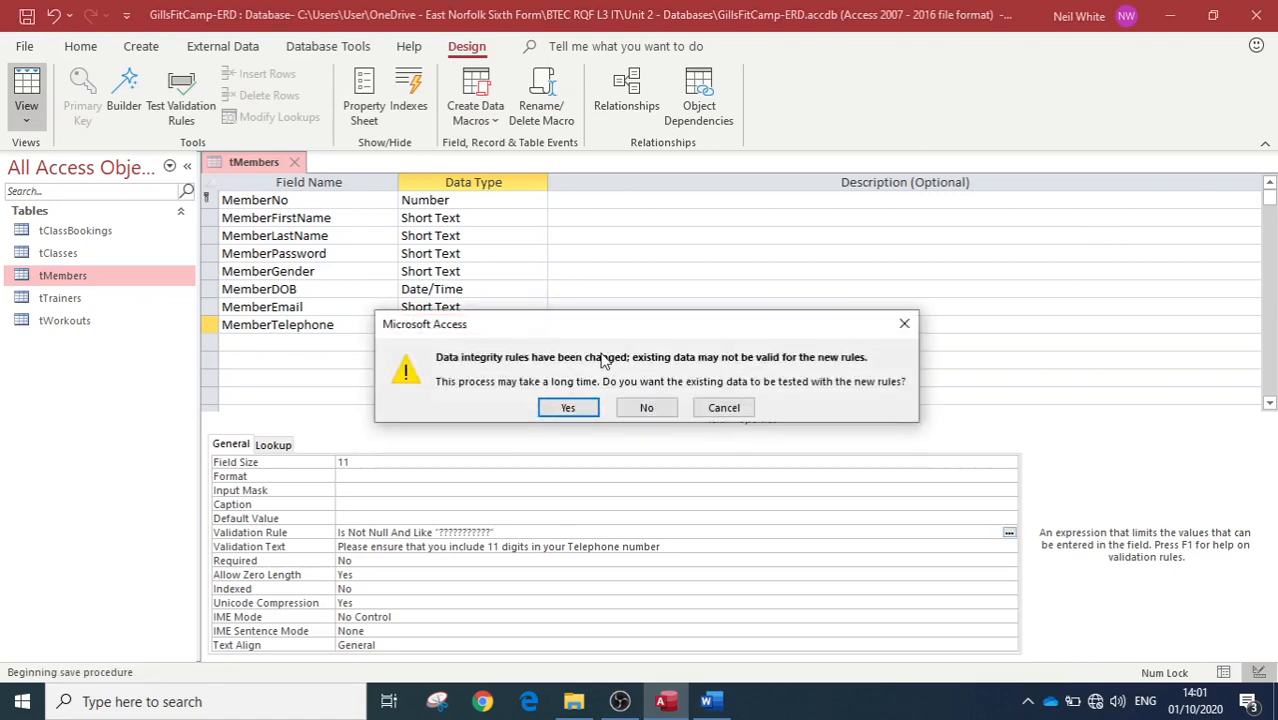
# Step: Keep the stricter rule over existing data, then enter a six-digit number and dismiss the 11-digit warning
pyautogui.click(568, 407)
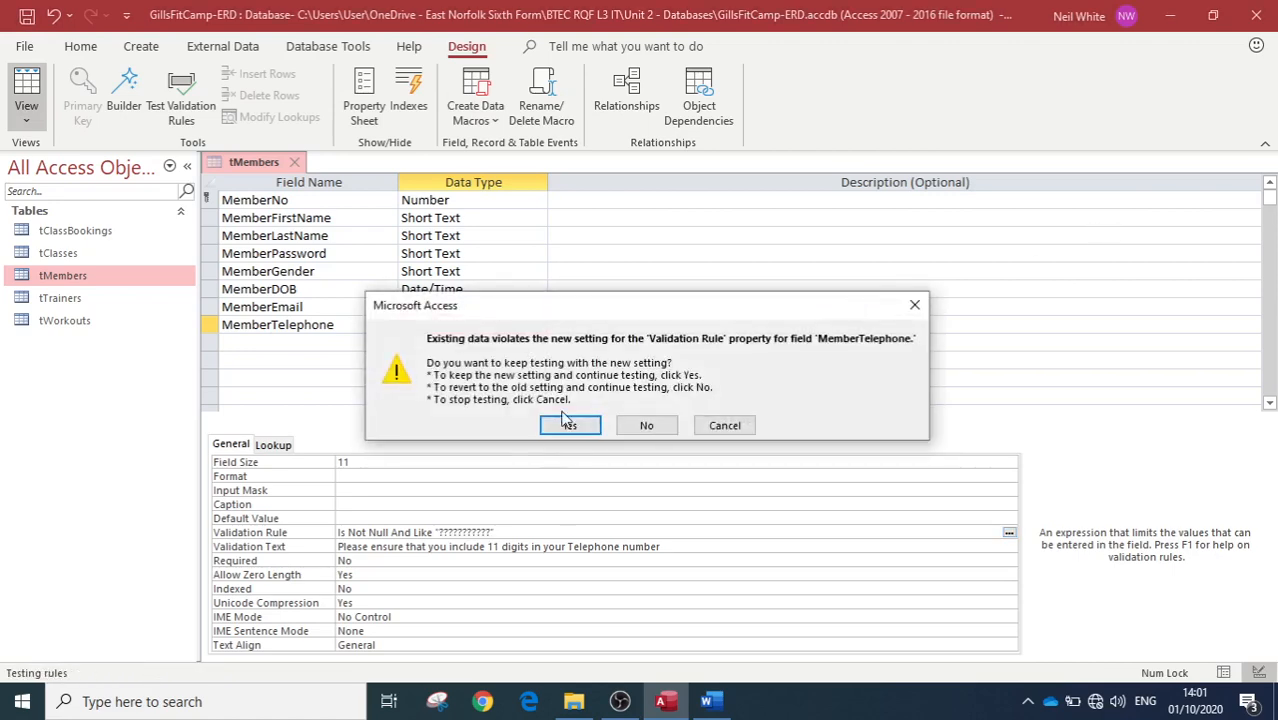
pyautogui.click(569, 425)
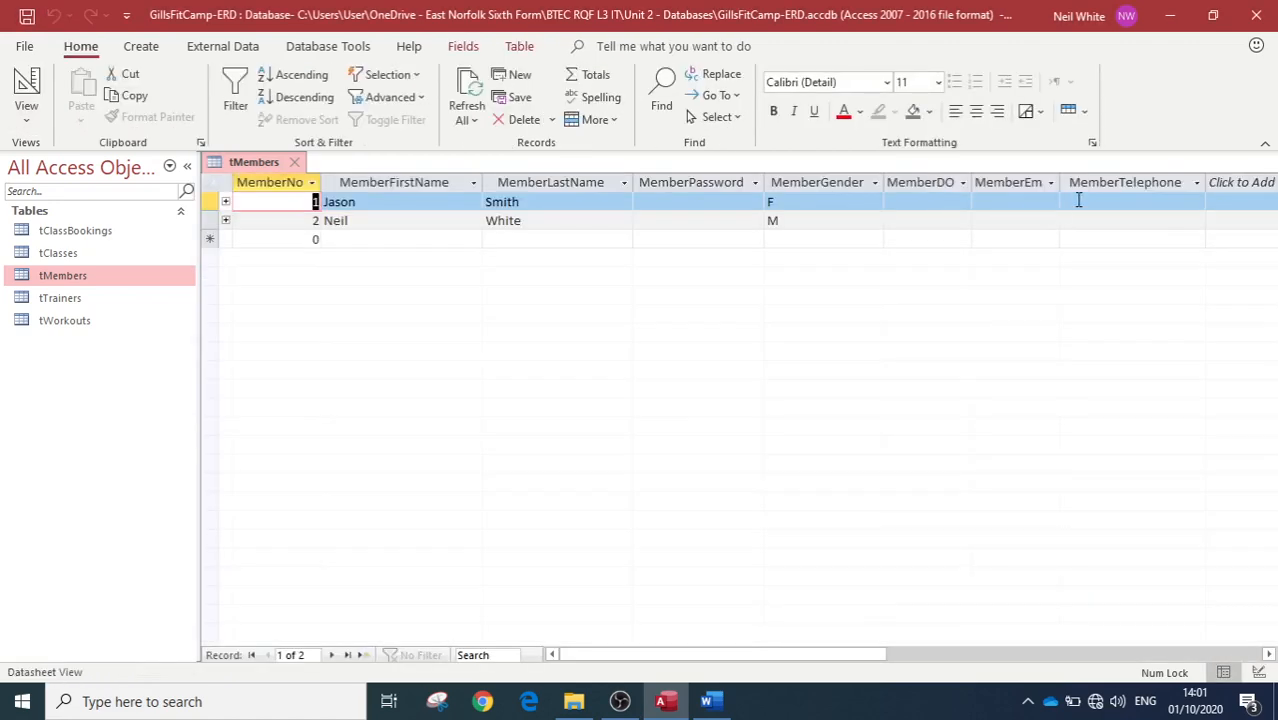
pyautogui.click(1130, 201)
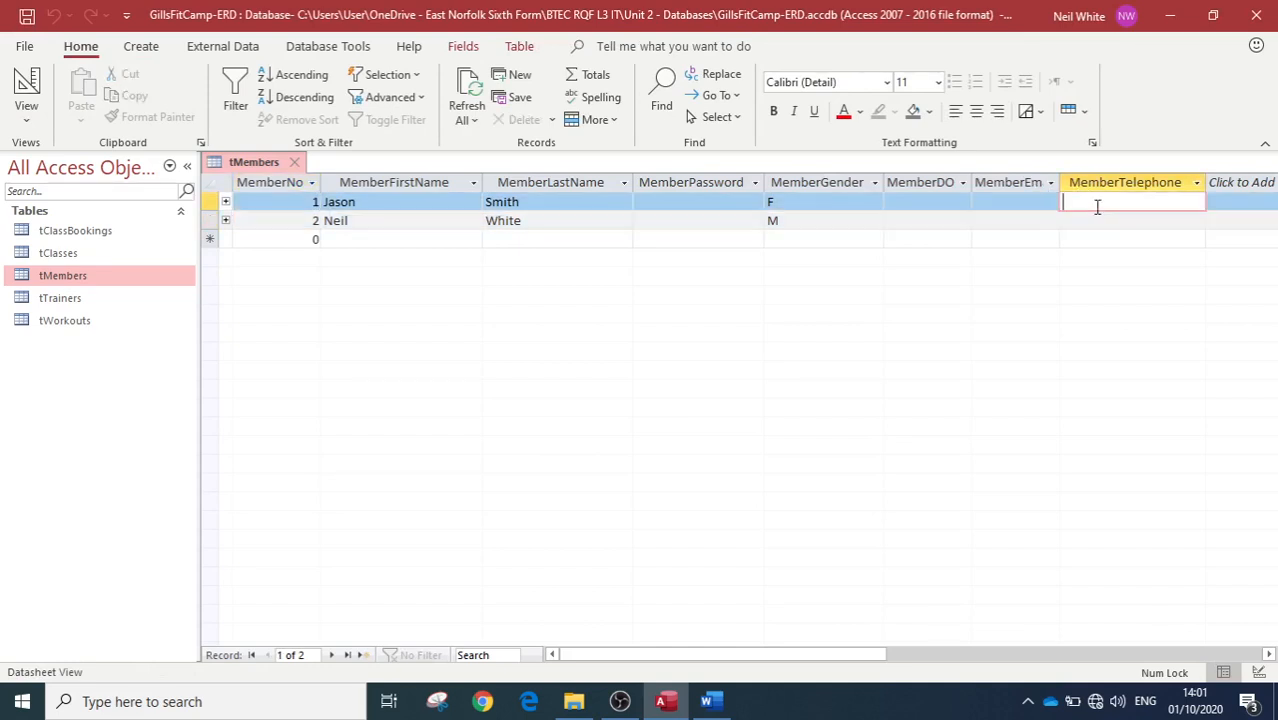
pyautogui.click(1130, 220)
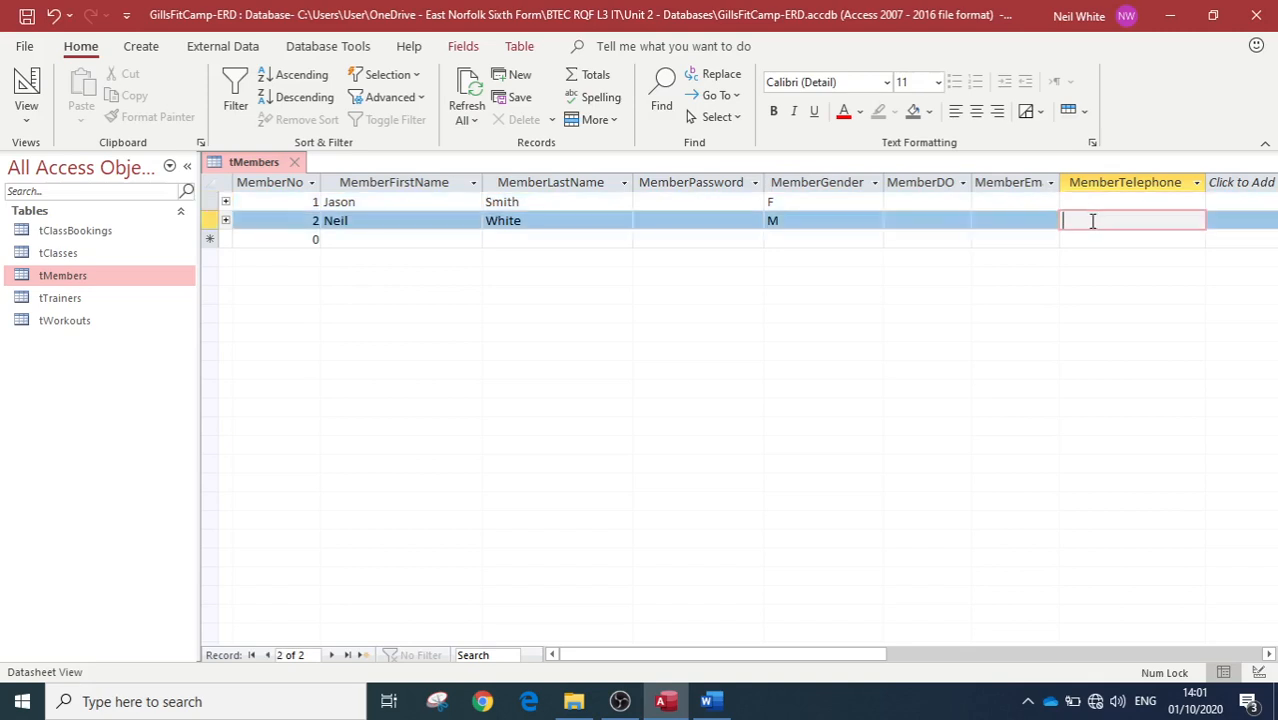
pyautogui.write('3')
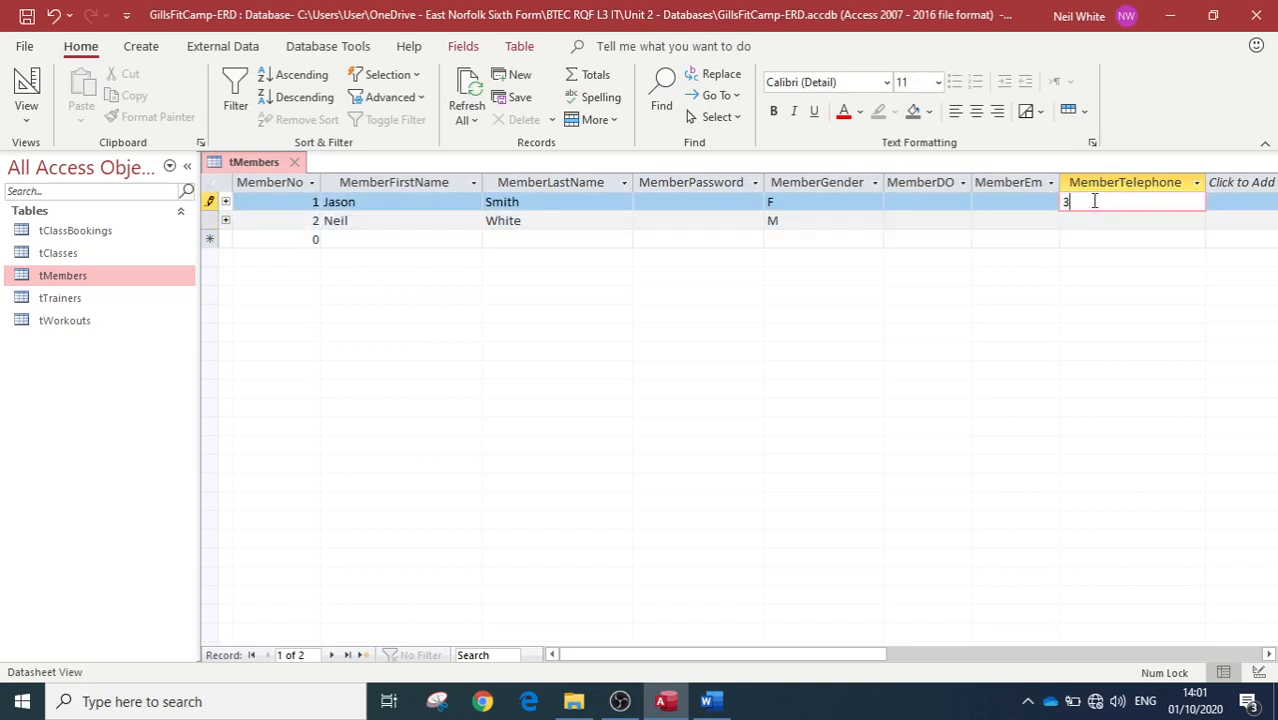
pyautogui.write('32434')
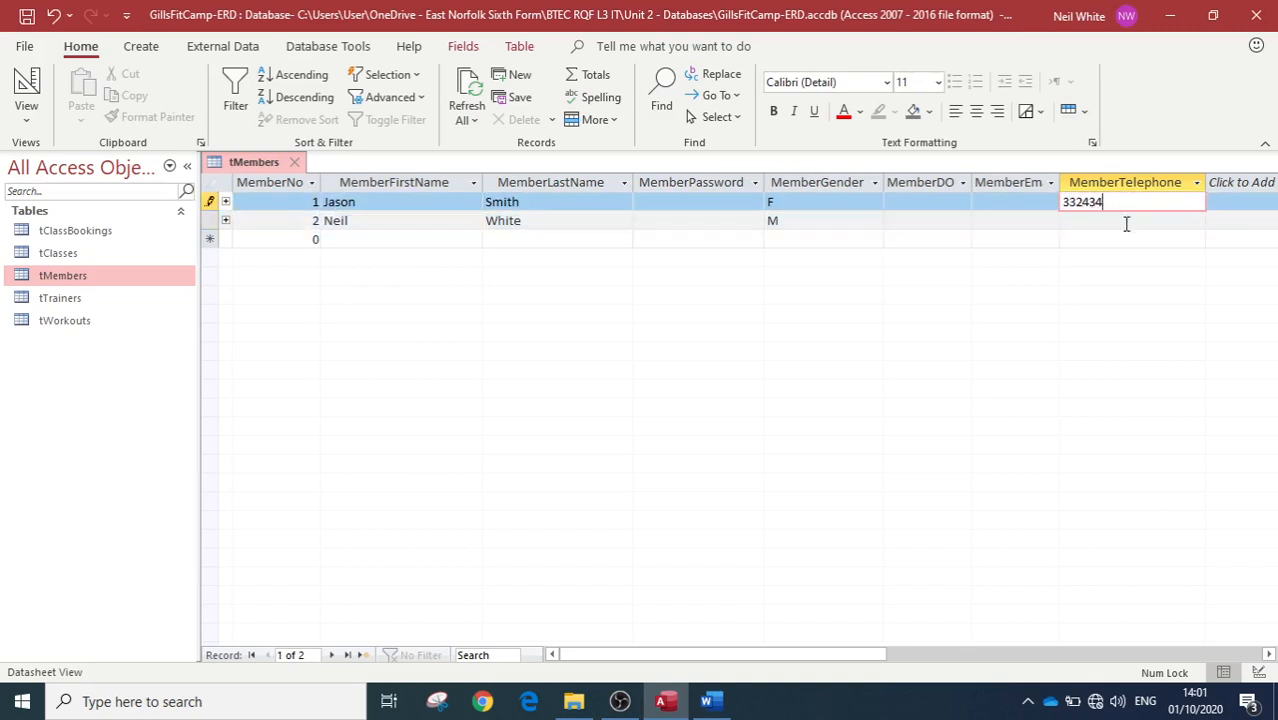
pyautogui.moveTo(655, 388)
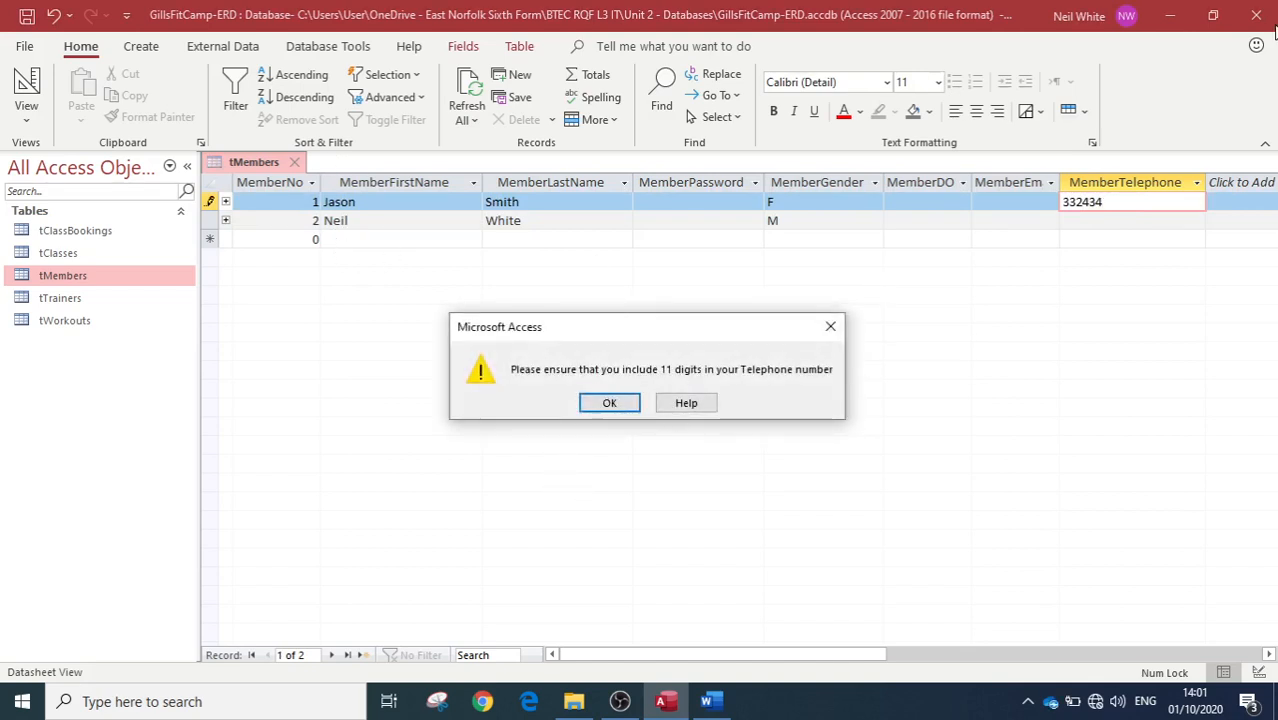
pyautogui.click(609, 402)
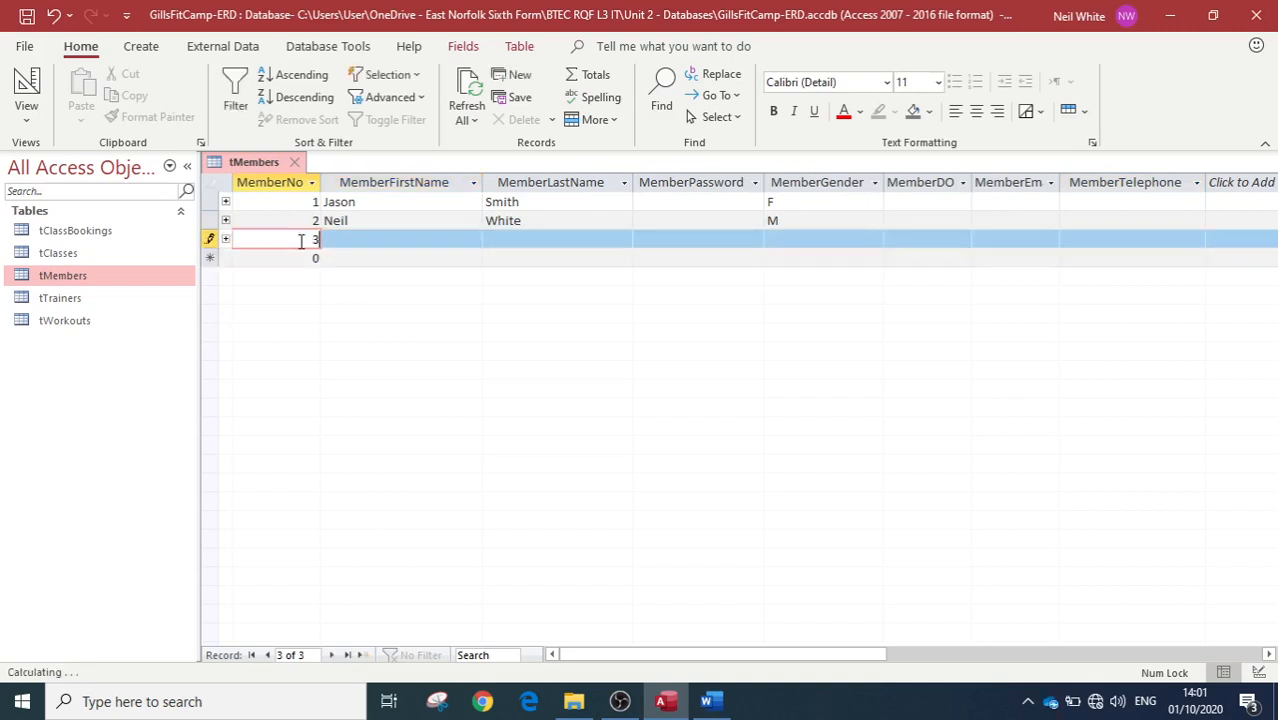
# Step: Enter member name Josie Jump in the new record 3
pyautogui.click(400, 239)
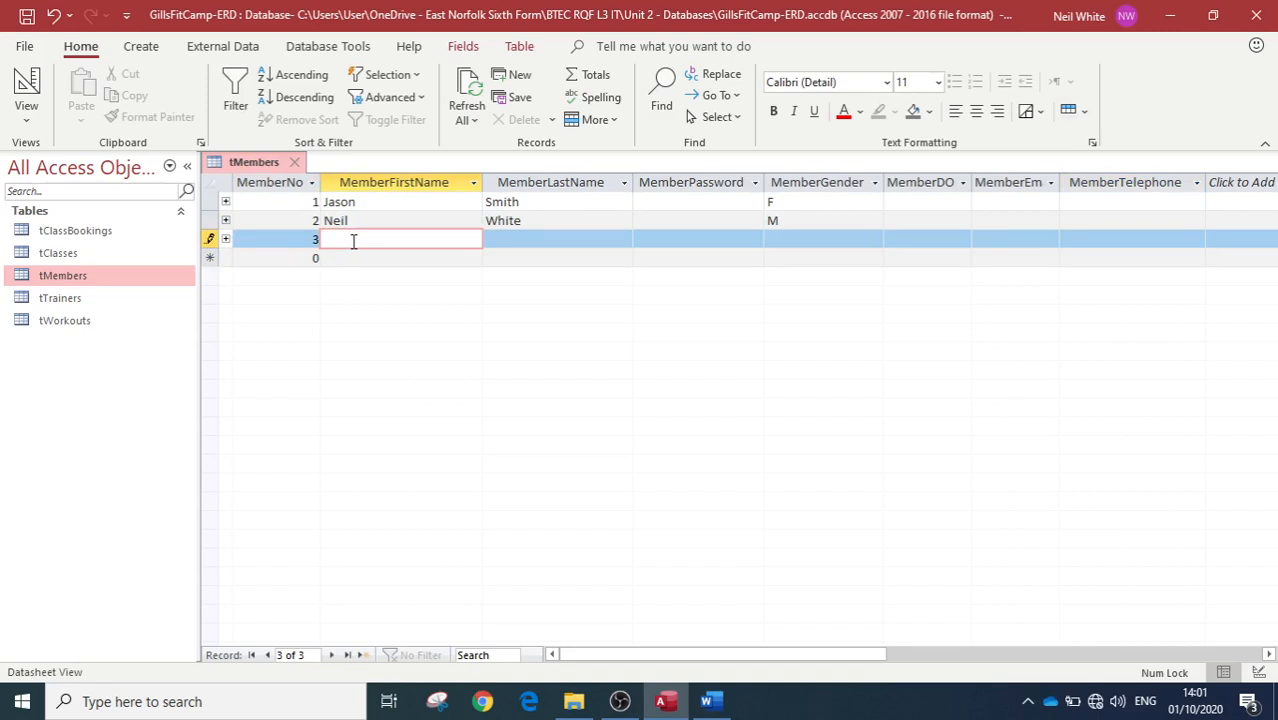
pyautogui.write('J')
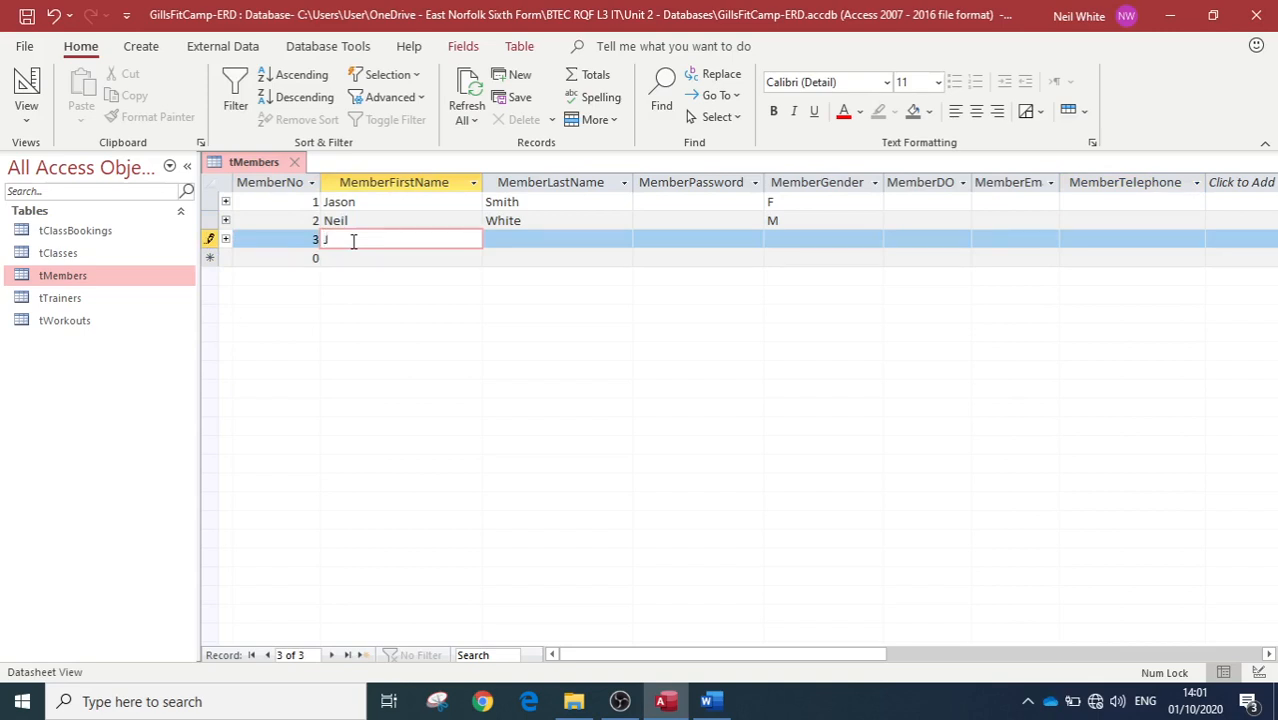
pyautogui.write('Jump')
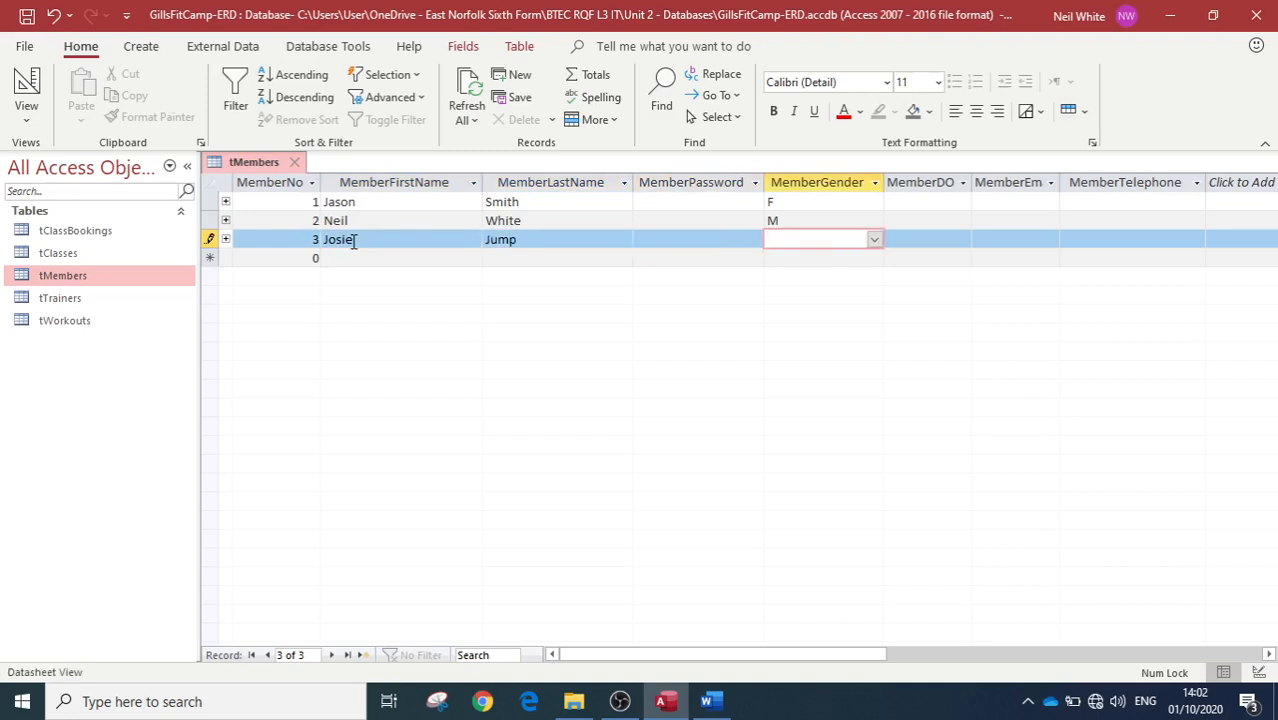
pyautogui.click(925, 239)
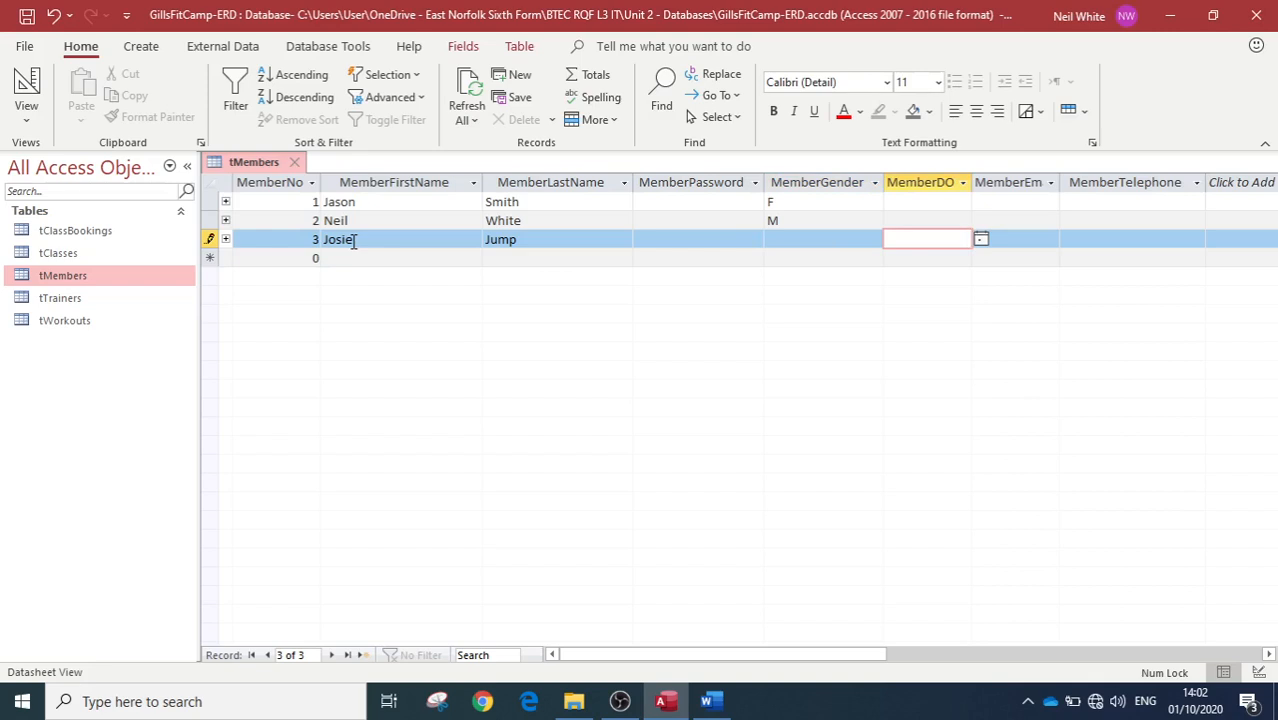
pyautogui.click(1015, 239)
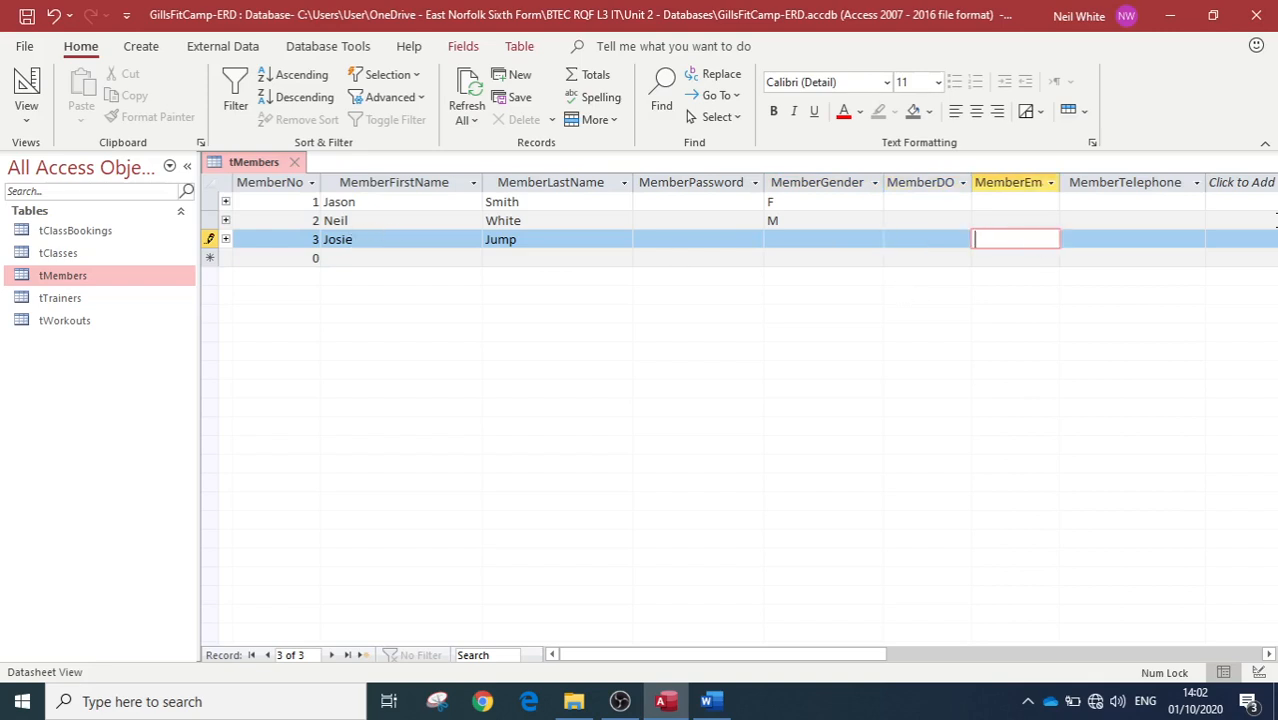
pyautogui.moveTo(1179, 239)
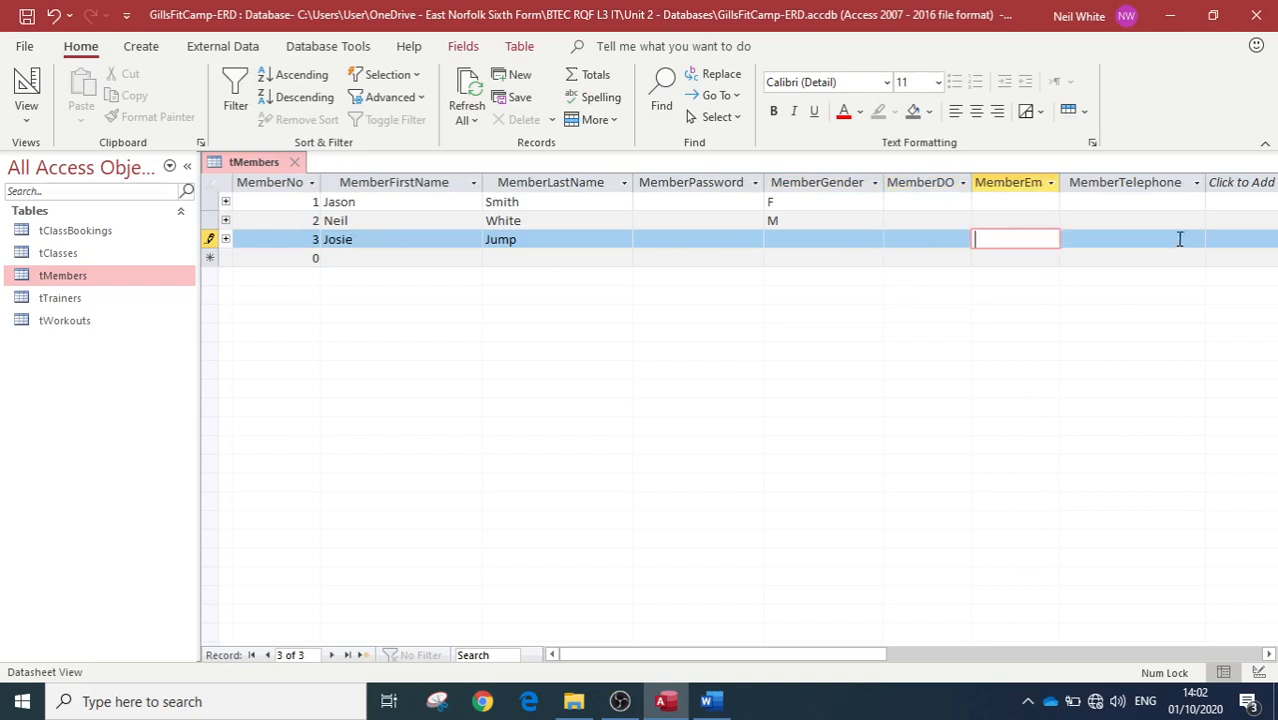
pyautogui.click(1132, 239)
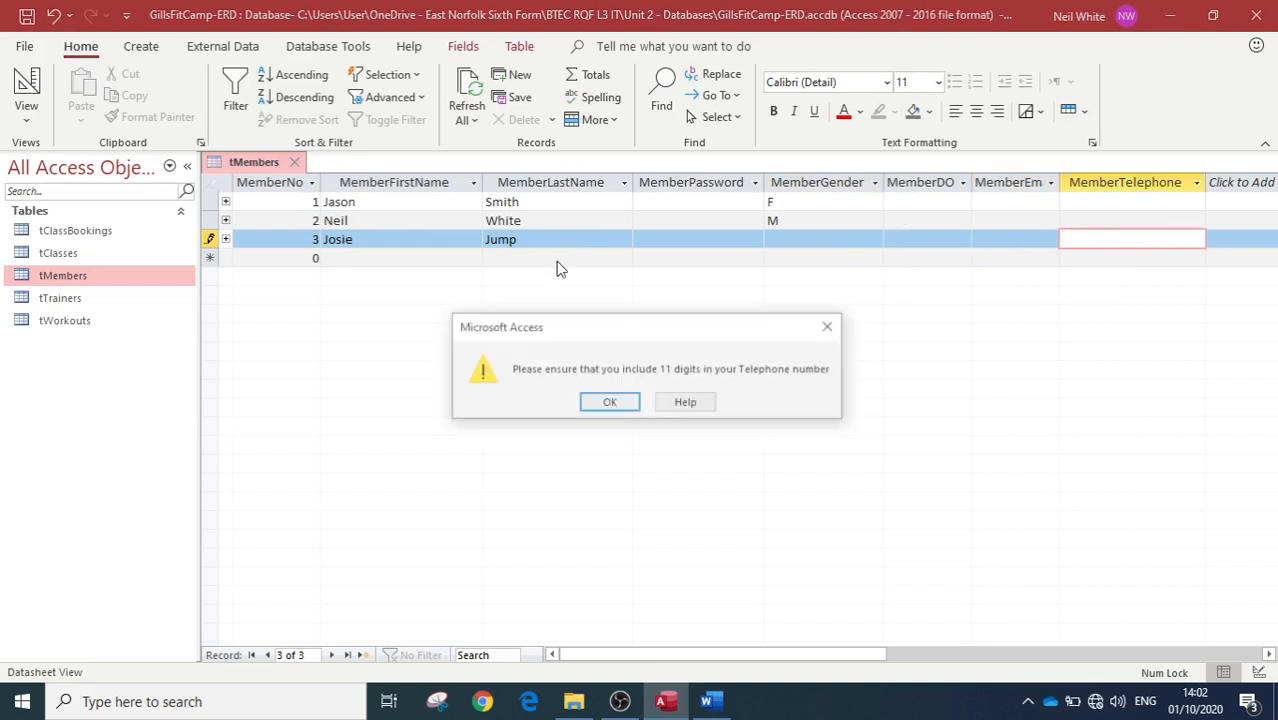
pyautogui.click(609, 401)
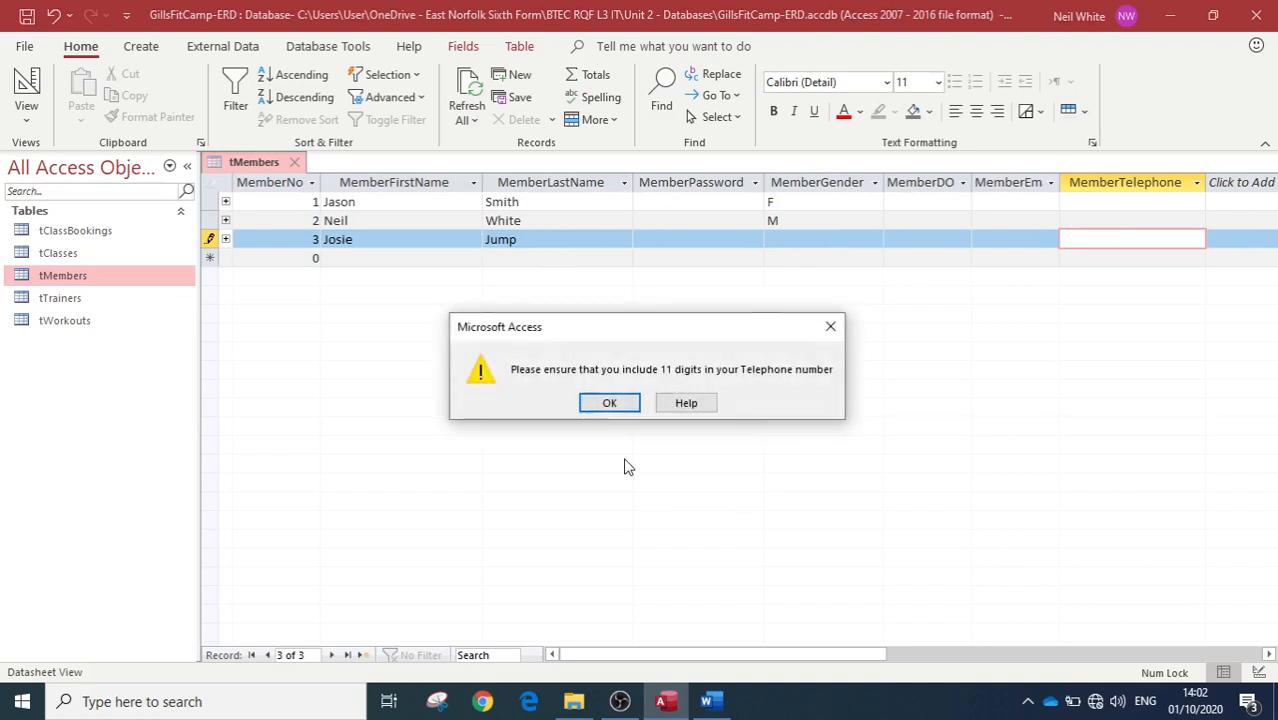
pyautogui.click(609, 402)
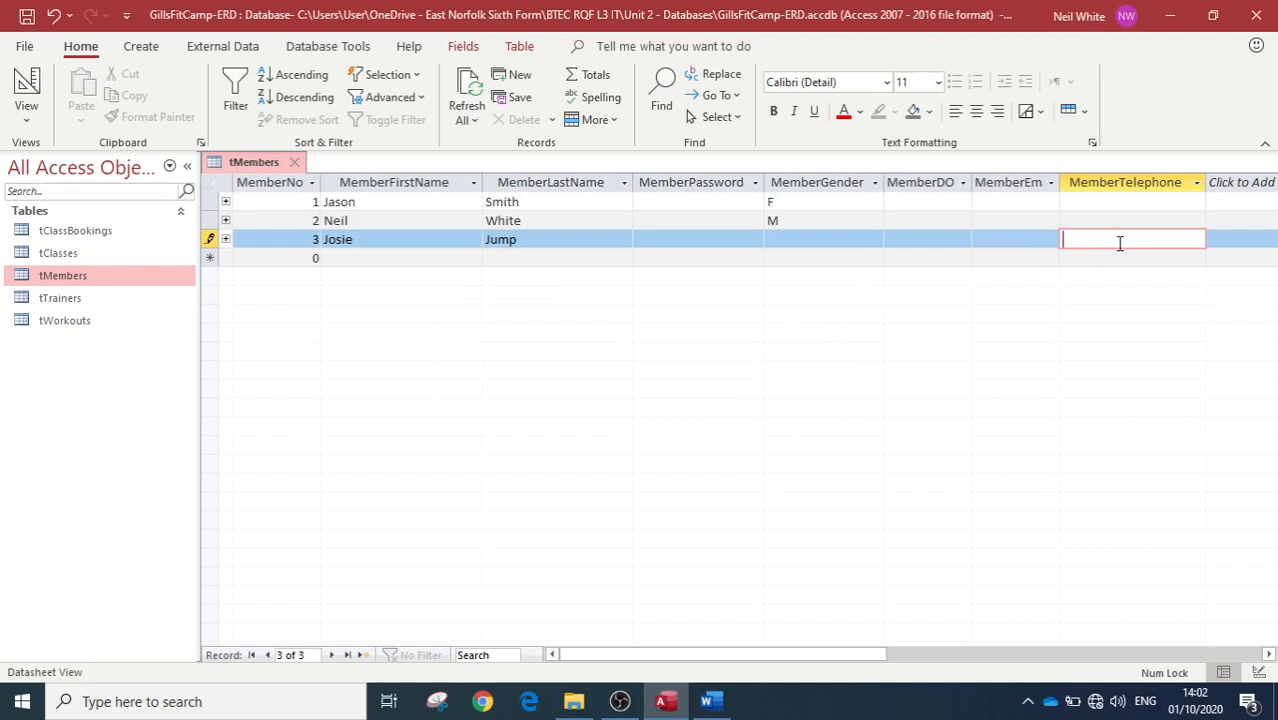
pyautogui.write('0139')
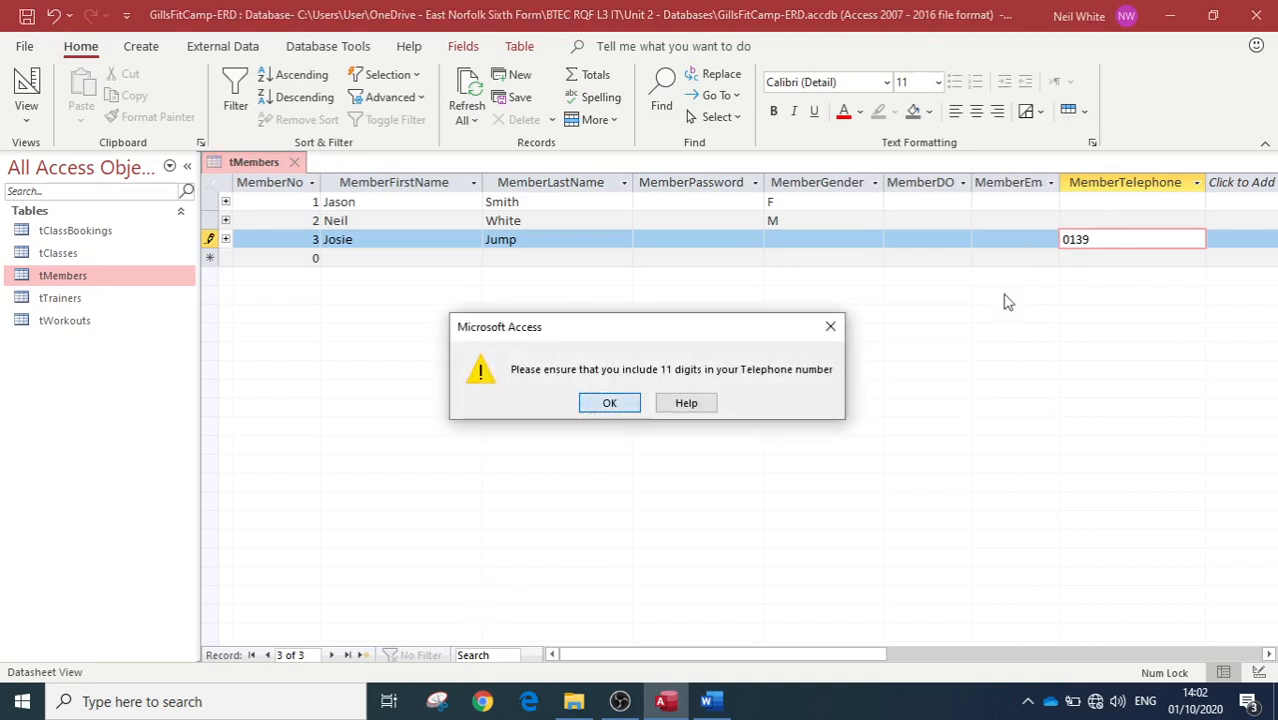
pyautogui.click(609, 402)
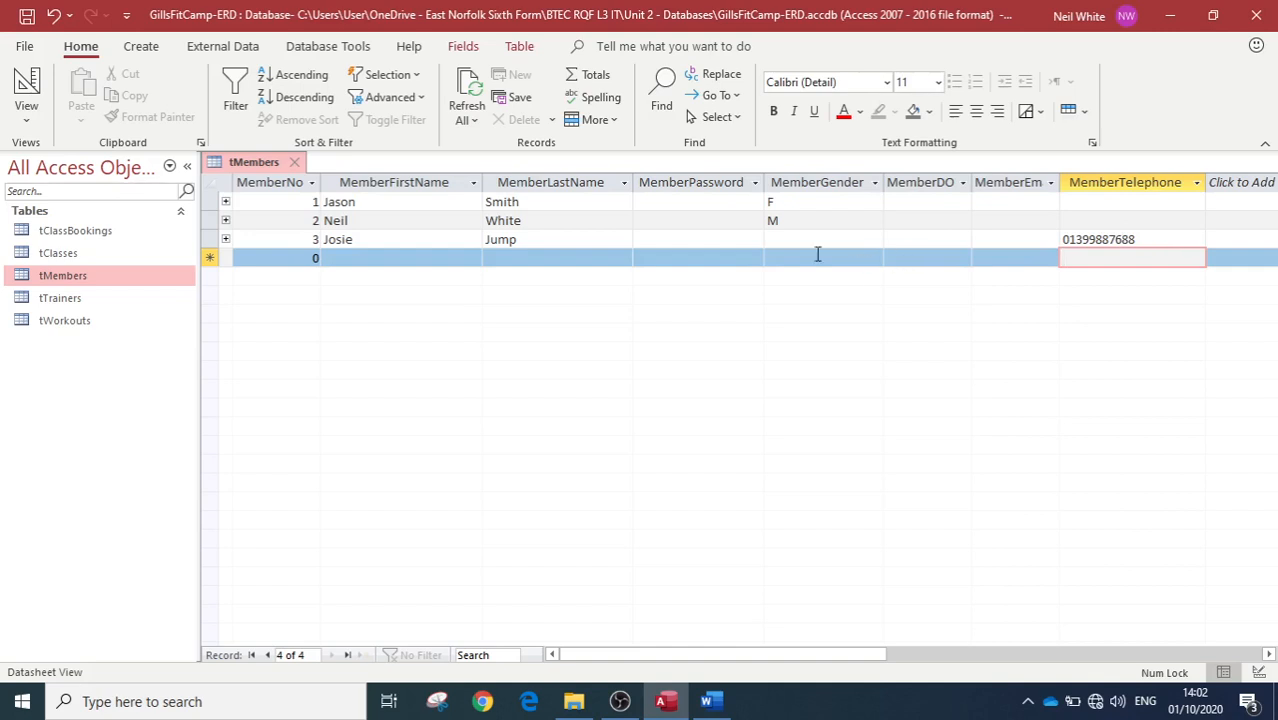
# Step: In Design View, append And Not Like "*[!0-9]*" to MemberTelephone's validation rule
pyautogui.click(23, 90)
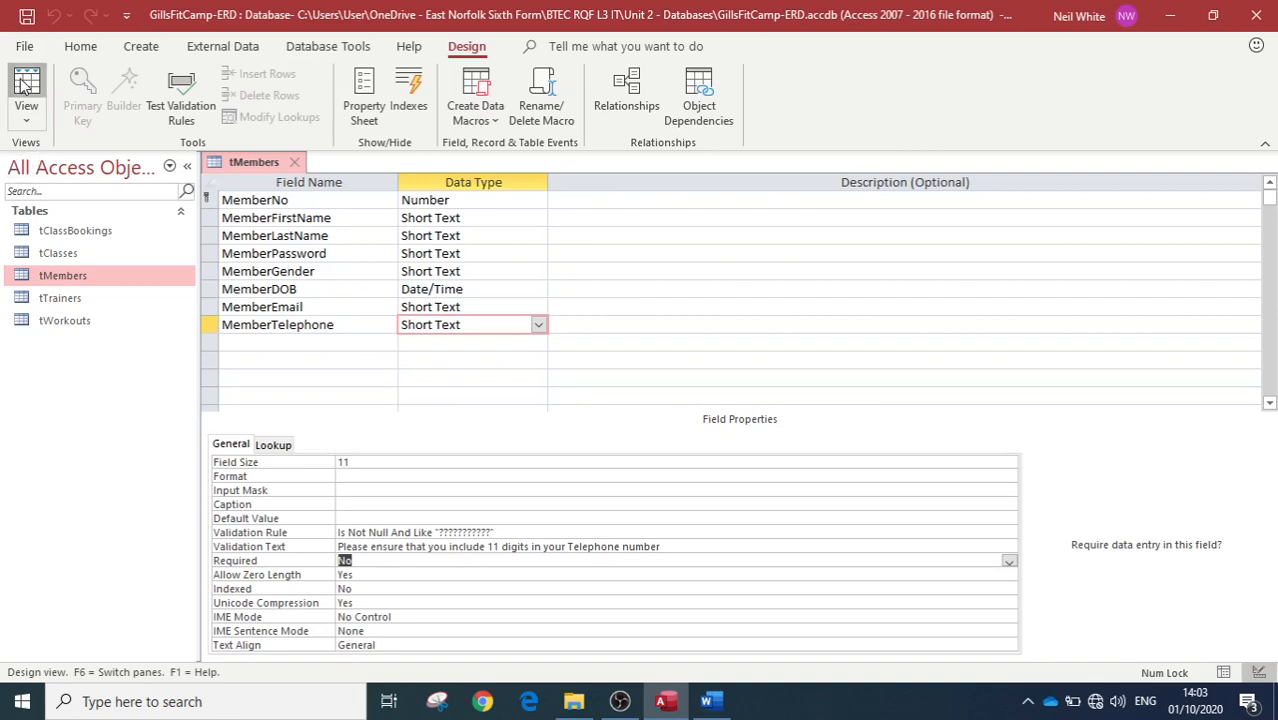
pyautogui.click(26, 90)
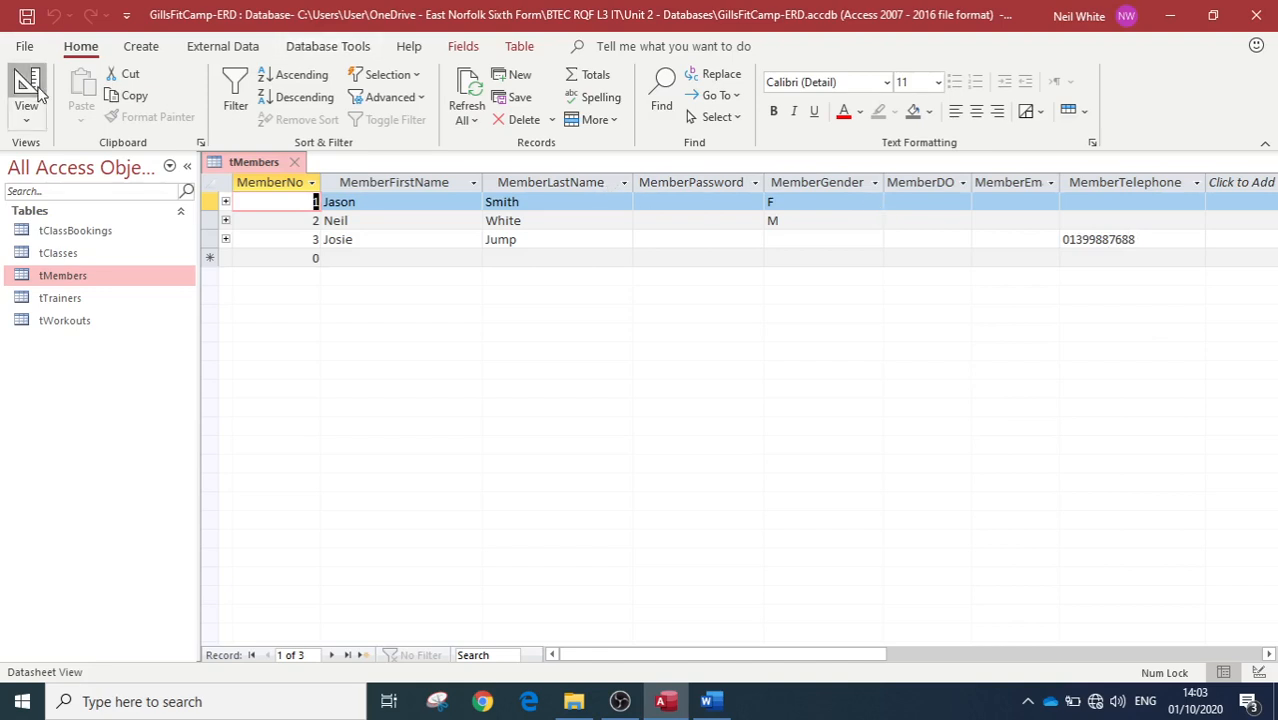
pyautogui.click(26, 90)
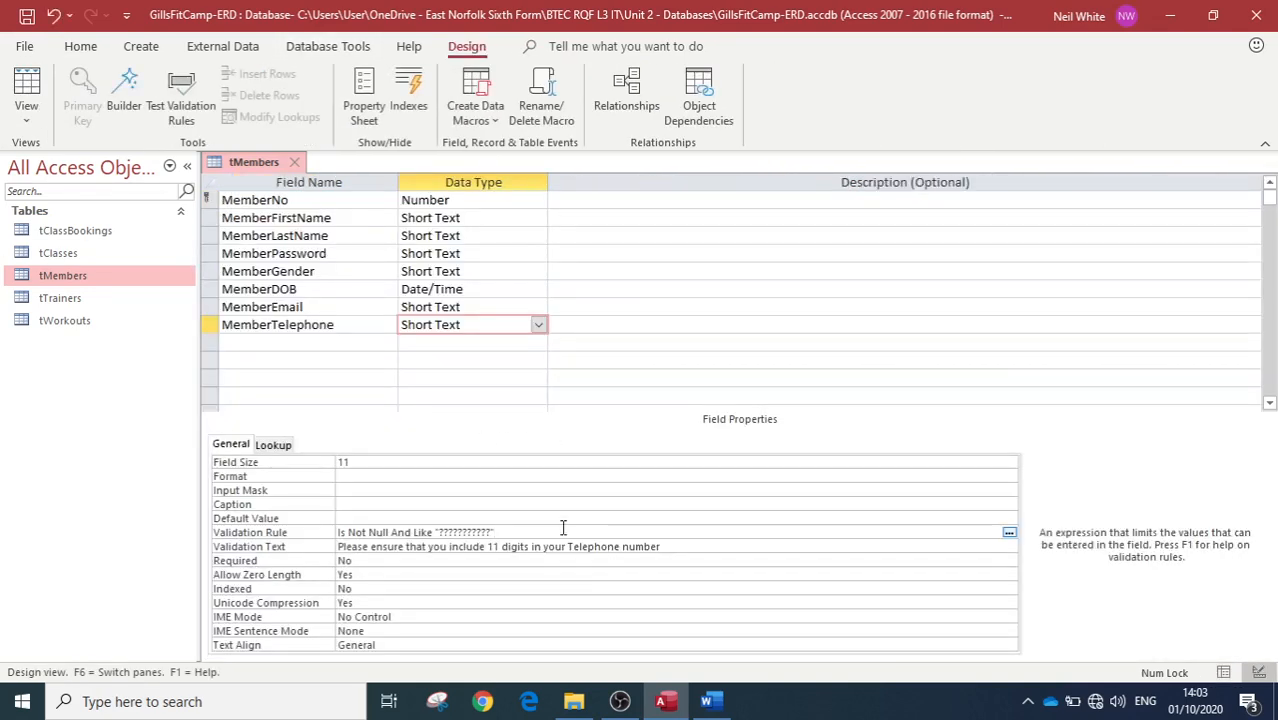
pyautogui.write('and')
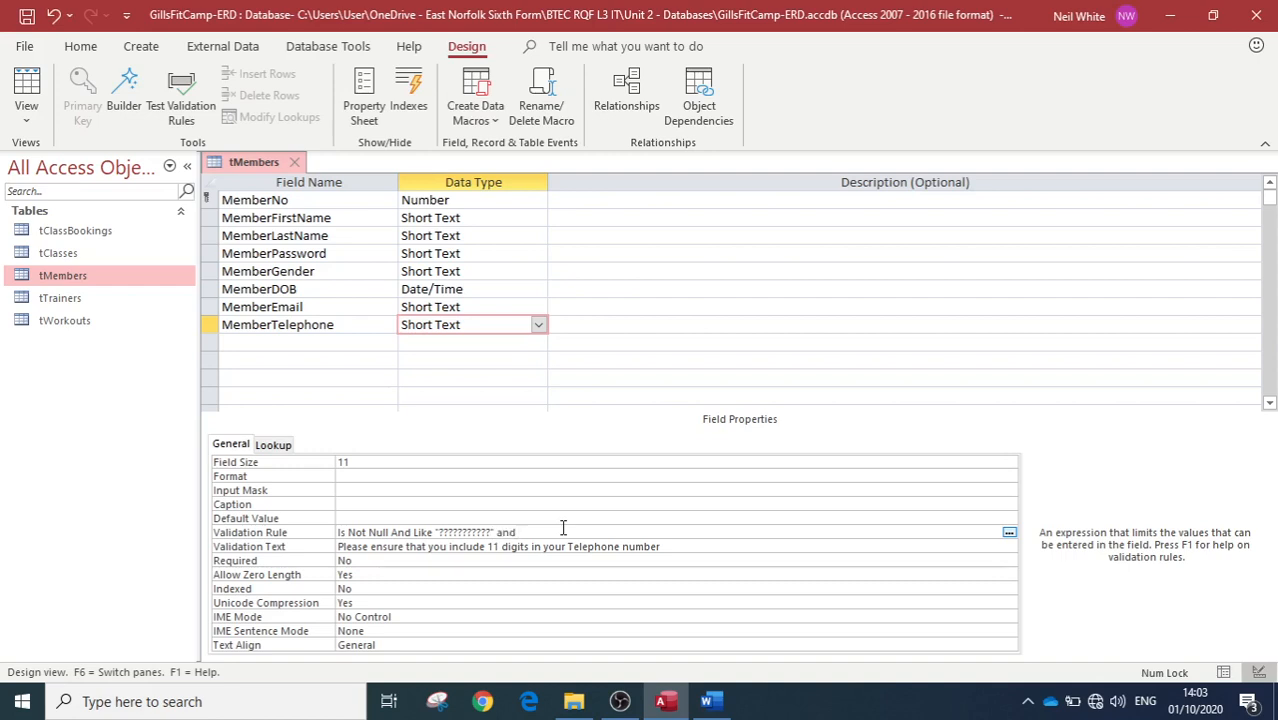
pyautogui.write('Not')
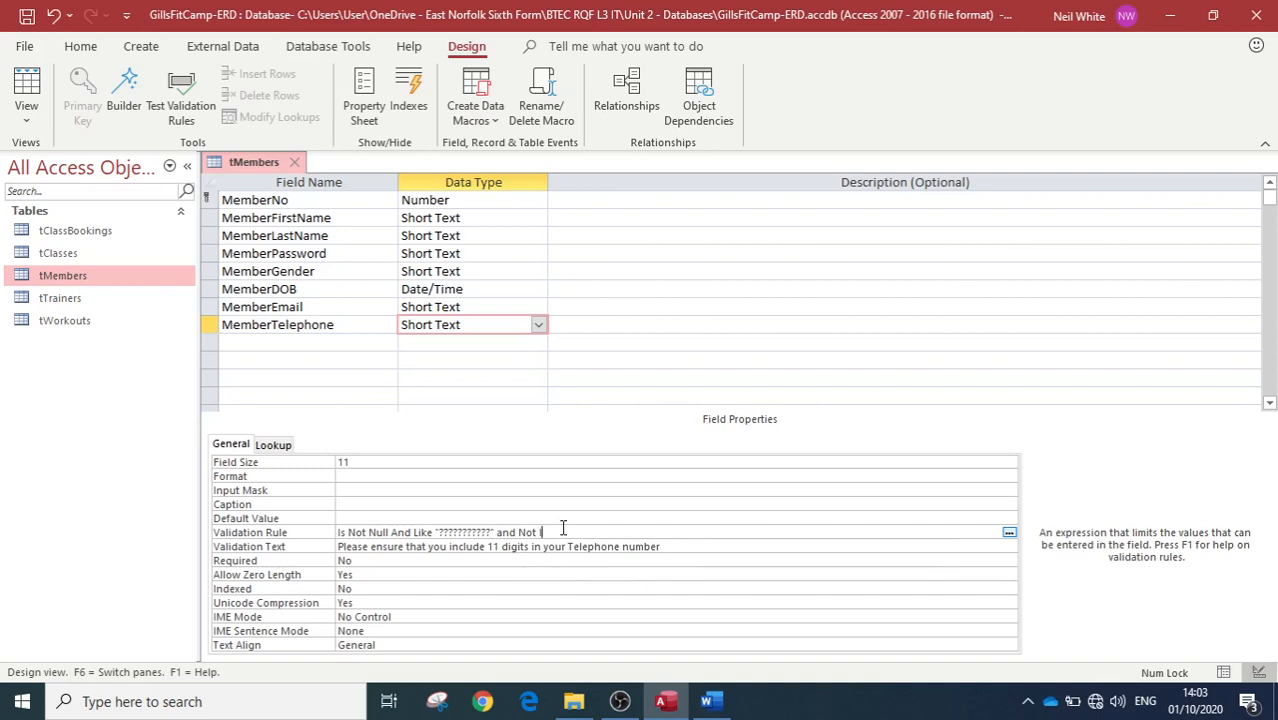
pyautogui.write('like')
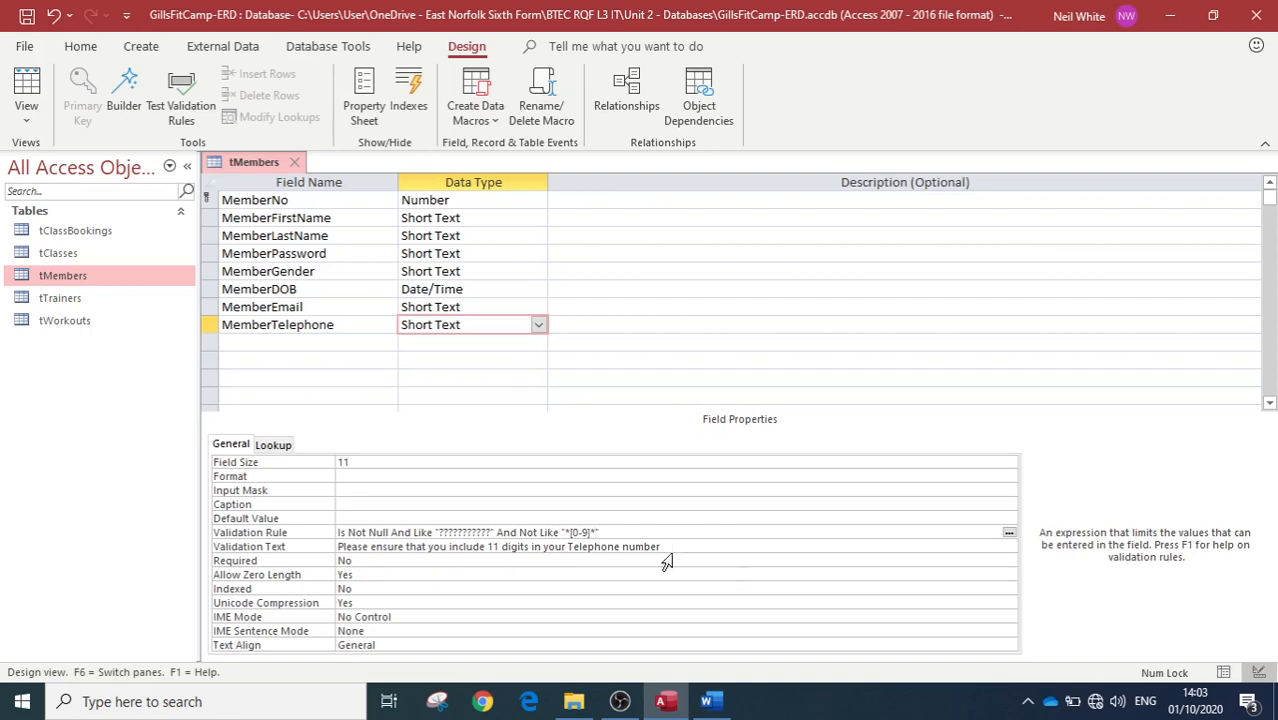
pyautogui.click(600, 560)
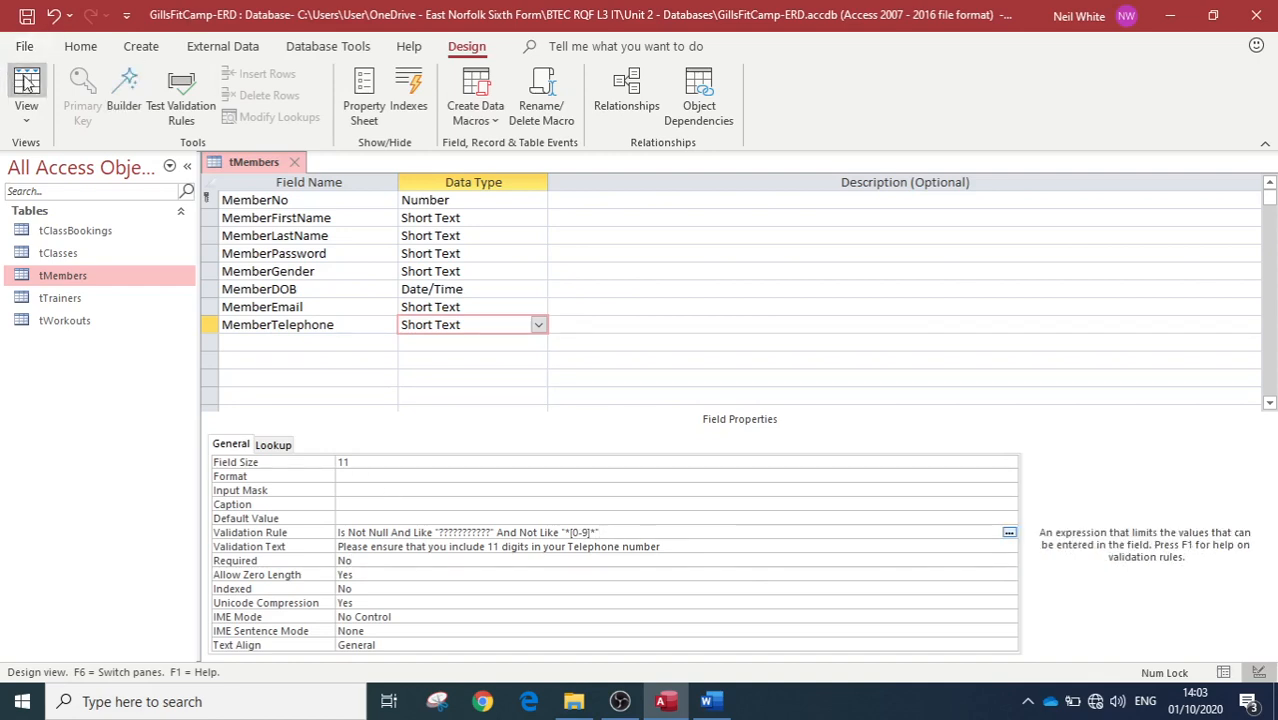
# Step: Switch to the datasheet, test existing data, and start a new PC Plod record
pyautogui.click(27, 16)
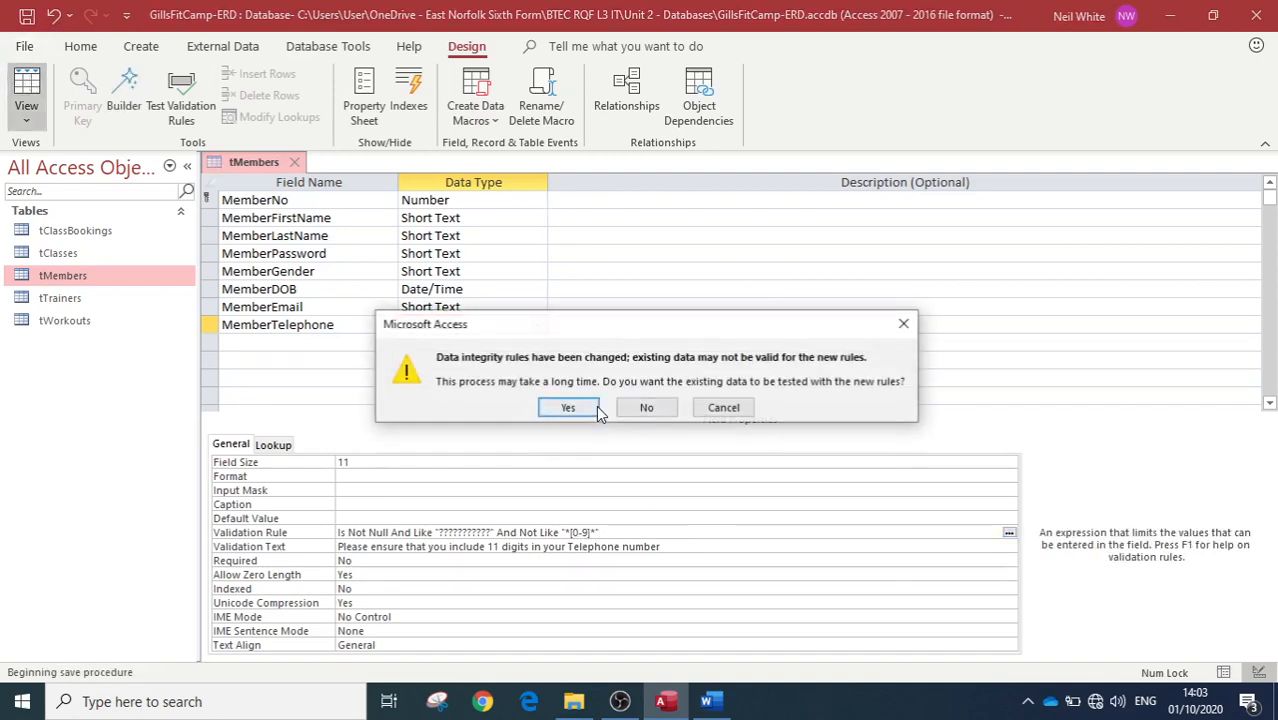
pyautogui.click(567, 407)
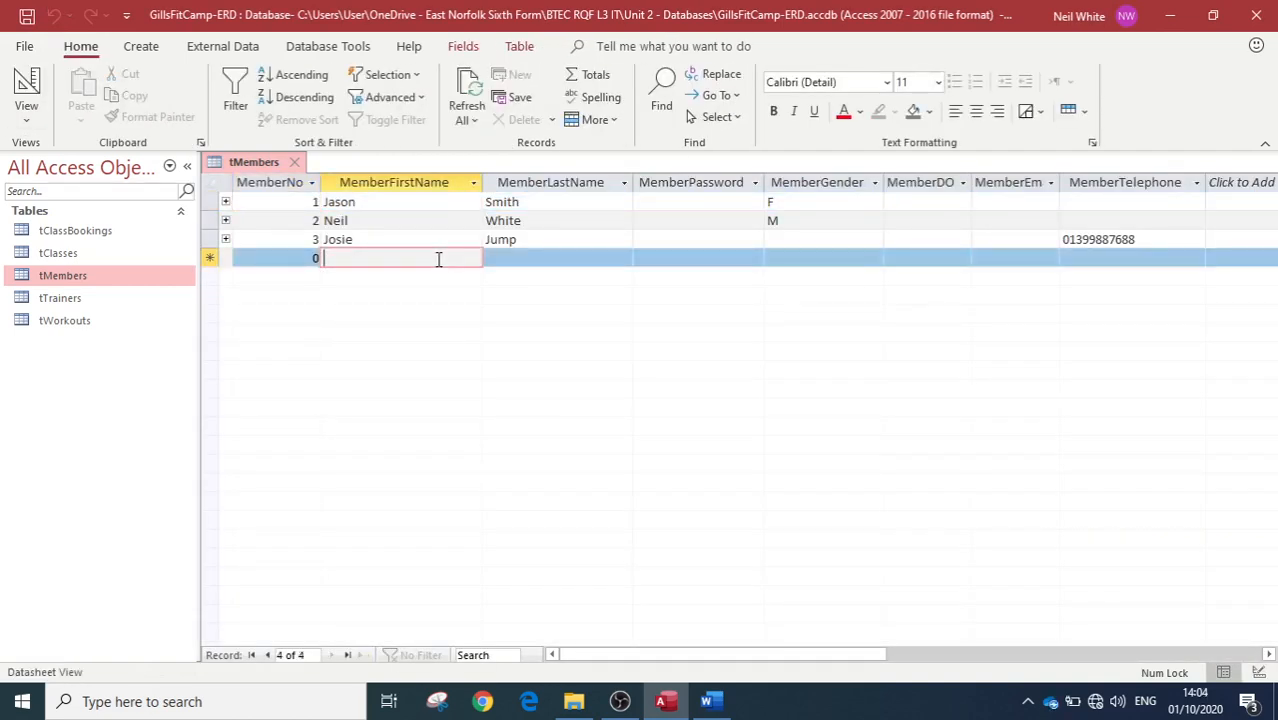
pyautogui.write('PC')
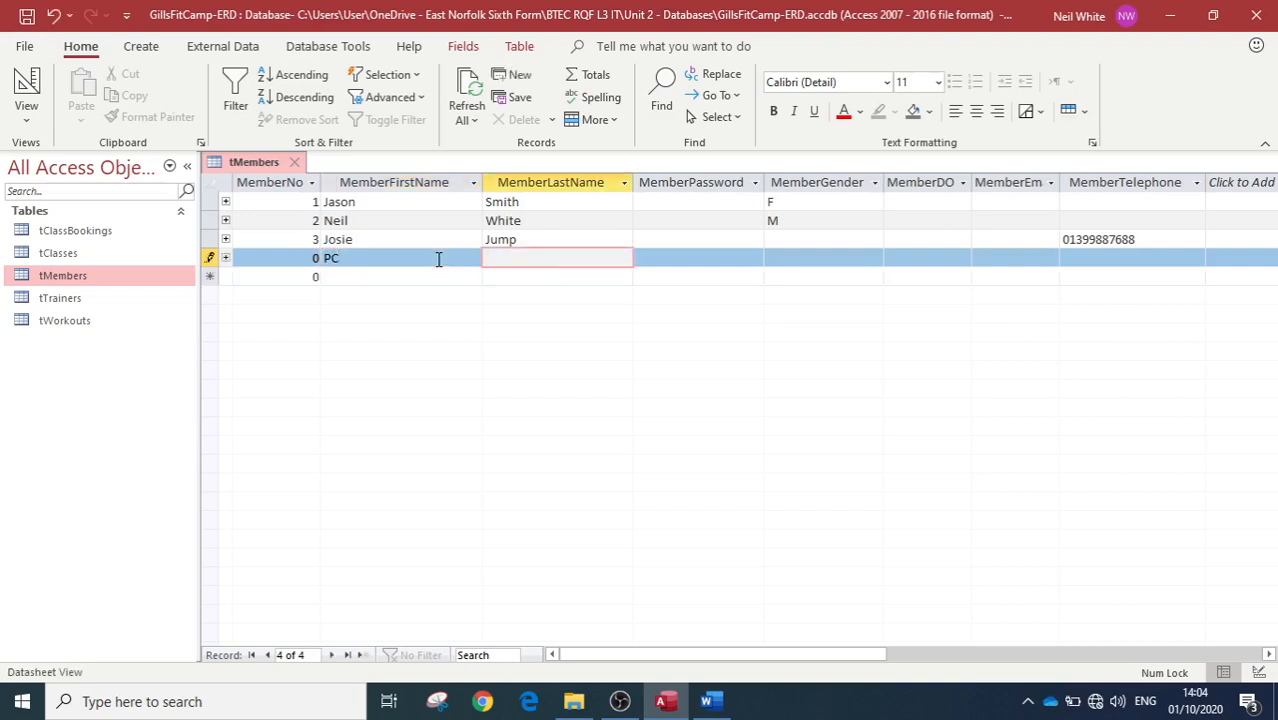
pyautogui.write('Plod')
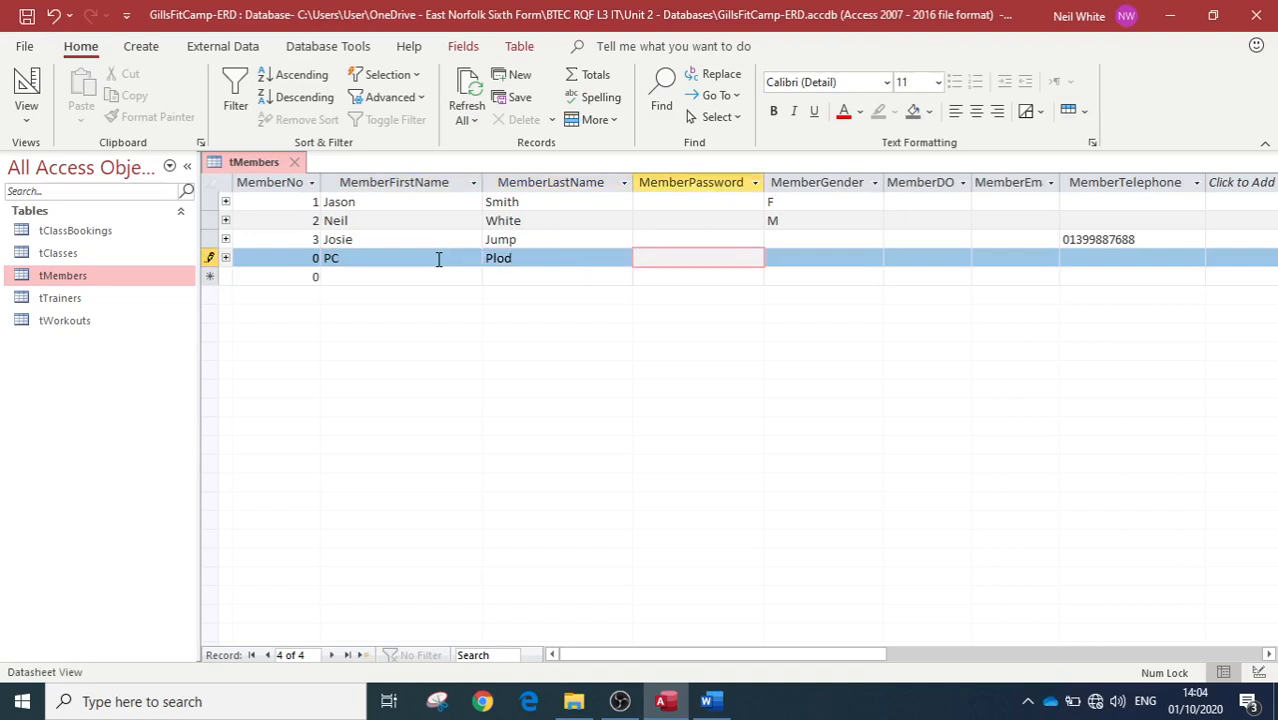
pyautogui.click(822, 257)
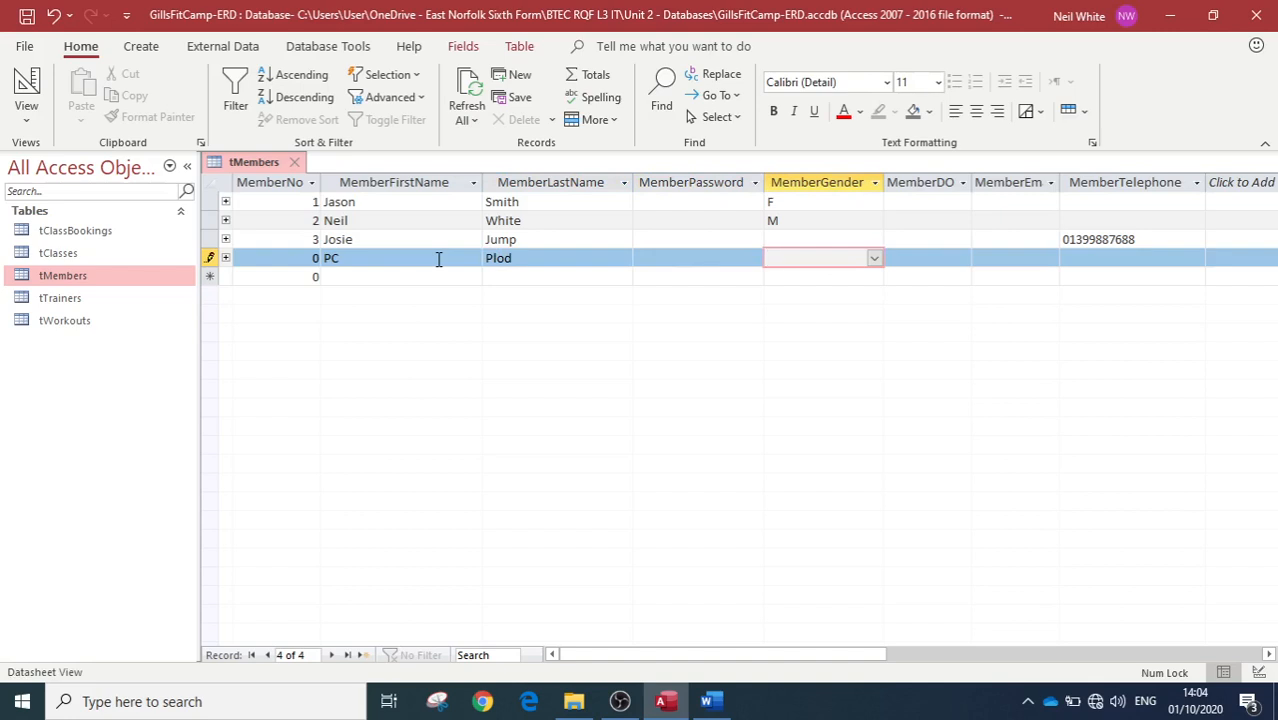
pyautogui.click(800, 257)
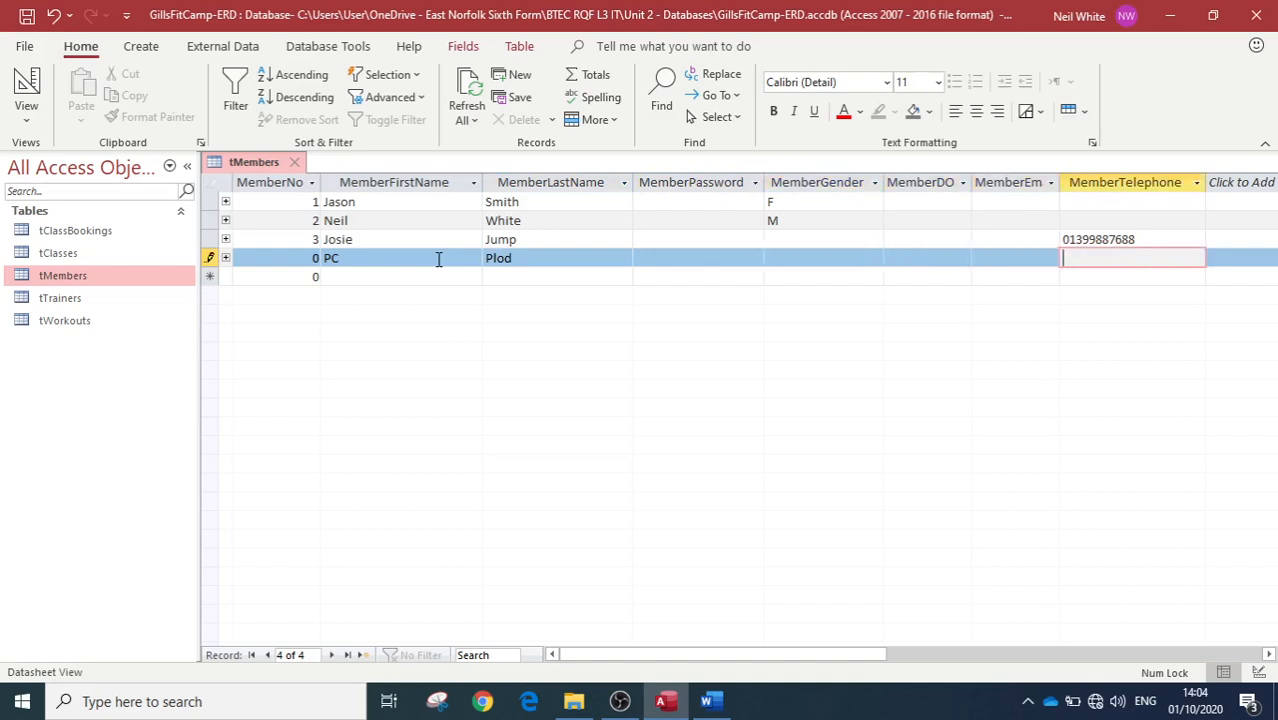
# Step: Enter telephone 099ddf00003 for PC Plod and dismiss the validation warnings
pyautogui.write('099')
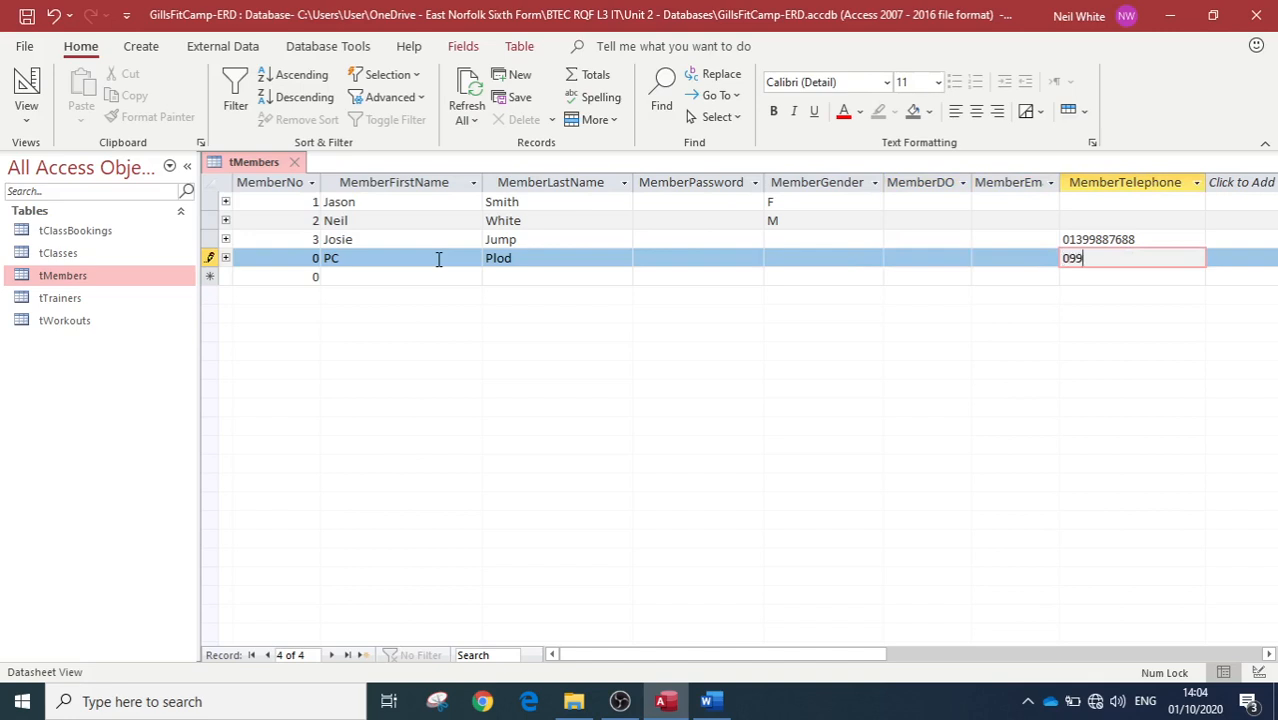
pyautogui.write('ddf00003')
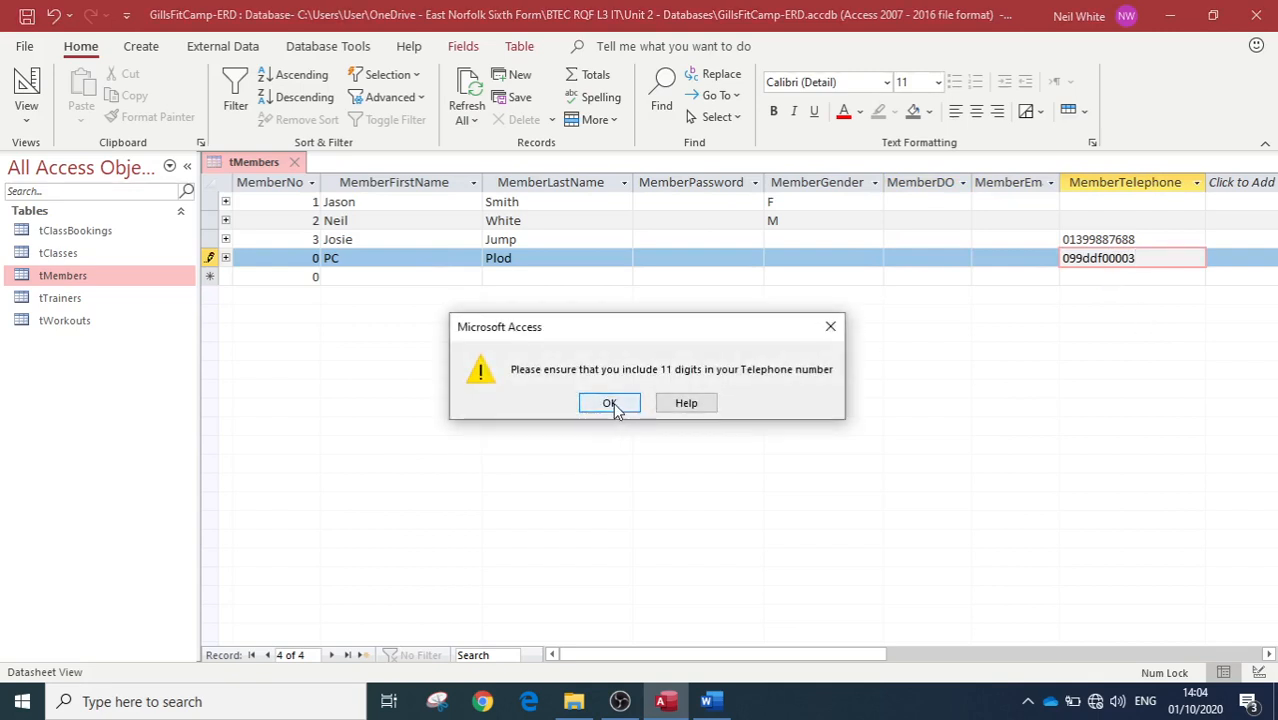
pyautogui.click(610, 402)
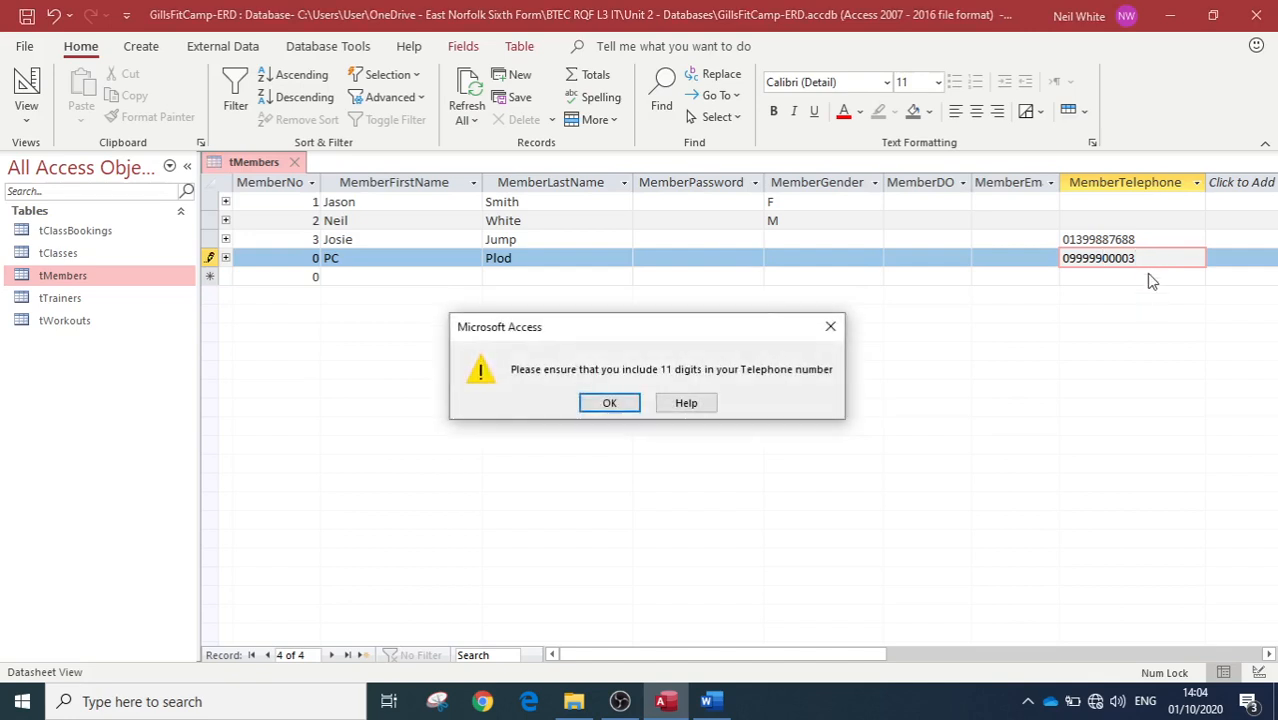
pyautogui.click(609, 402)
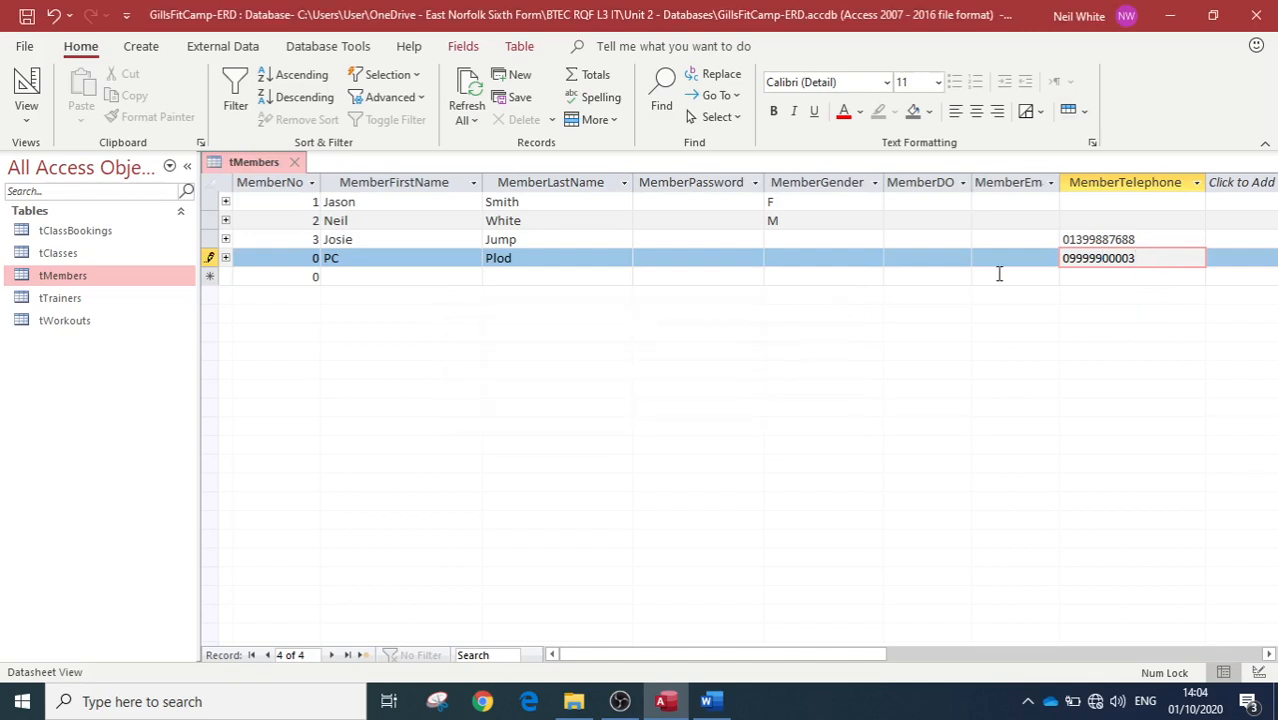
pyautogui.click(1135, 258)
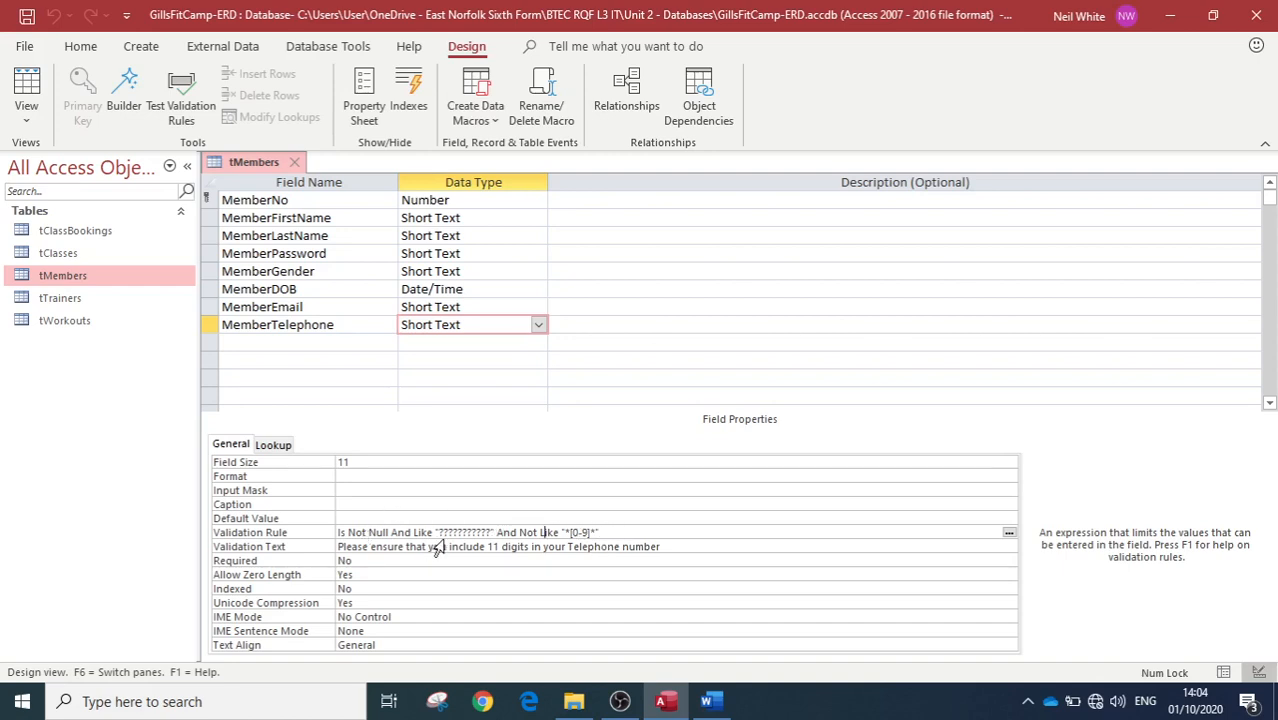
pyautogui.moveTo(52, 140)
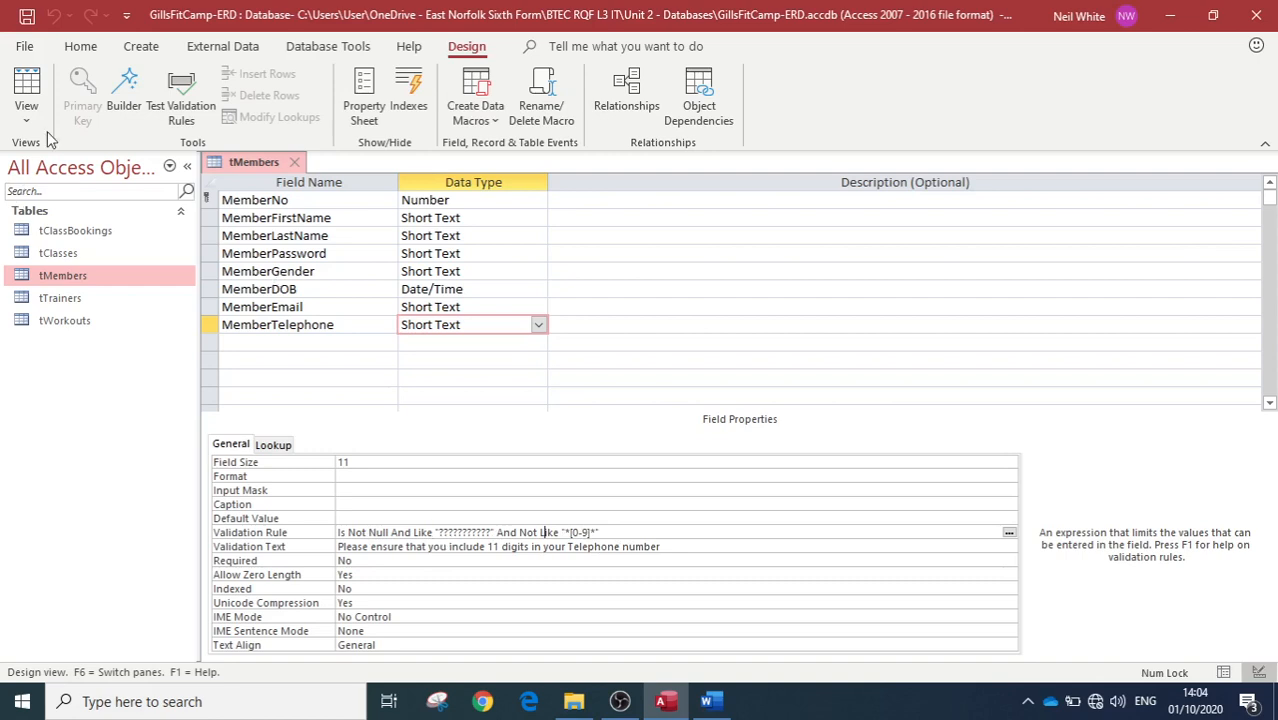
pyautogui.click(26, 90)
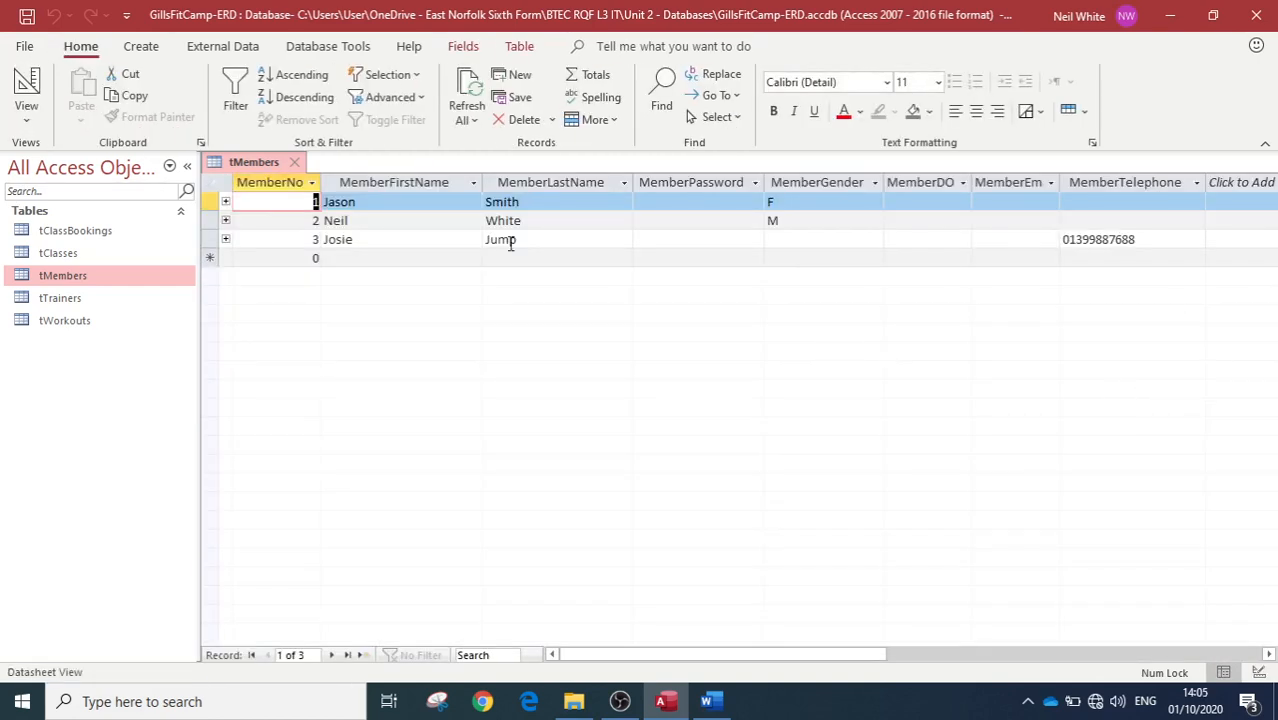
pyautogui.write('Arche')
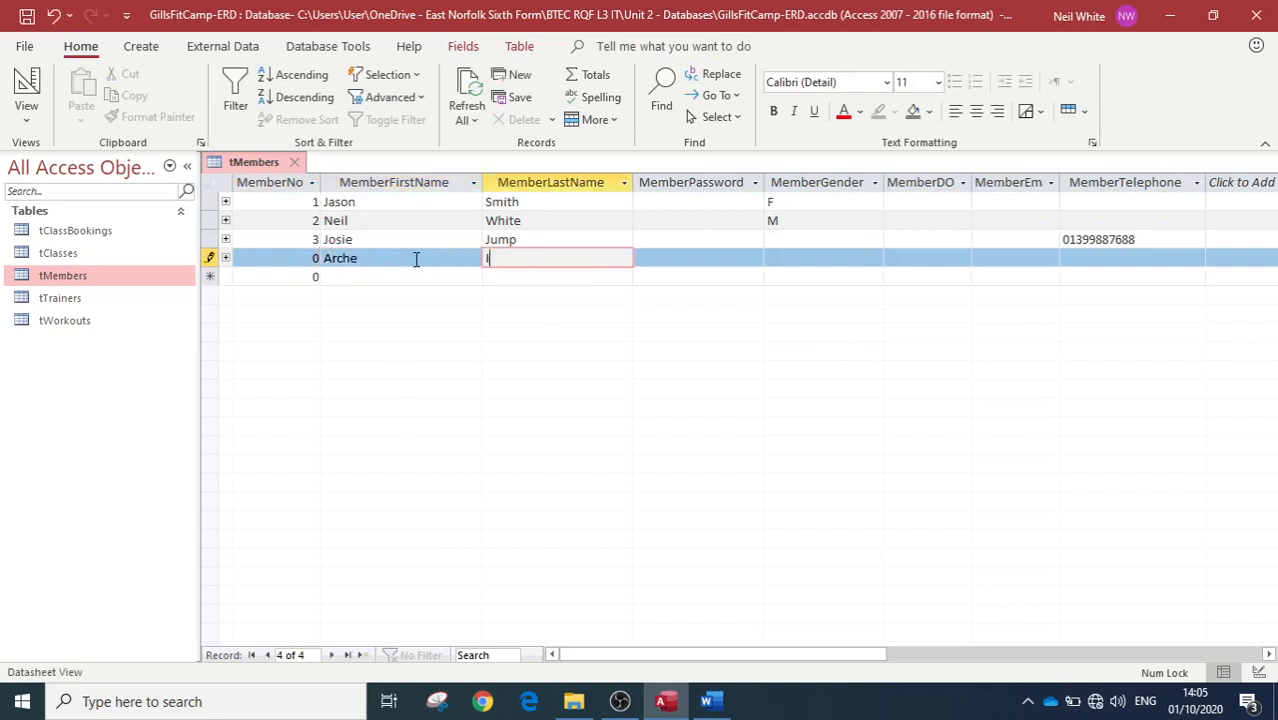
pyautogui.write('nventer')
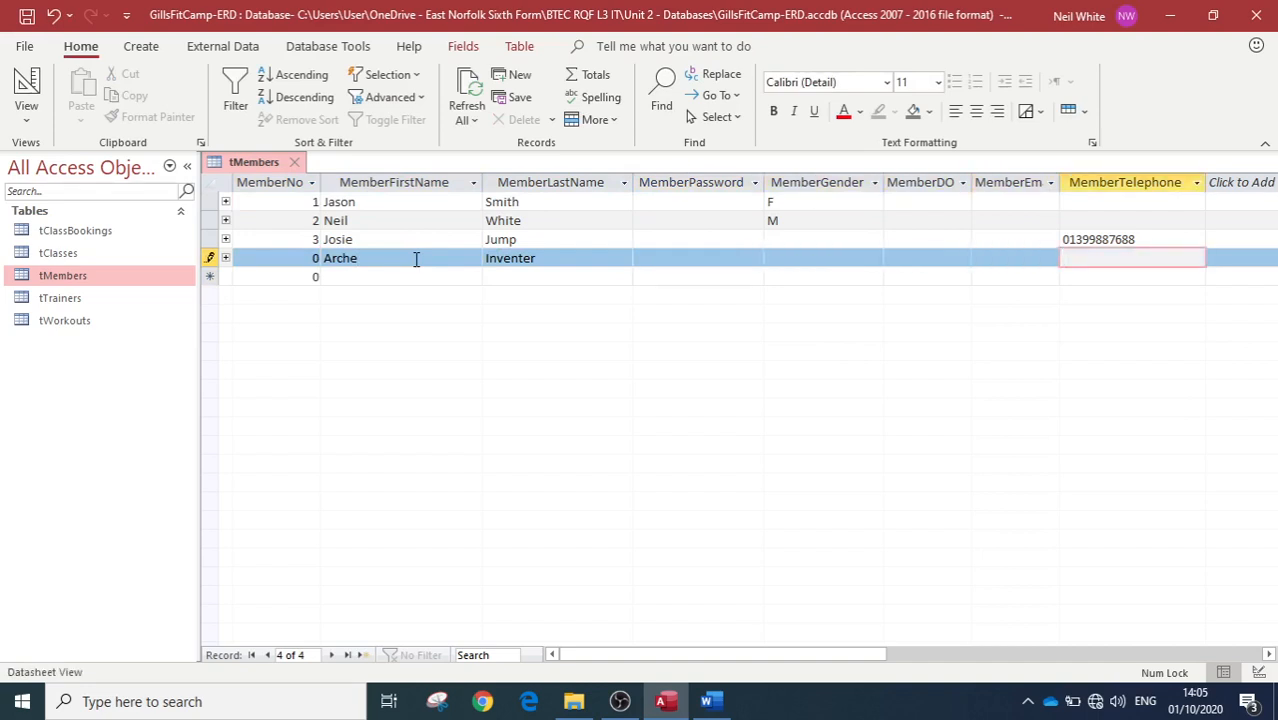
pyautogui.write('01234567890')
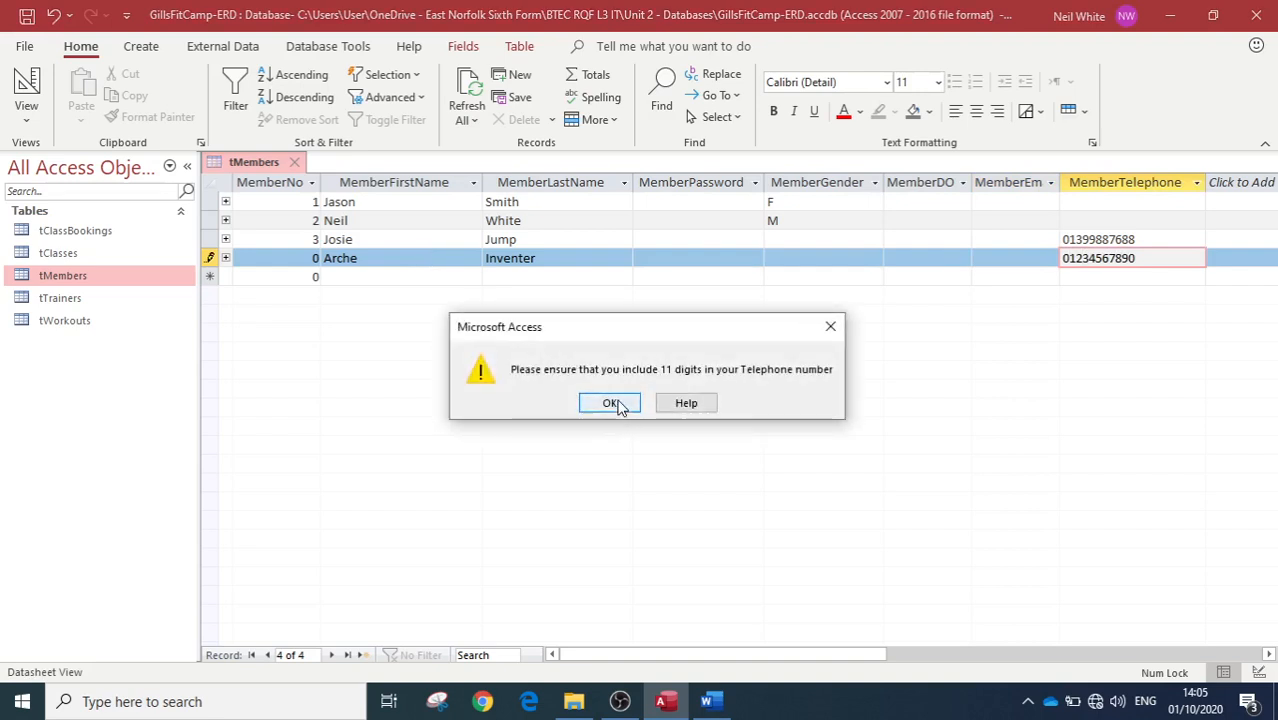
pyautogui.click(611, 402)
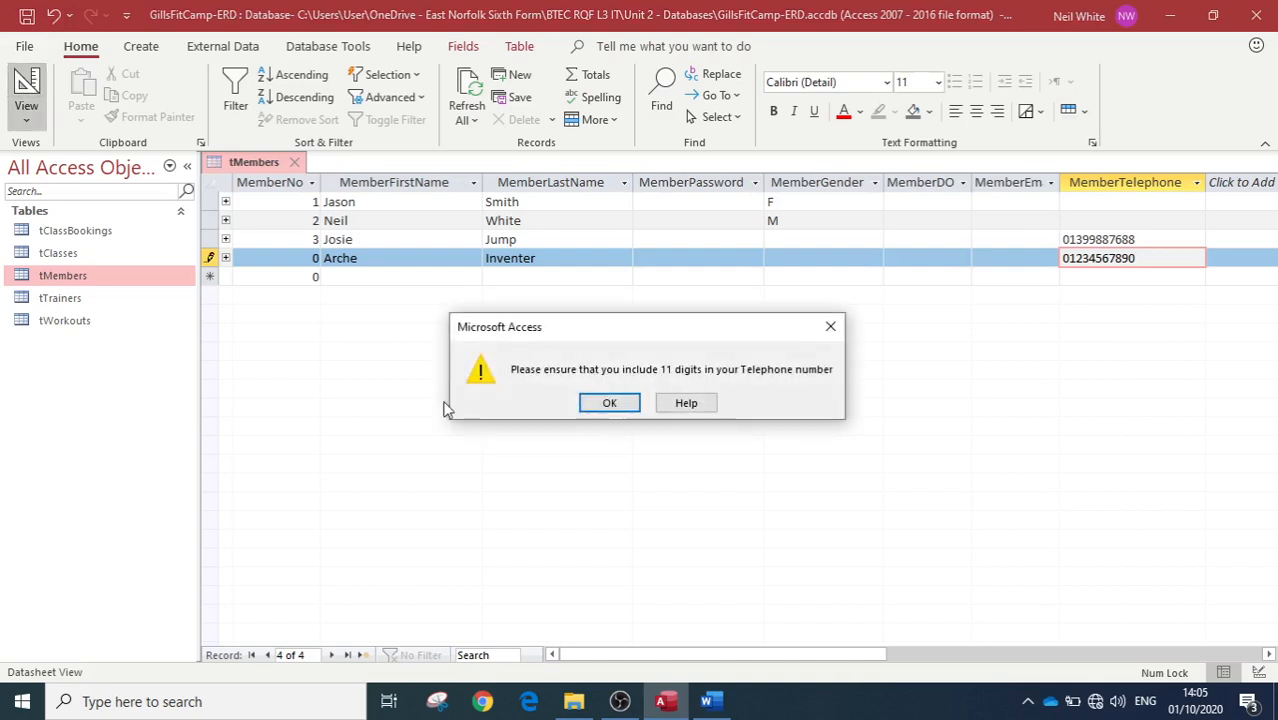
pyautogui.click(609, 402)
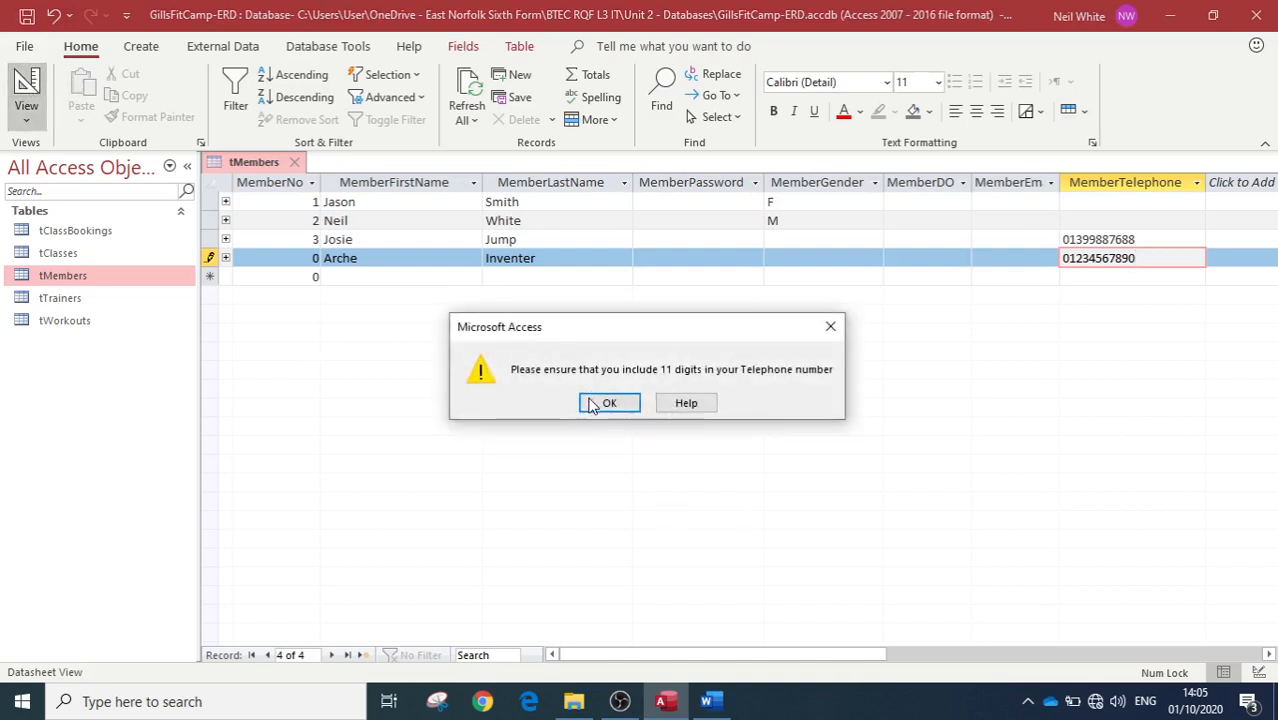
pyautogui.click(609, 402)
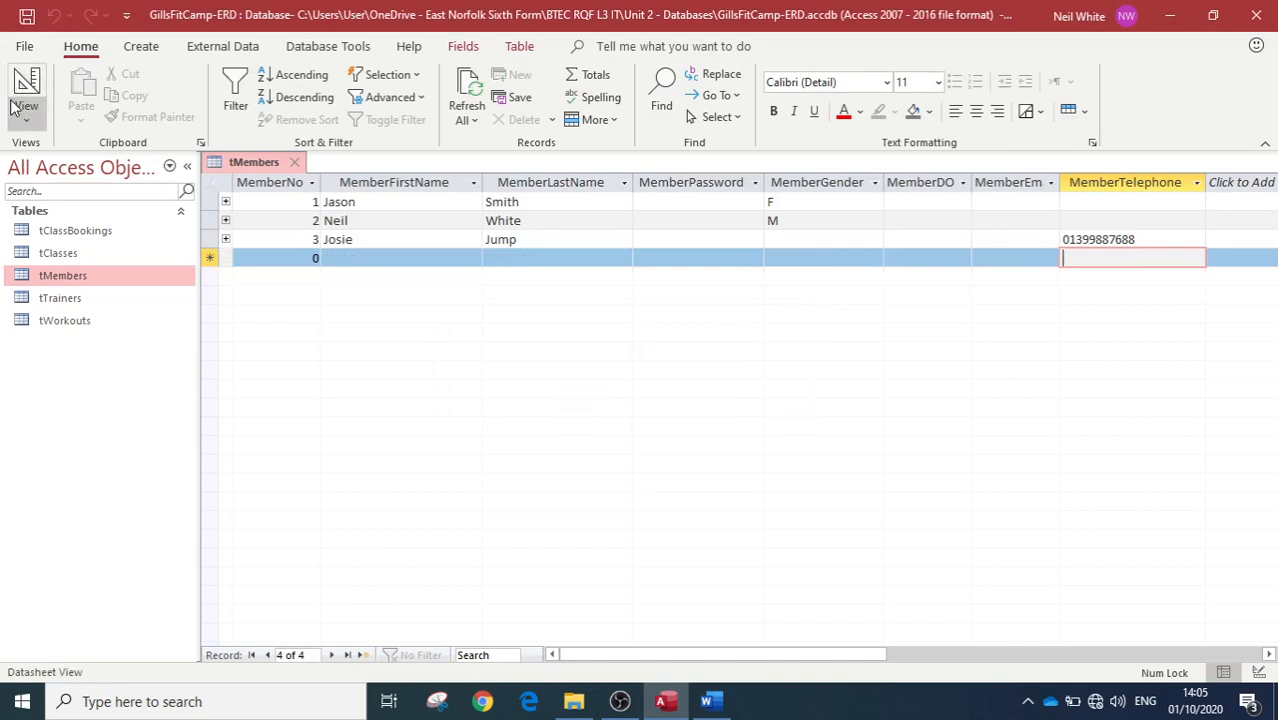
# Step: Drop Not so the rule ends And Like "*[0-9]*", then save tMembers
pyautogui.click(26, 90)
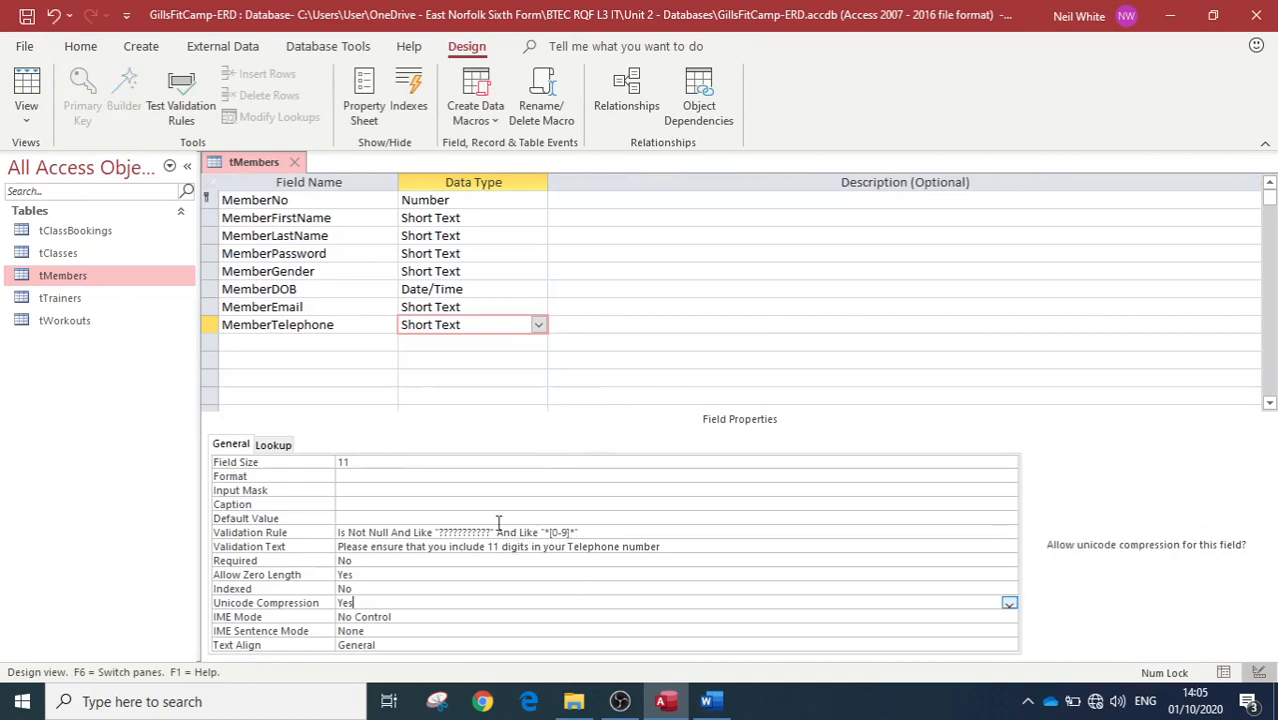
pyautogui.click(26, 90)
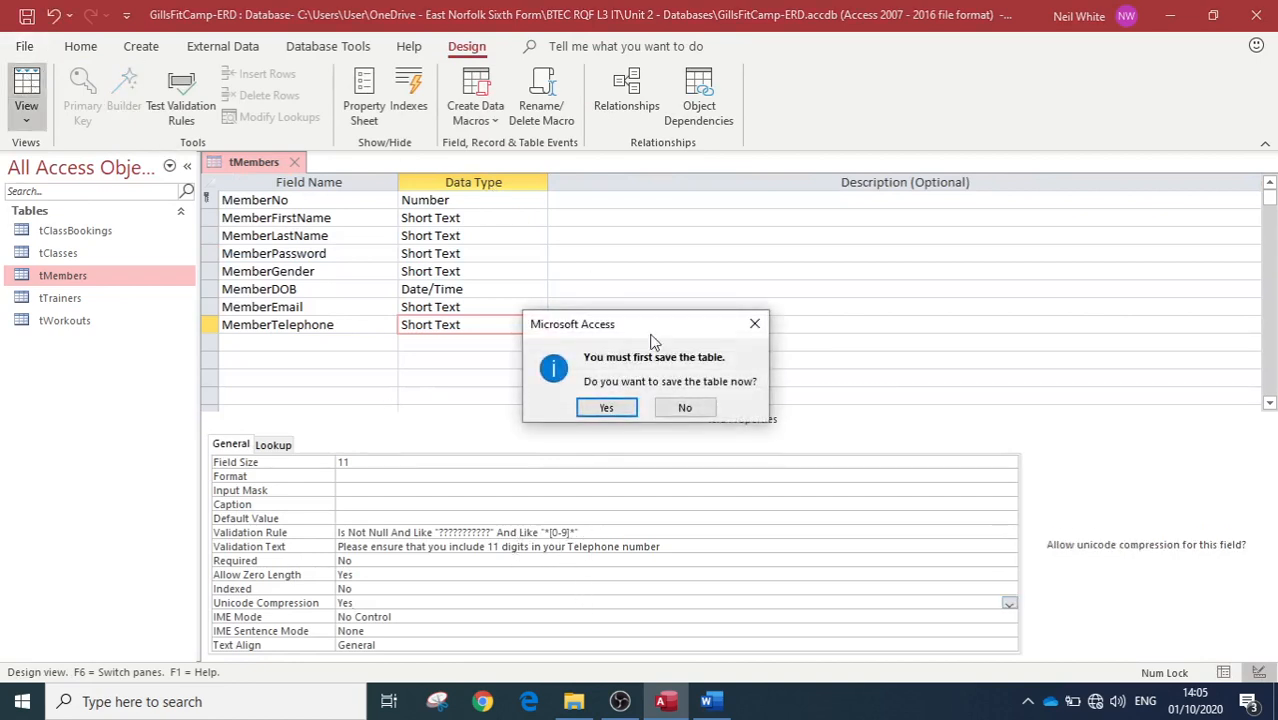
pyautogui.click(606, 407)
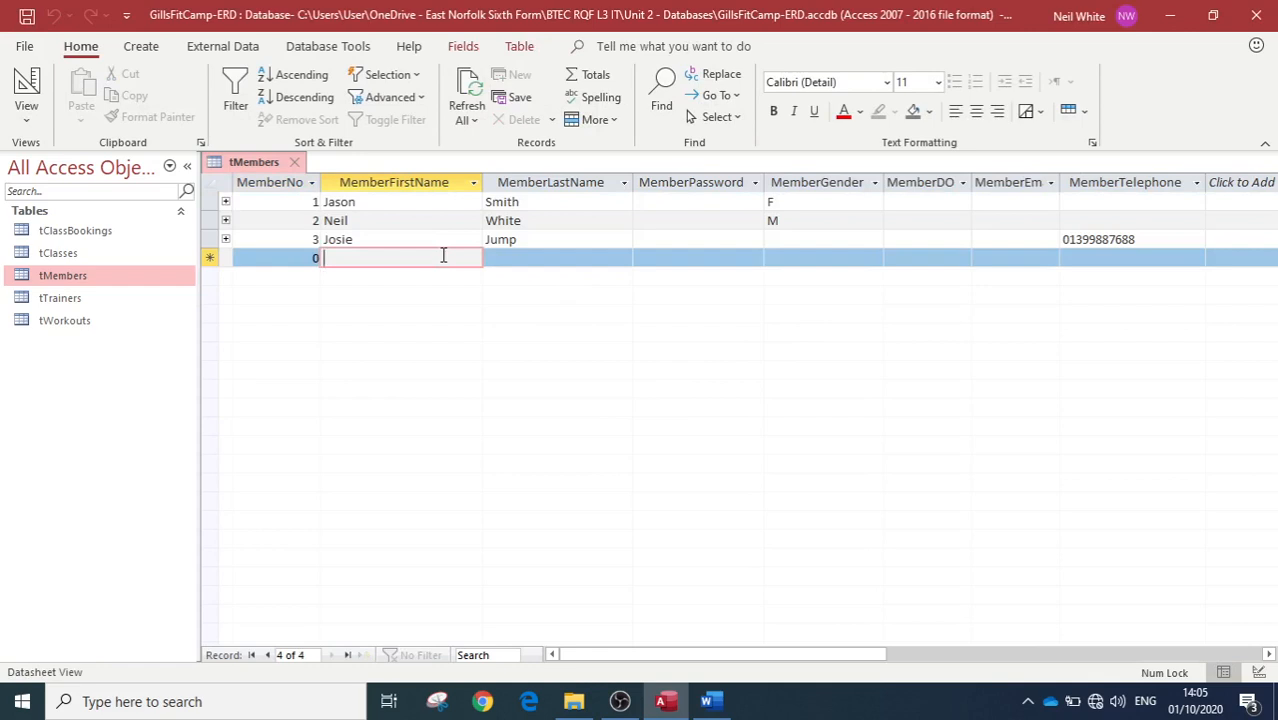
pyautogui.write('PC')
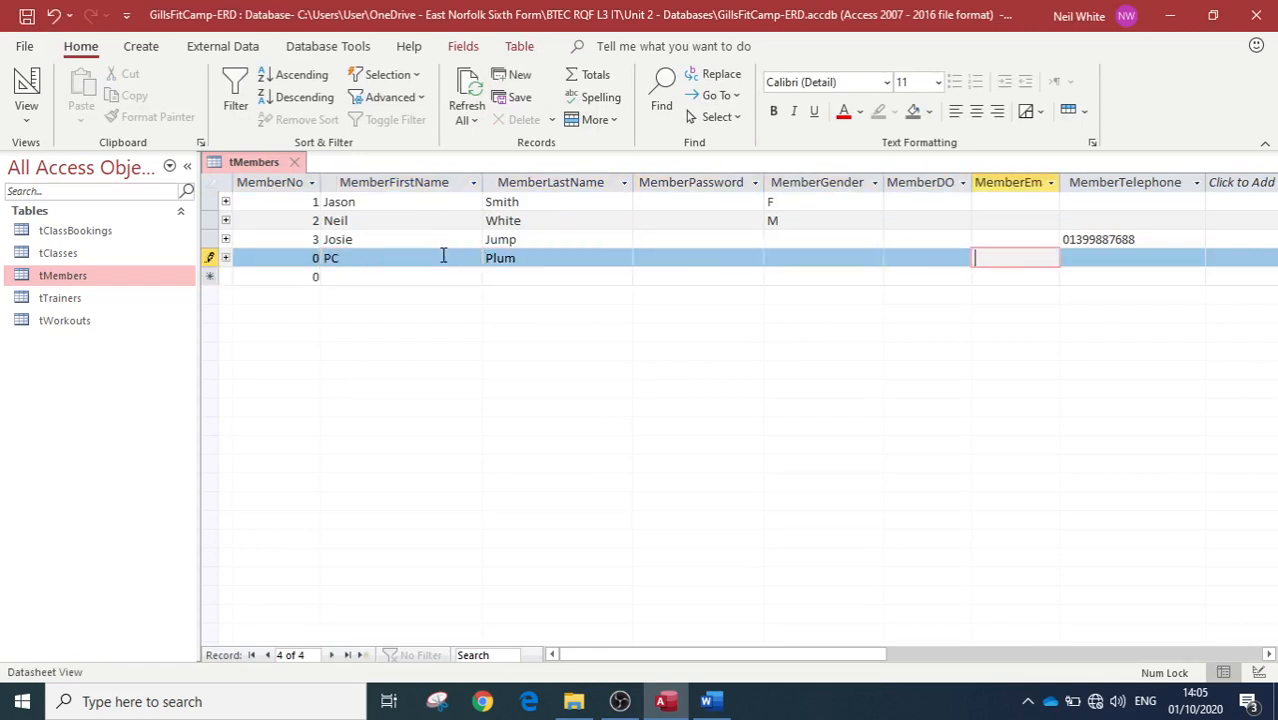
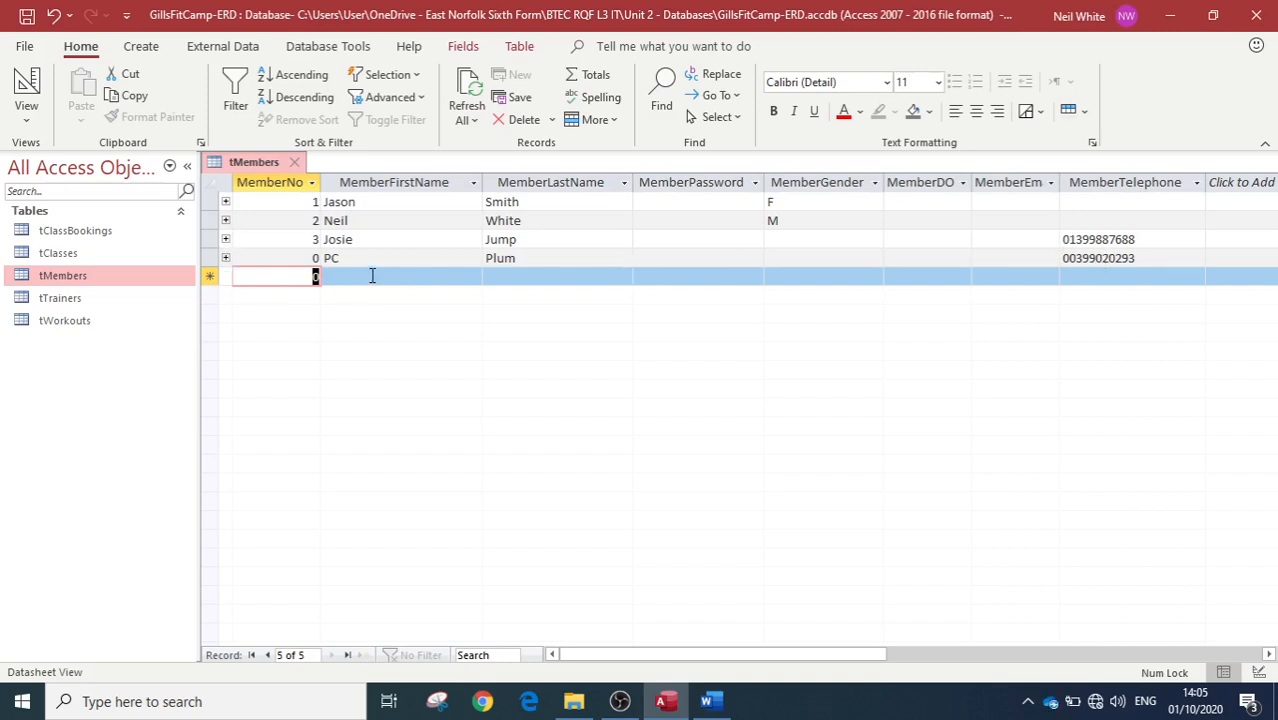
pyautogui.write('Archer')
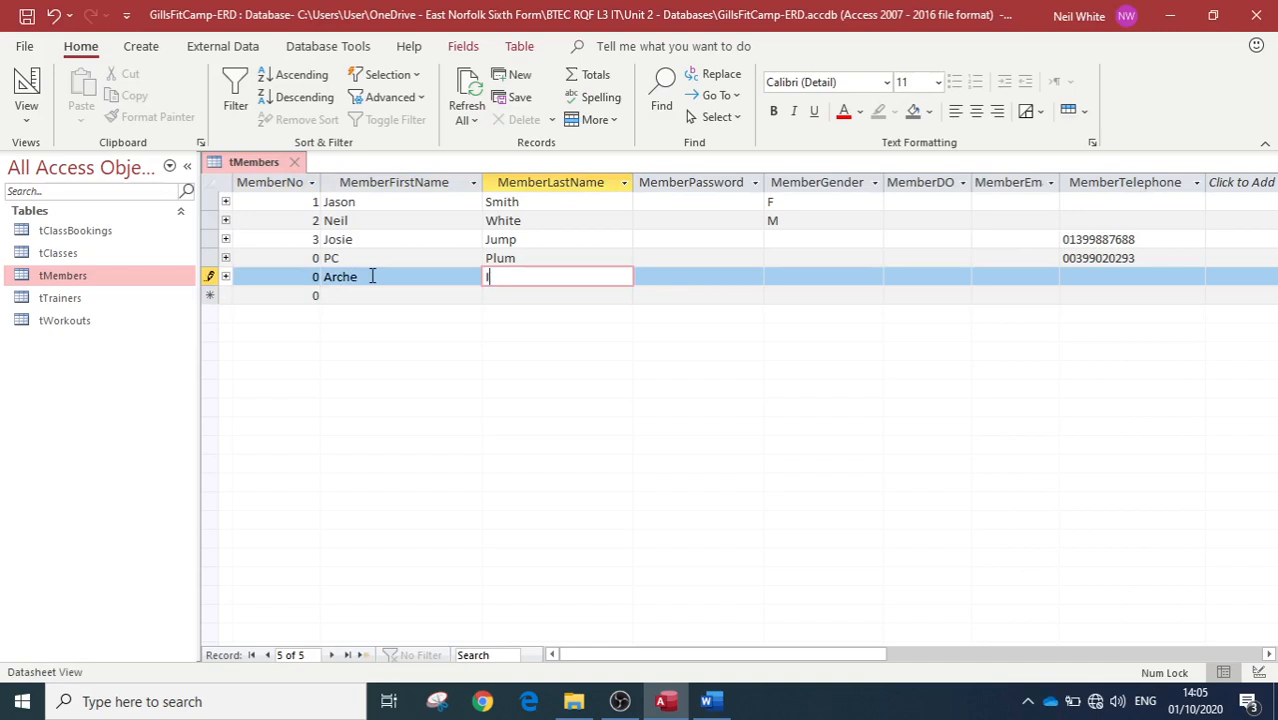
pyautogui.write('Int')
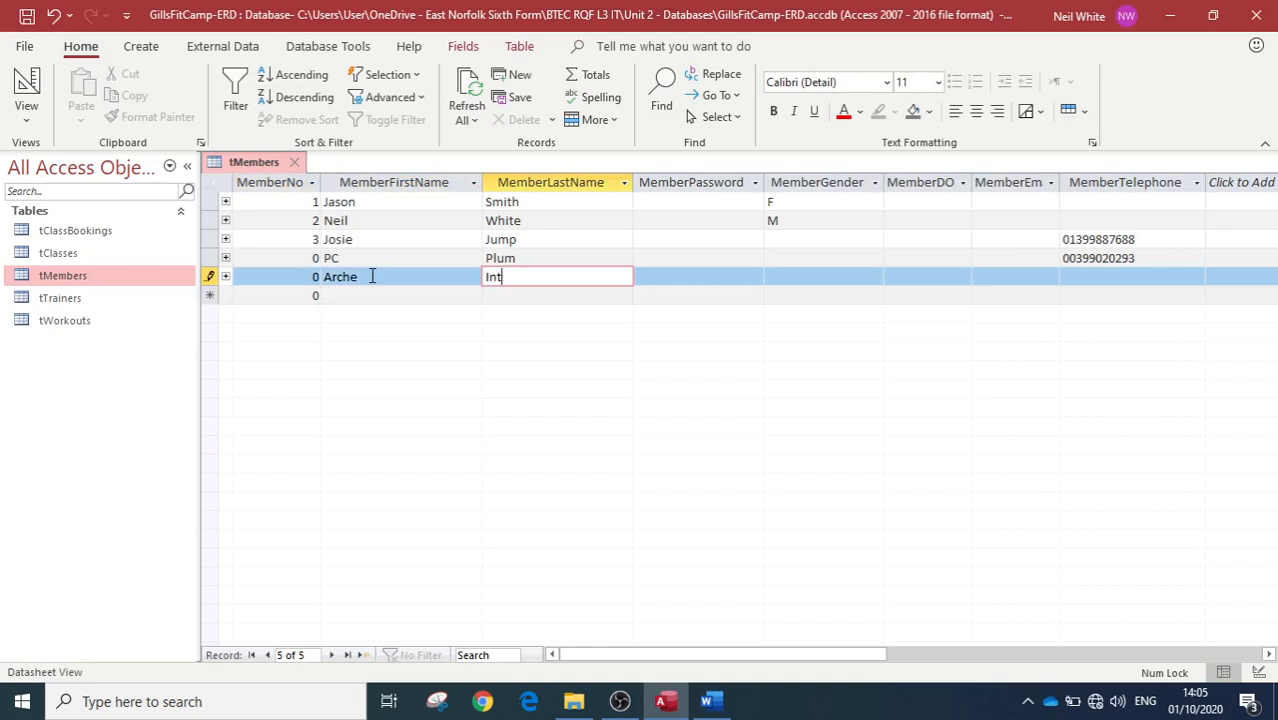
pyautogui.write('vemt')
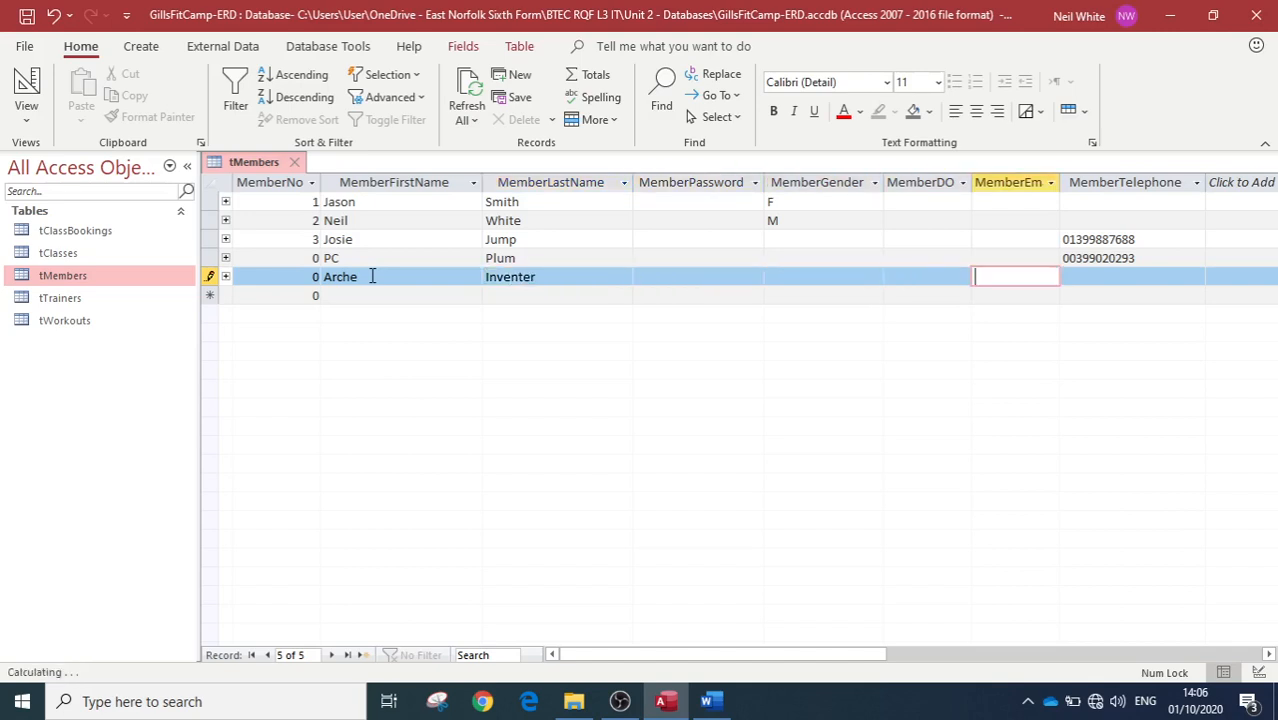
pyautogui.write('sd8')
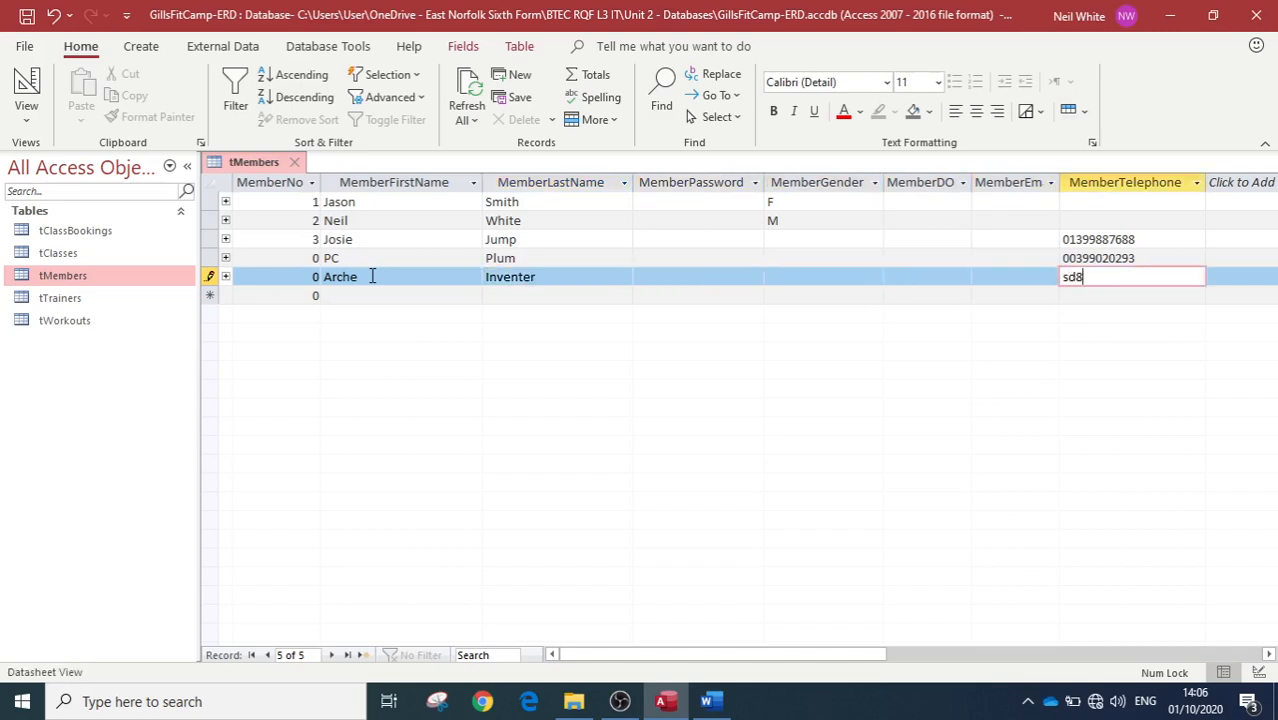
pyautogui.write('39dd9929')
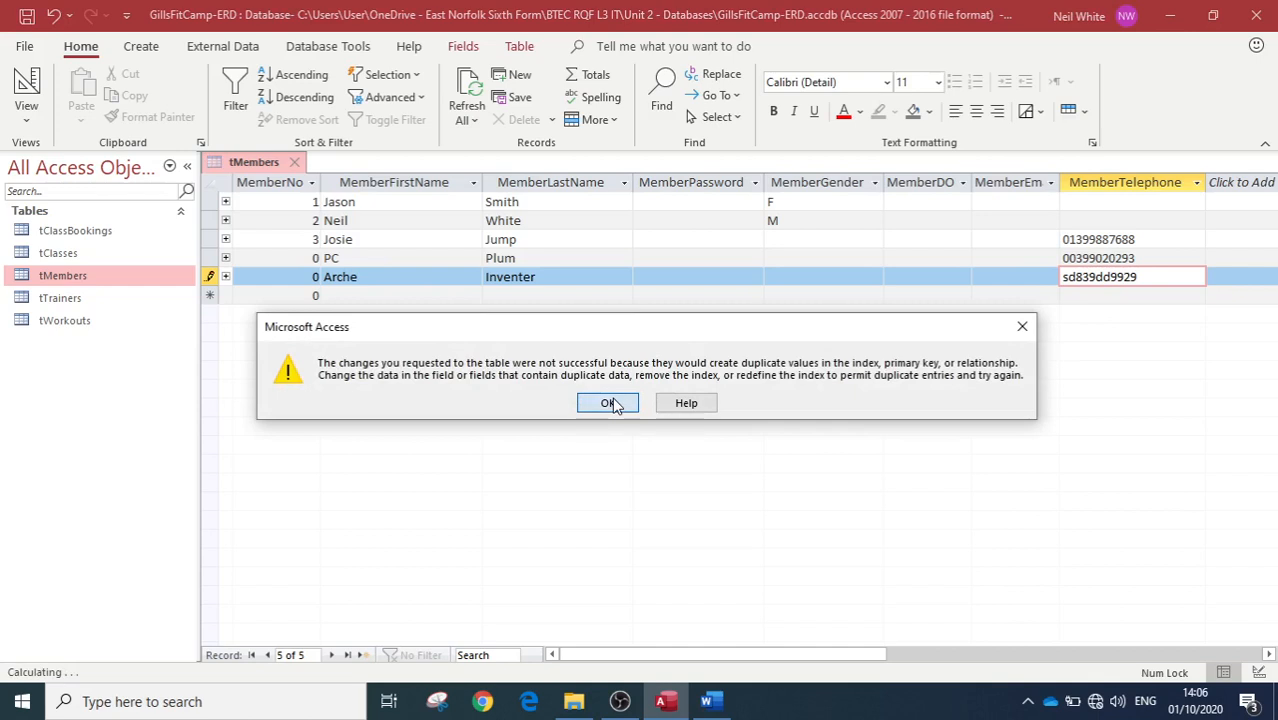
# Step: Dismiss the duplicate error, renumber the new members 5 and 4, and save the record
pyautogui.click(608, 402)
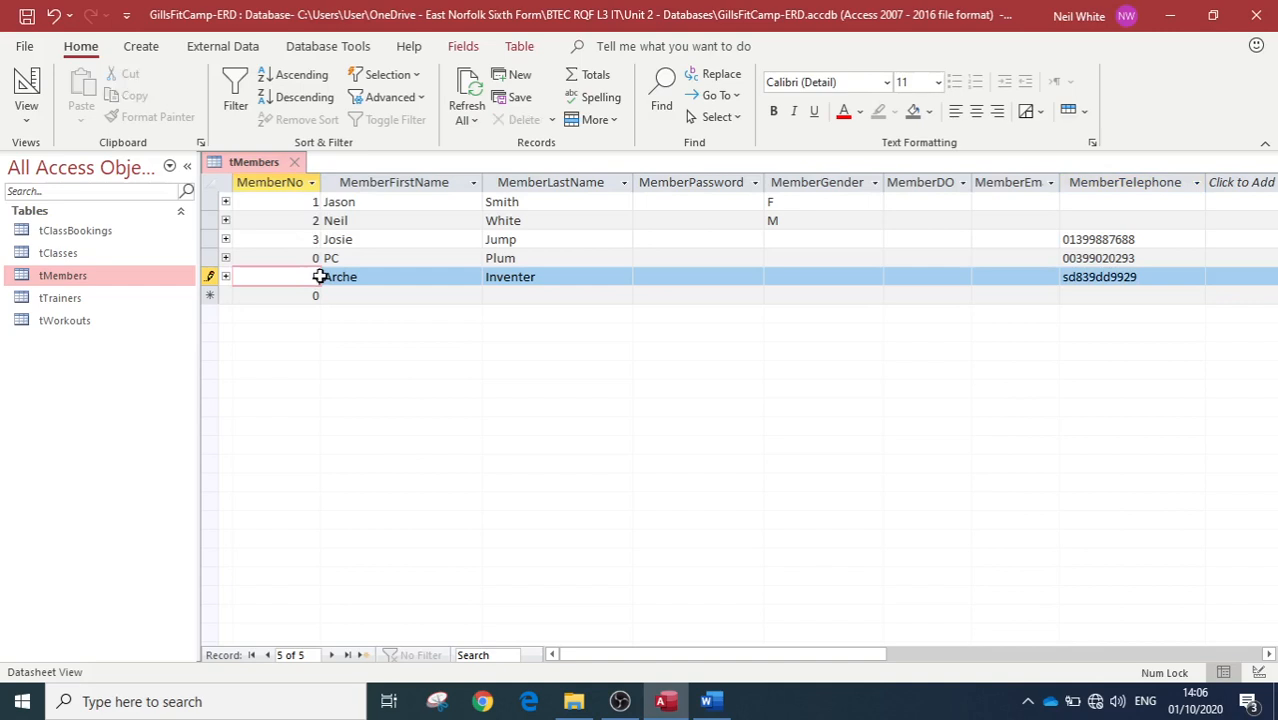
pyautogui.click(314, 258)
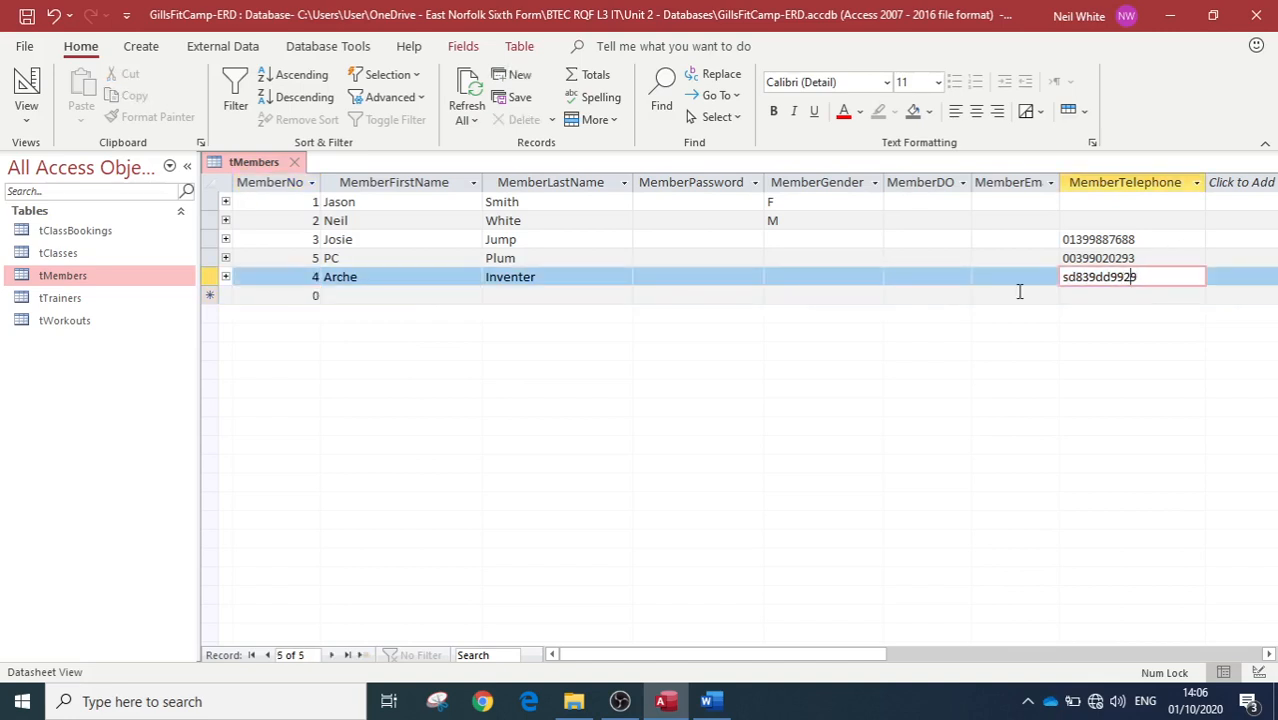
pyautogui.moveTo(388, 697)
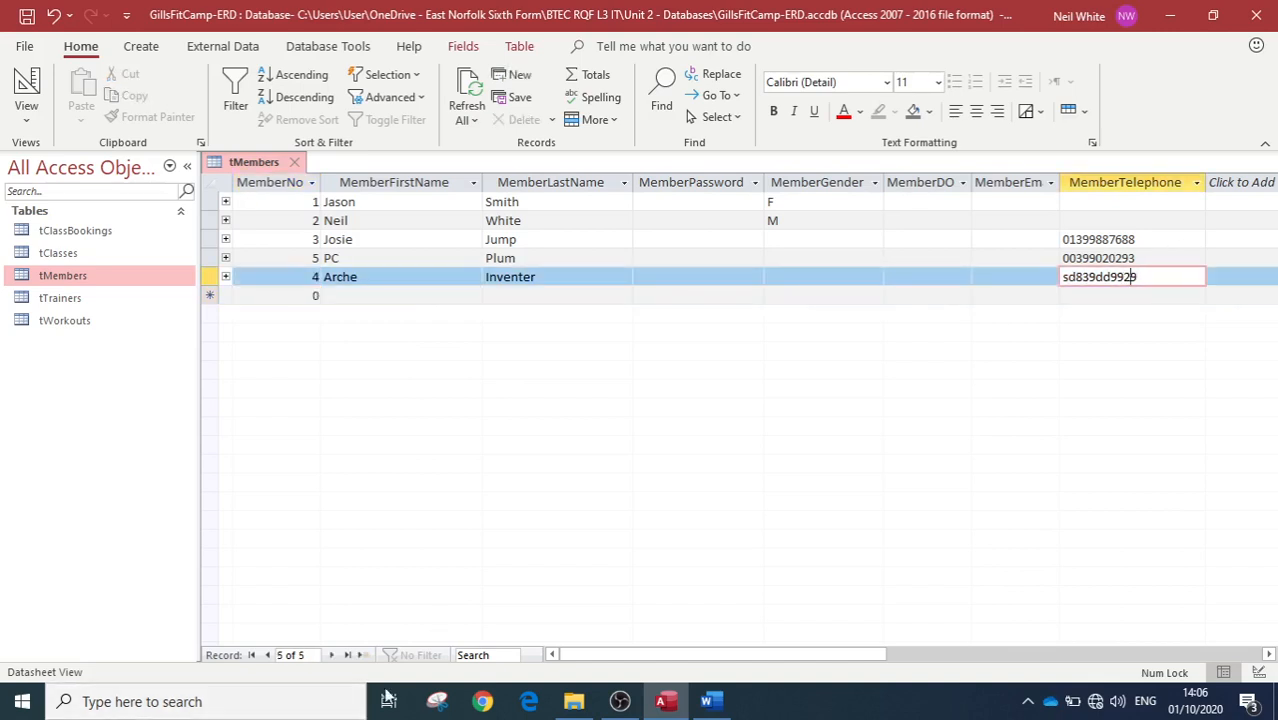
pyautogui.click(620, 701)
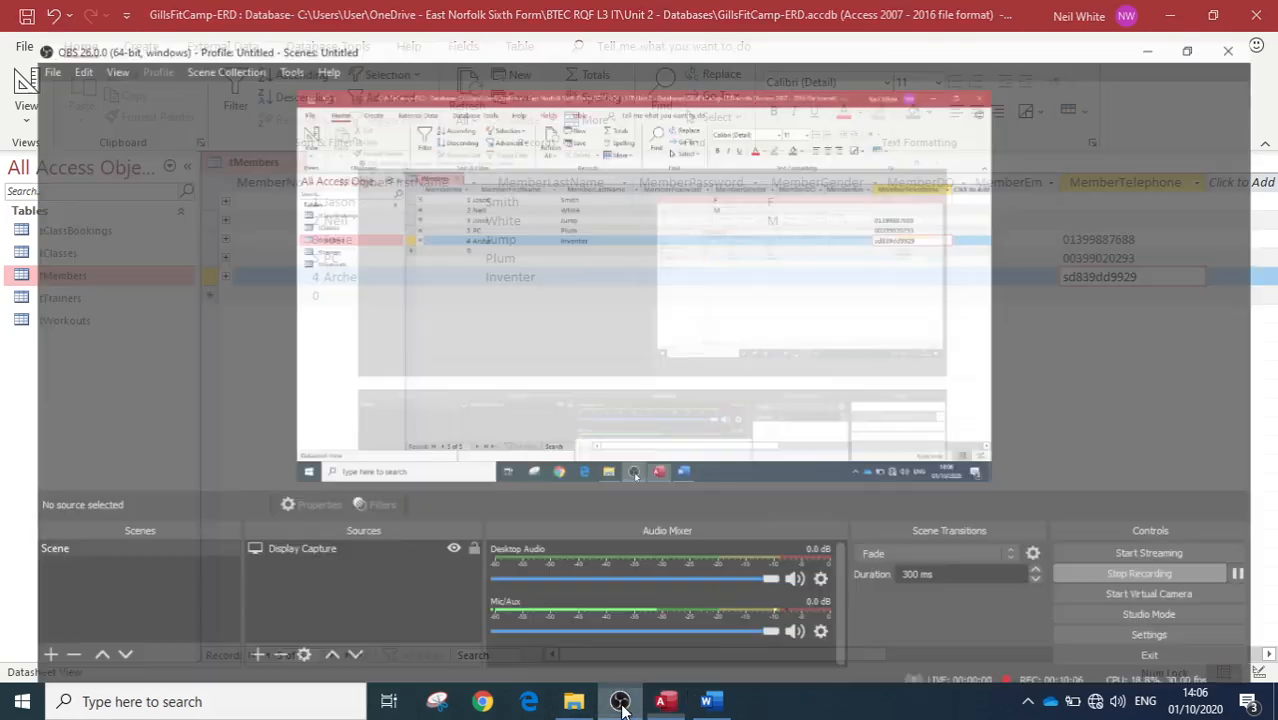
pyautogui.click(620, 701)
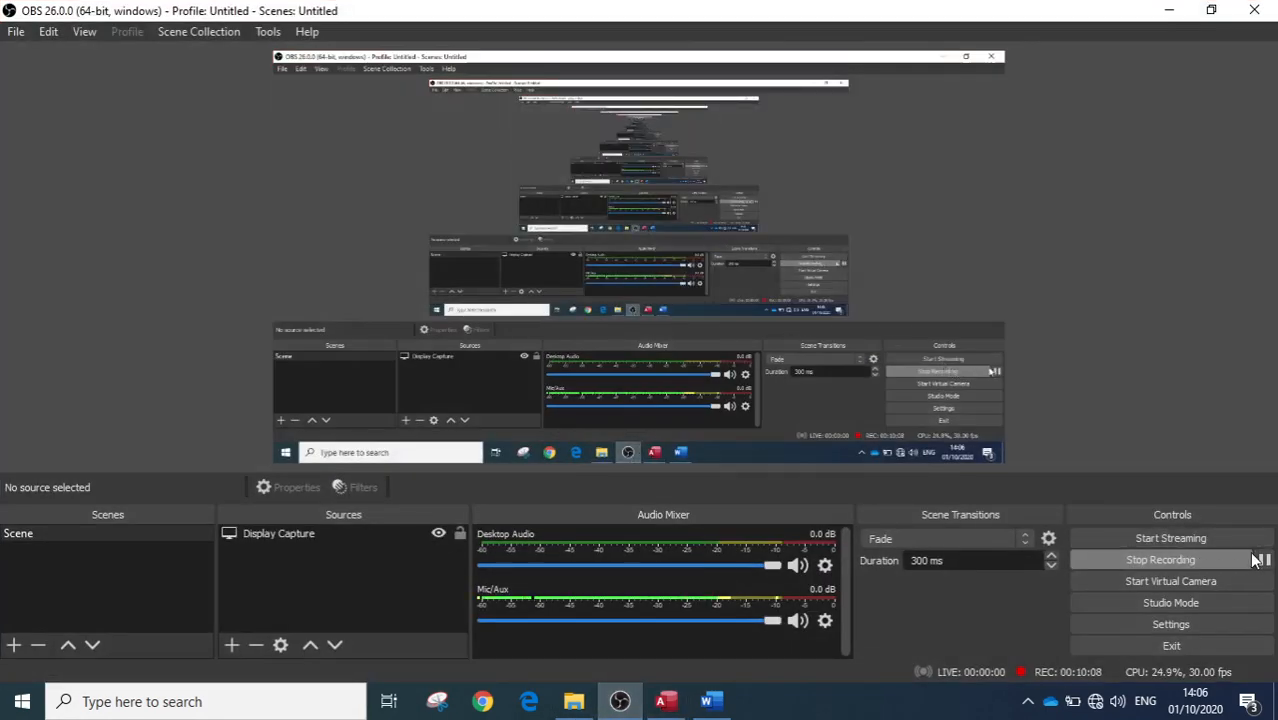